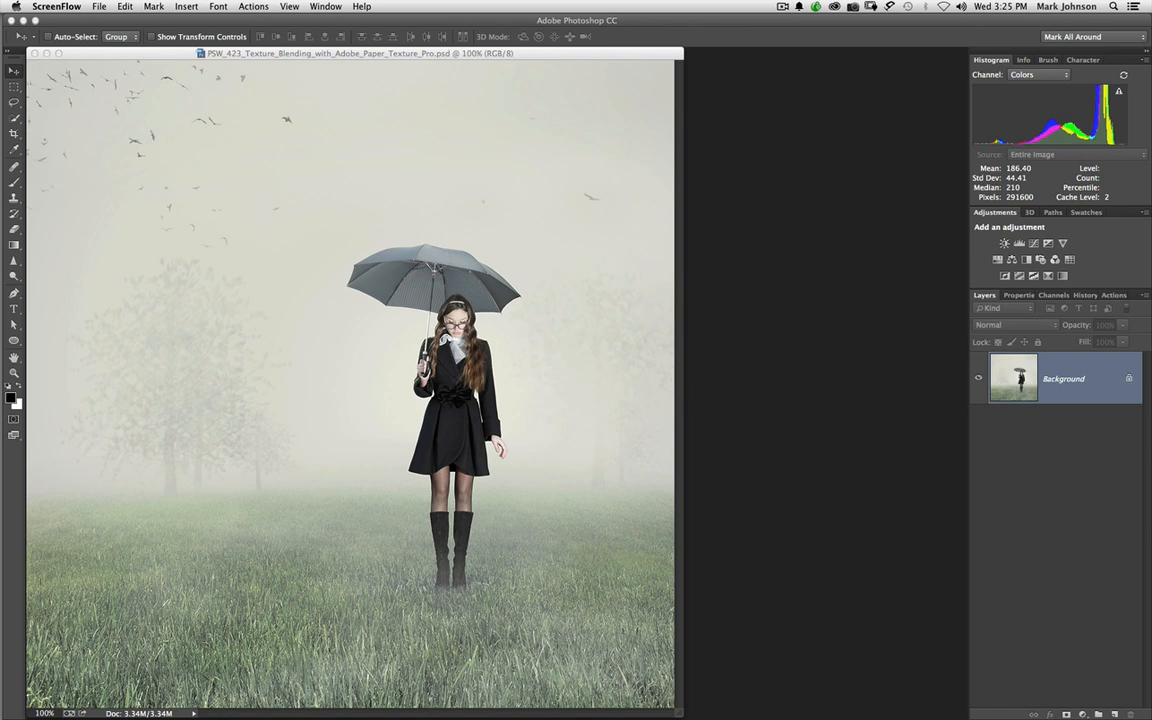
{"action": "mouse_move", "coordinate": [1130, 198]}
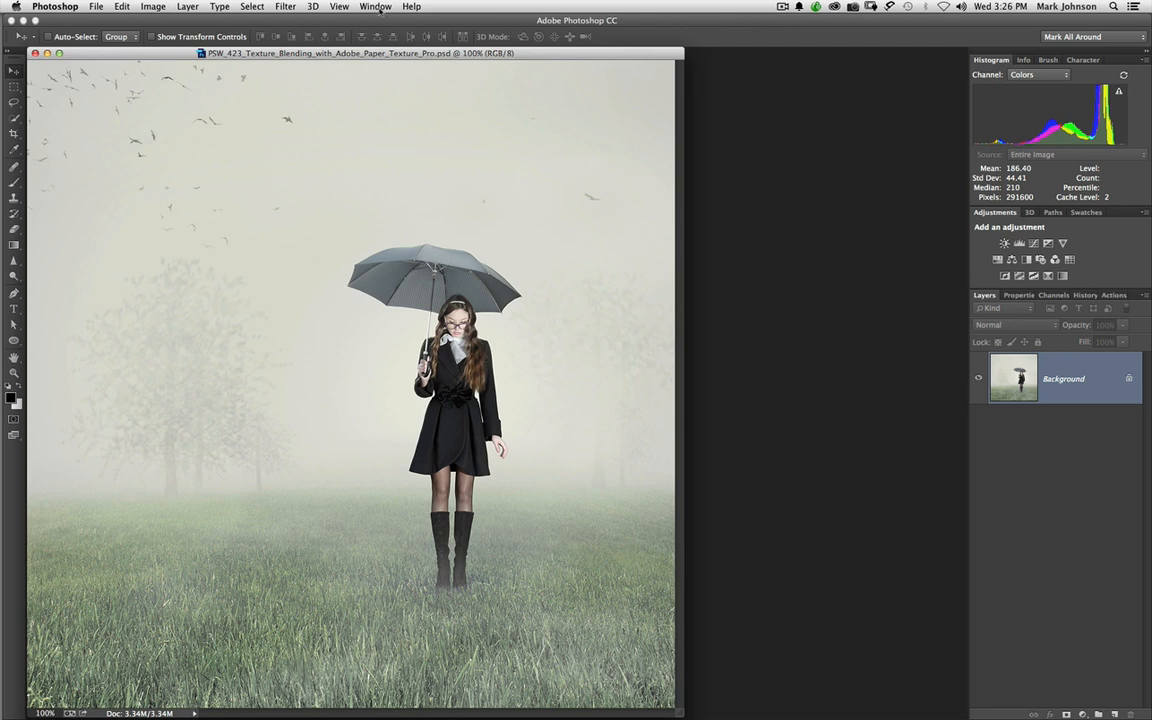
- Show the Extensions submenu from the Window menu
{"action": "left_click", "coordinate": [376, 6]}
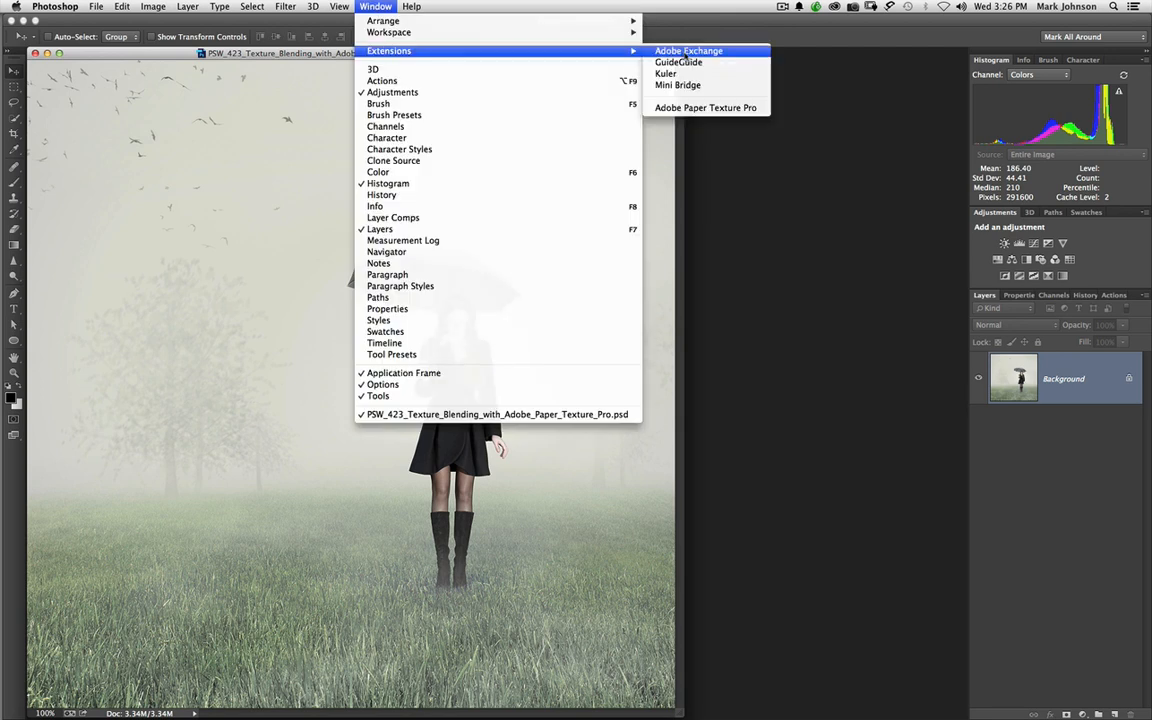
- Launch Adobe Exchange and search its catalogue for 'Adobe Paper Textures Pro'
{"action": "left_click", "coordinate": [688, 50]}
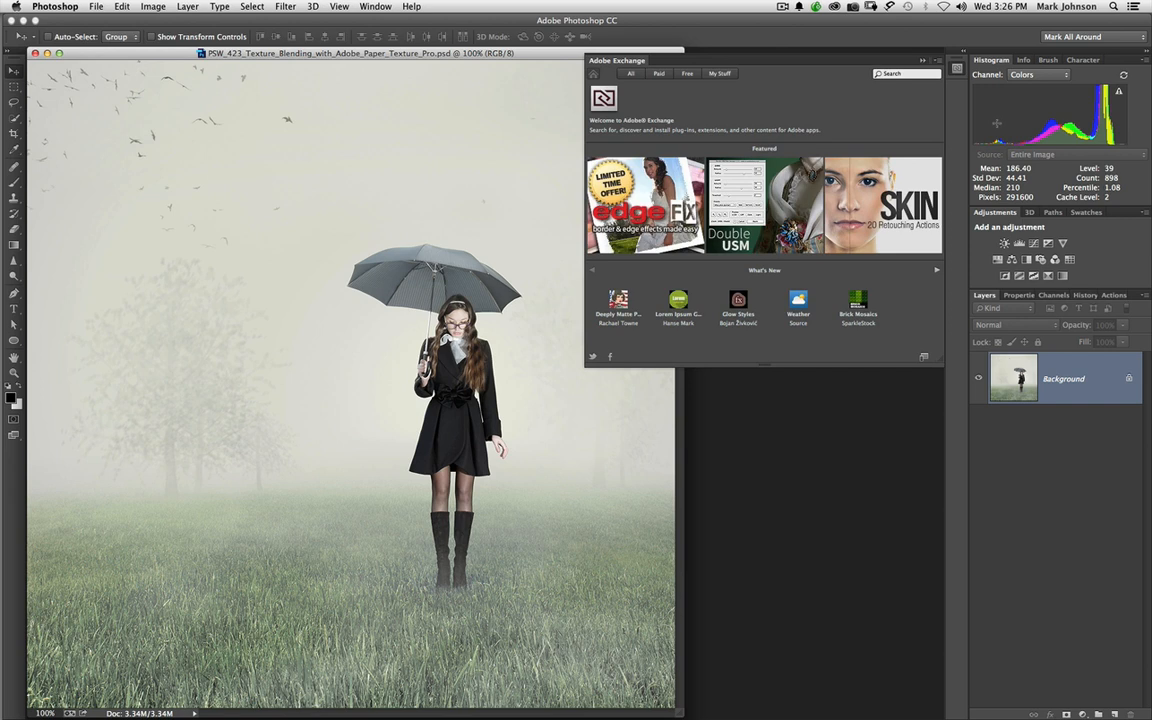
{"action": "mouse_move", "coordinate": [996, 124]}
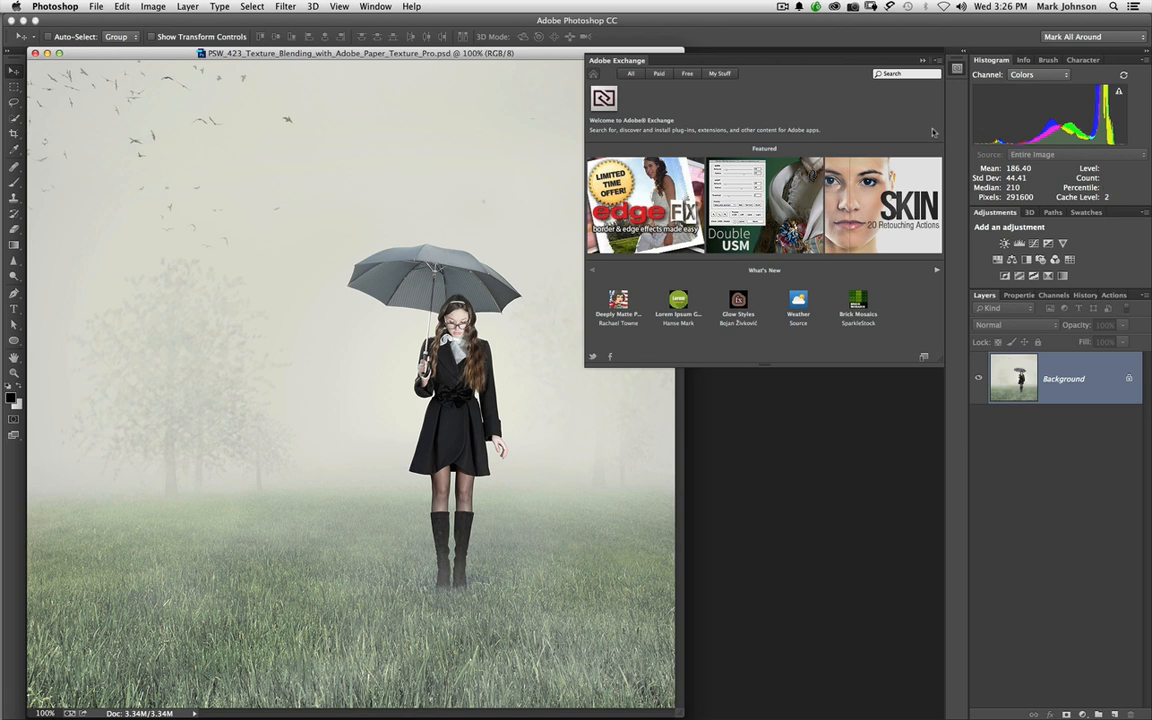
{"action": "mouse_move", "coordinate": [910, 132]}
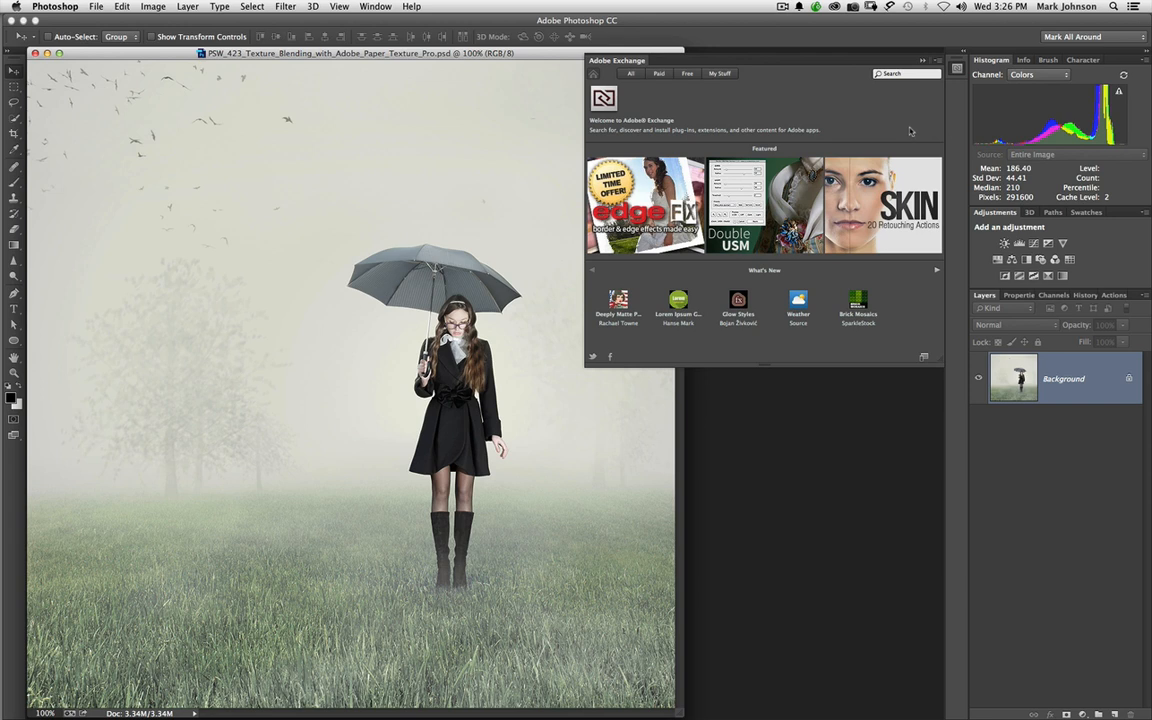
{"action": "mouse_move", "coordinate": [912, 130]}
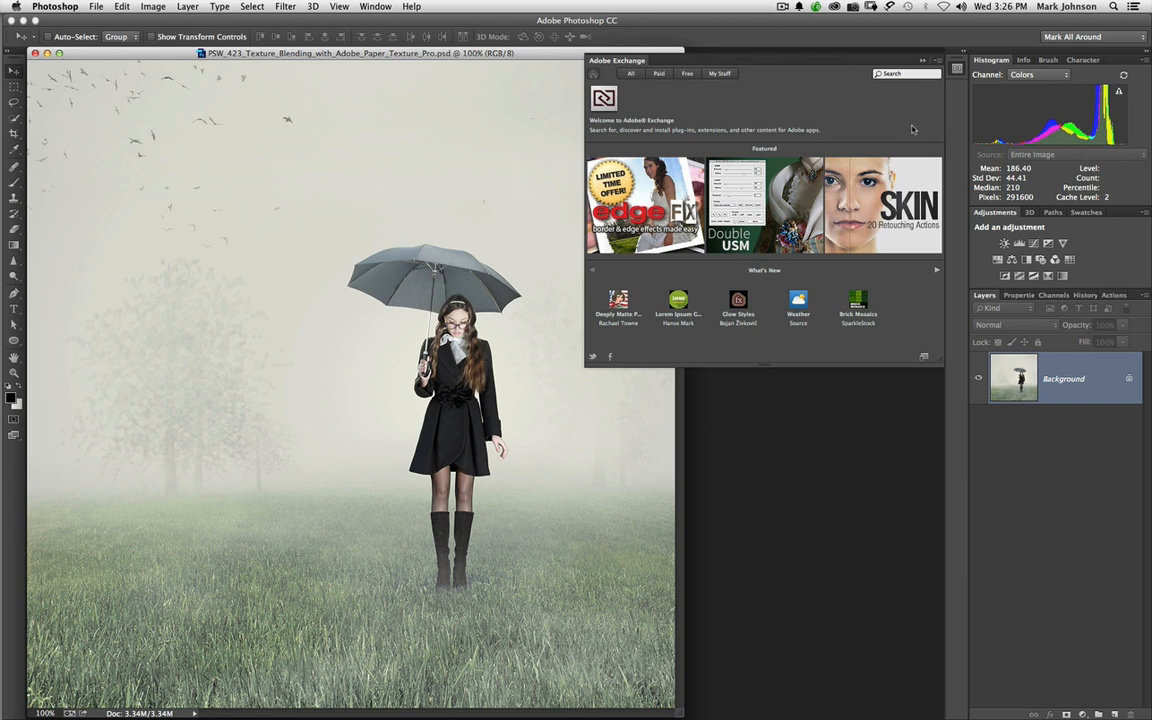
{"action": "left_click", "coordinate": [904, 74]}
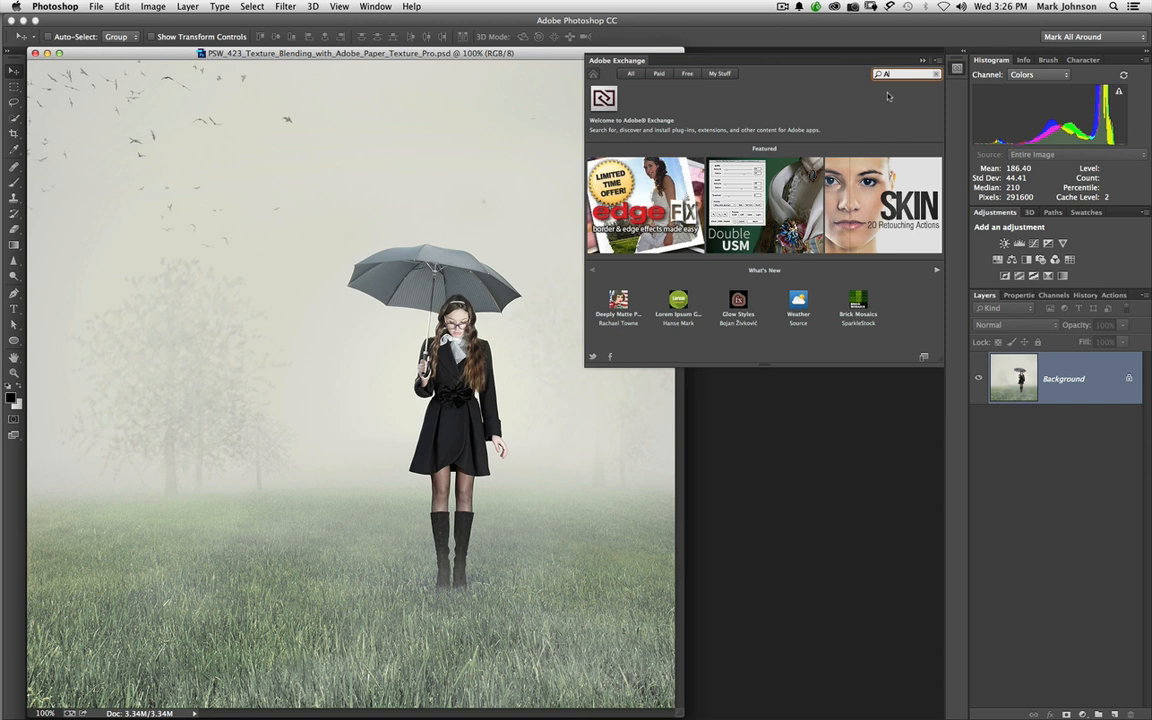
{"action": "type", "text": "Adobe"}
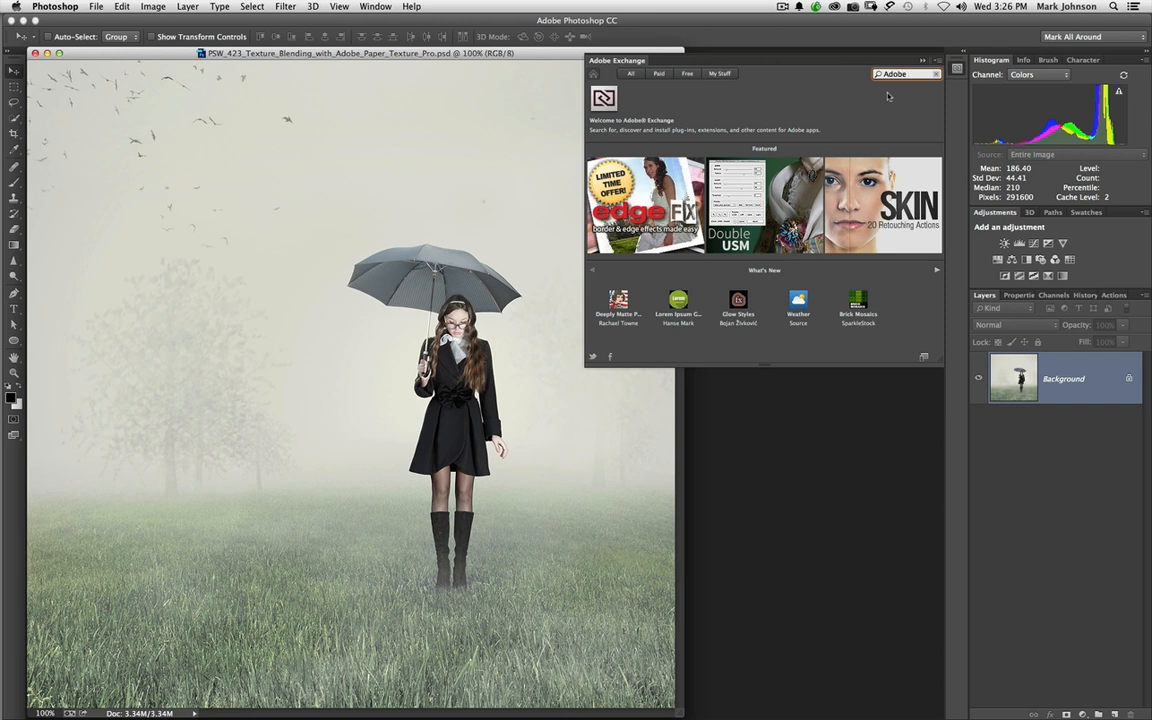
{"action": "type", "text": "Adobe Paper Ti"}
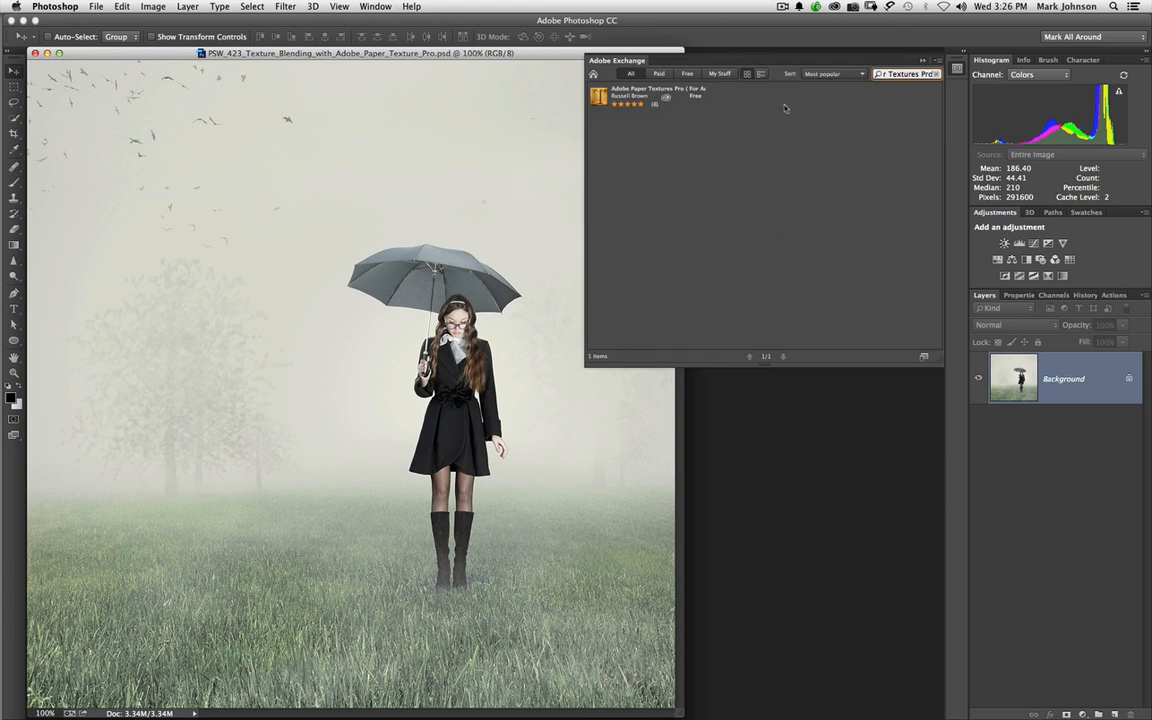
{"action": "mouse_move", "coordinate": [650, 96]}
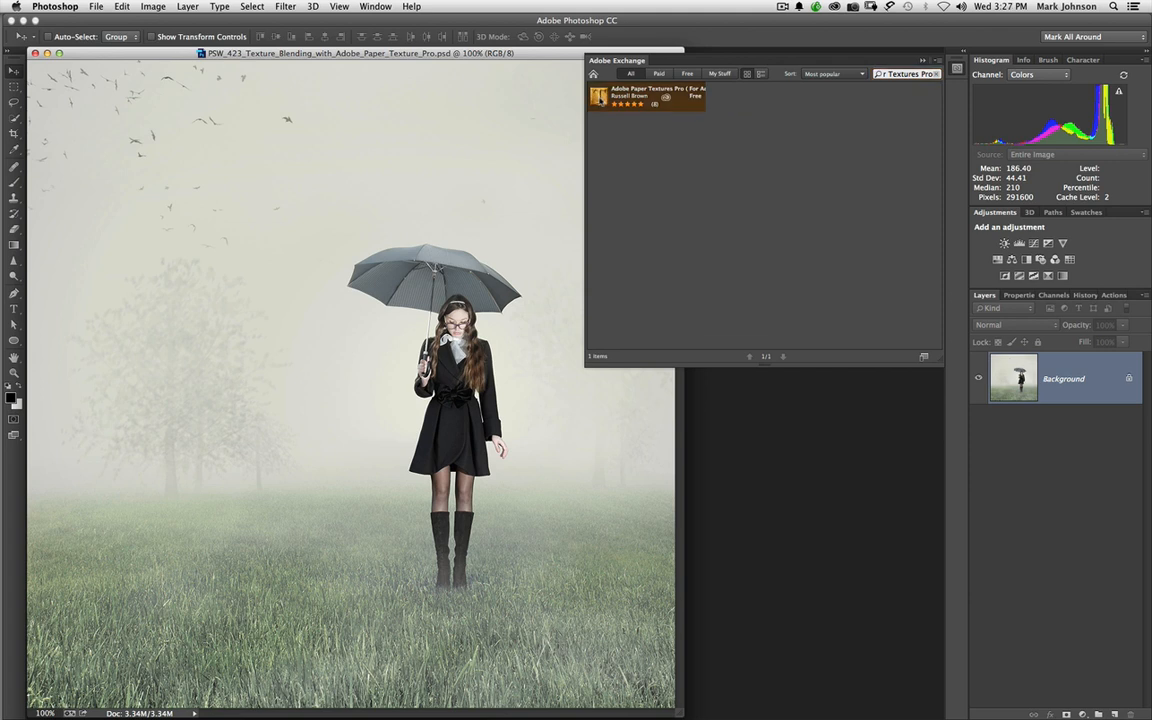
- View the Adobe Paper Textures Pro detail page and show the Exchange panel's flyout options
{"action": "left_click", "coordinate": [644, 96]}
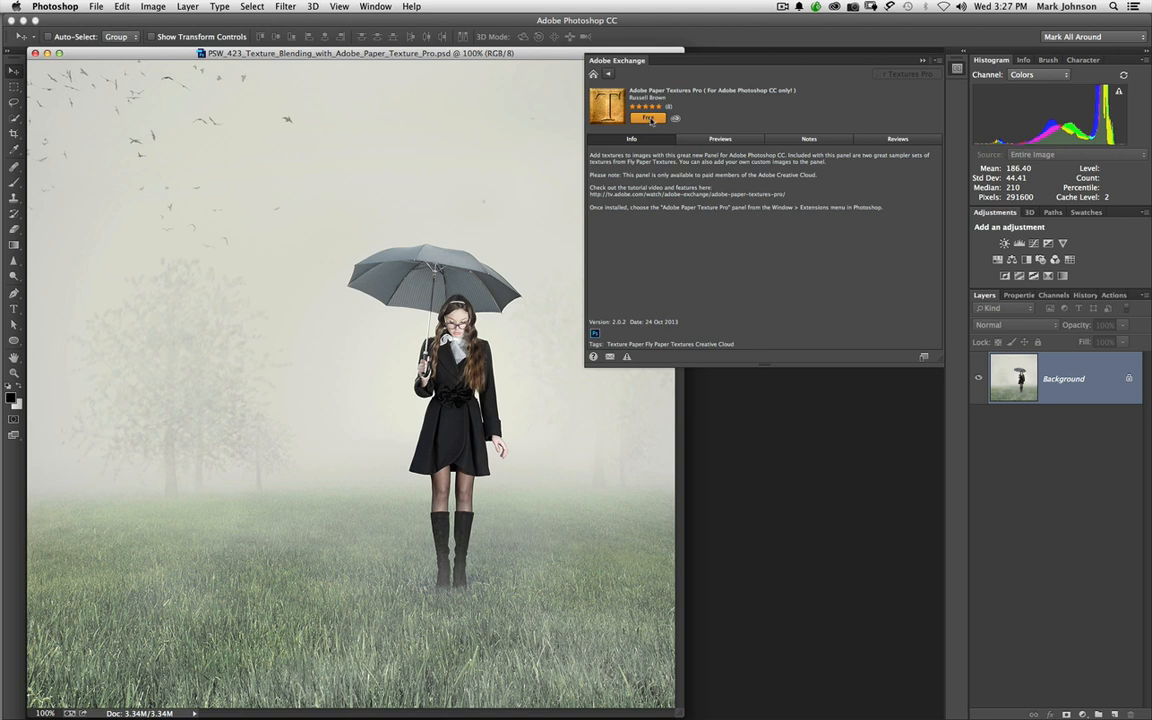
{"action": "mouse_move", "coordinate": [750, 120]}
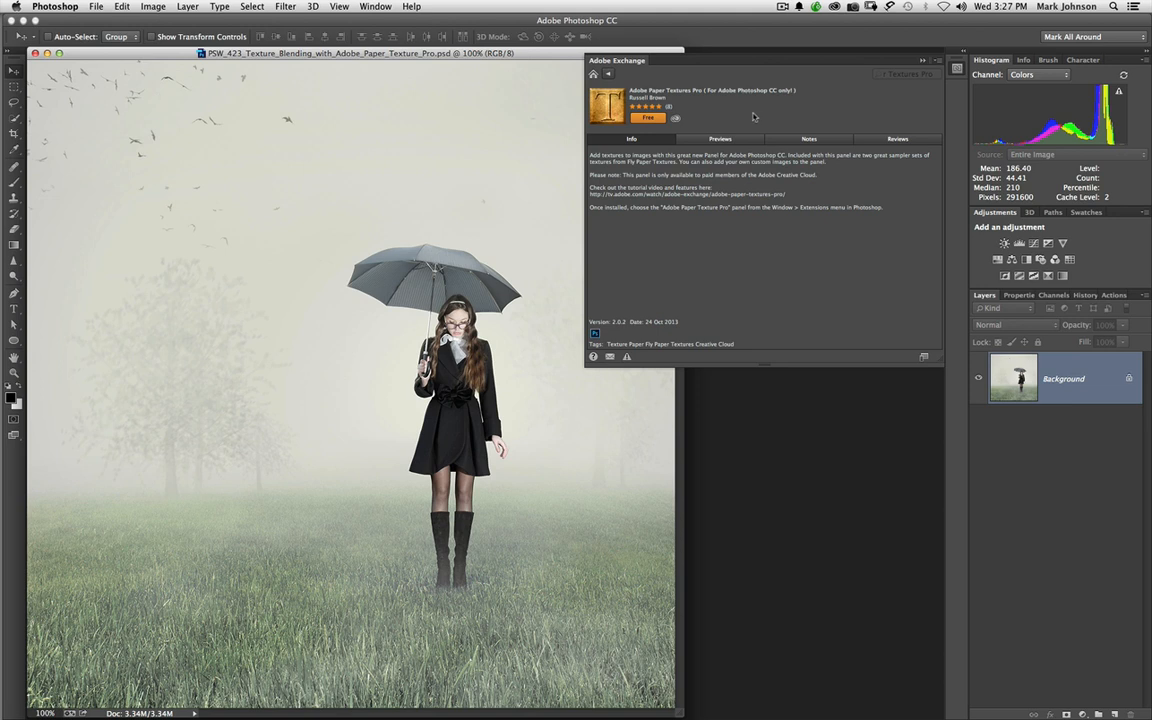
{"action": "mouse_move", "coordinate": [752, 118]}
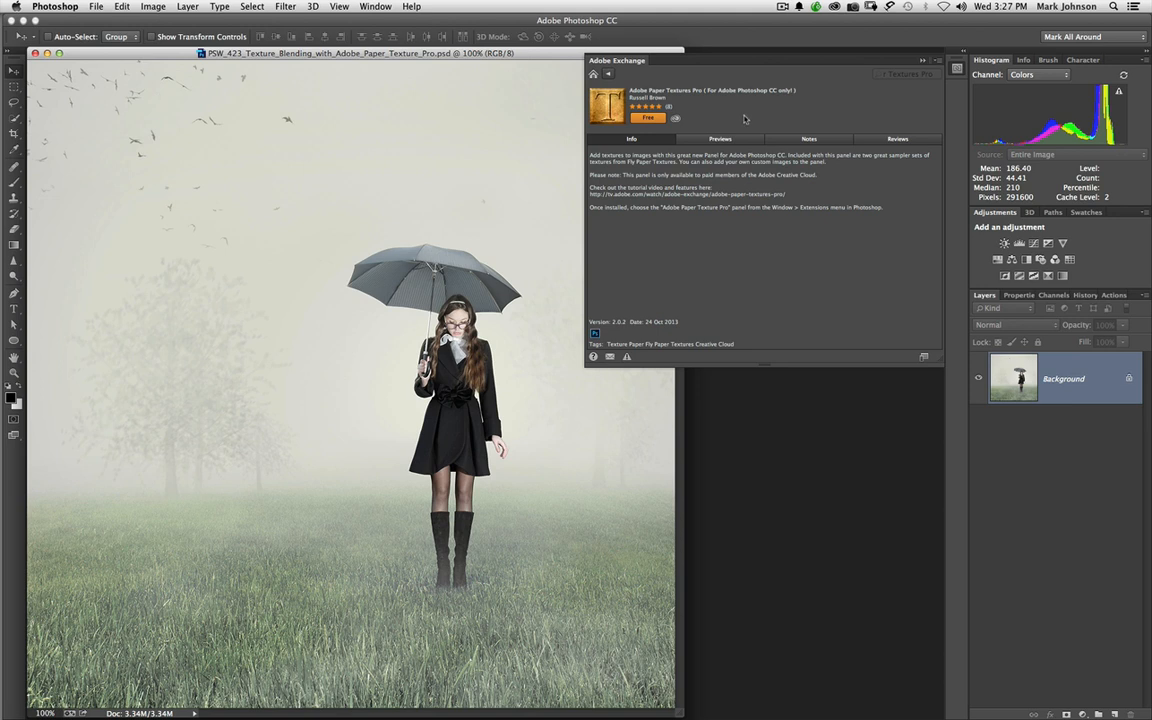
{"action": "mouse_move", "coordinate": [948, 64]}
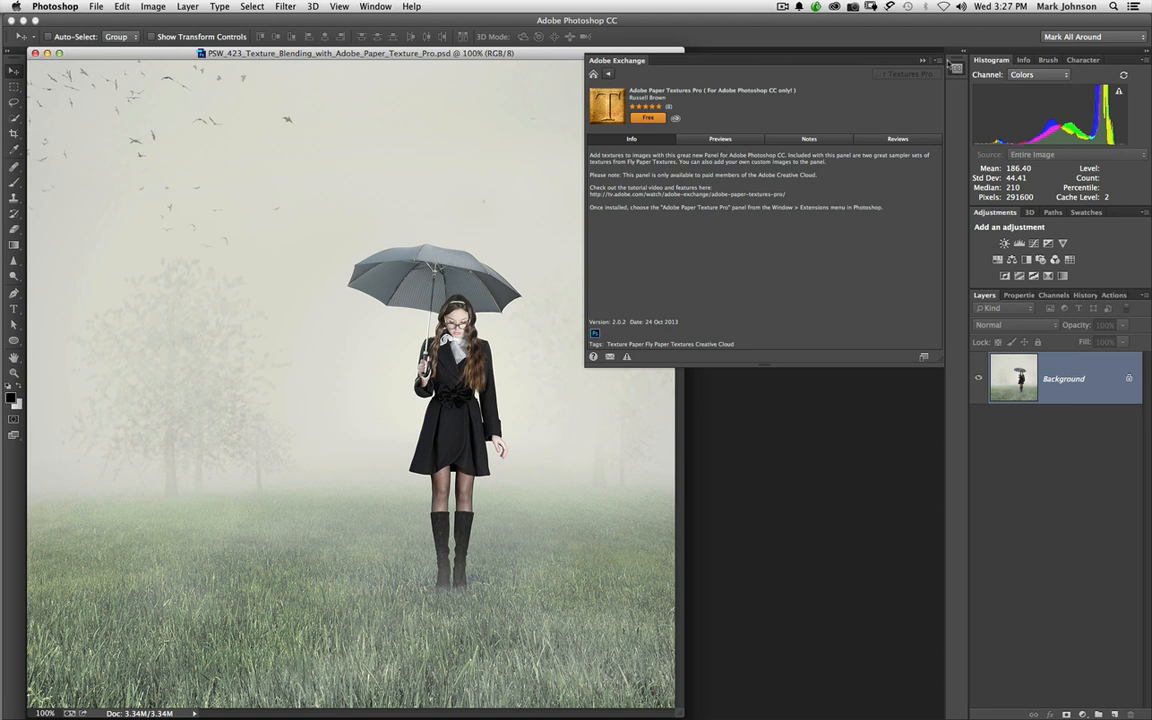
{"action": "left_click", "coordinate": [956, 68]}
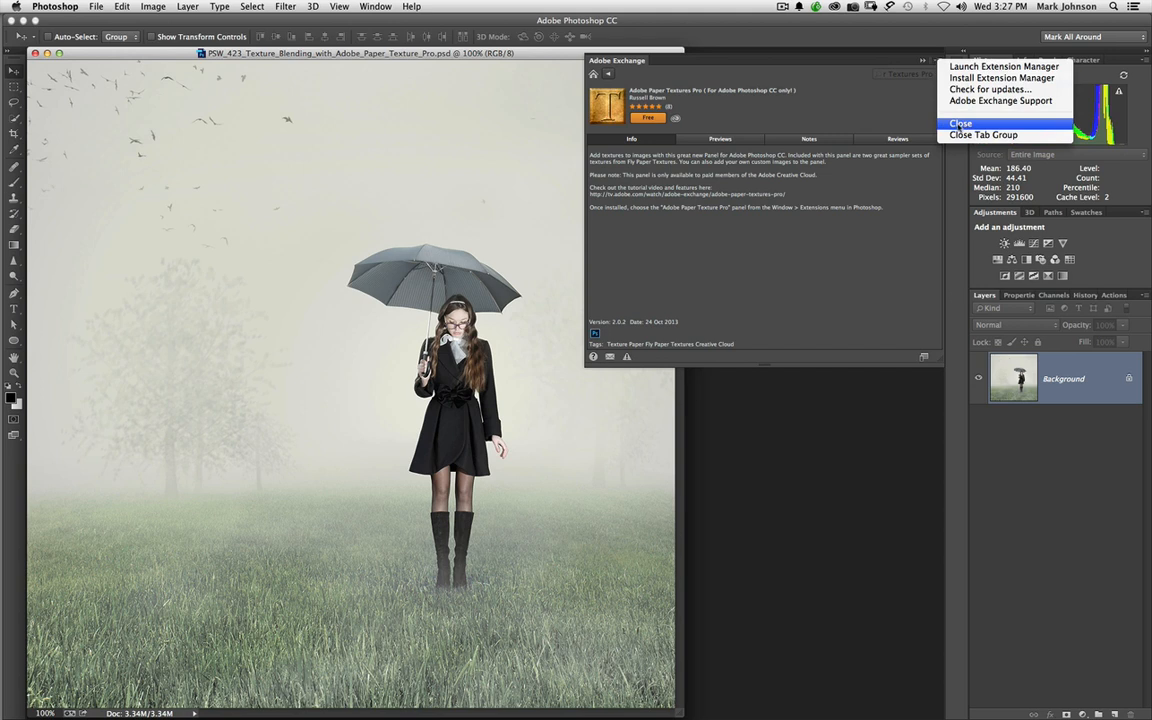
- Close the Adobe Exchange panel, leaving only the umbrella photo
{"action": "left_click", "coordinate": [960, 124]}
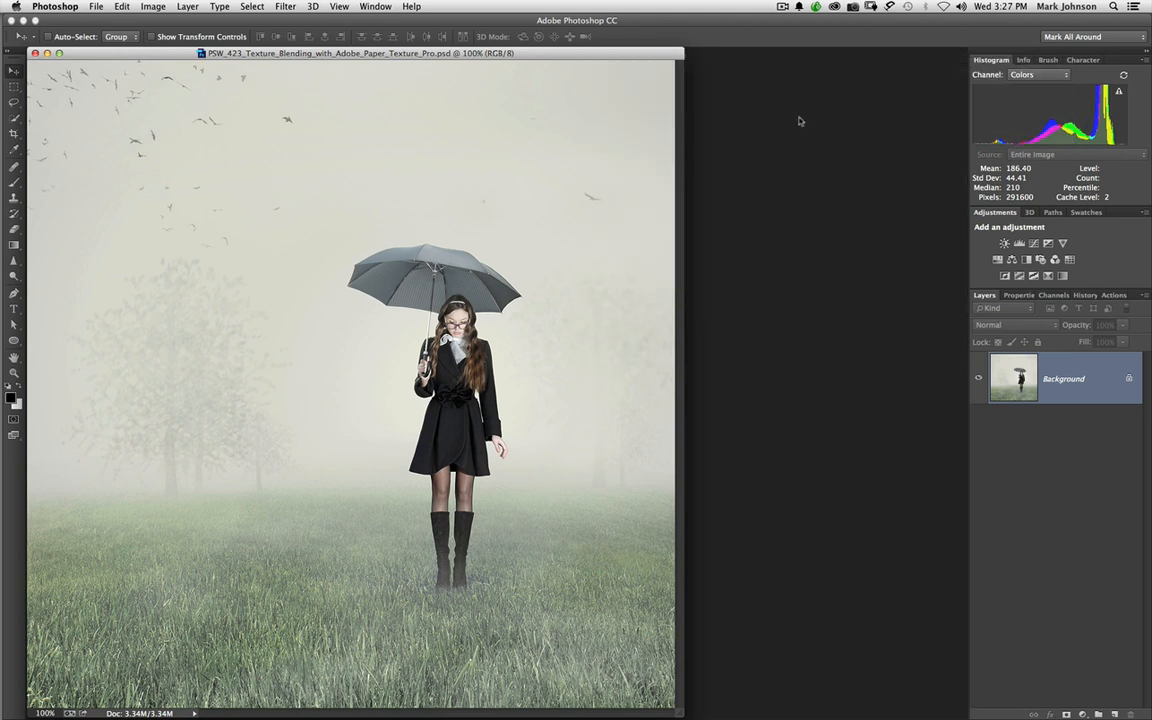
{"action": "mouse_move", "coordinate": [798, 124]}
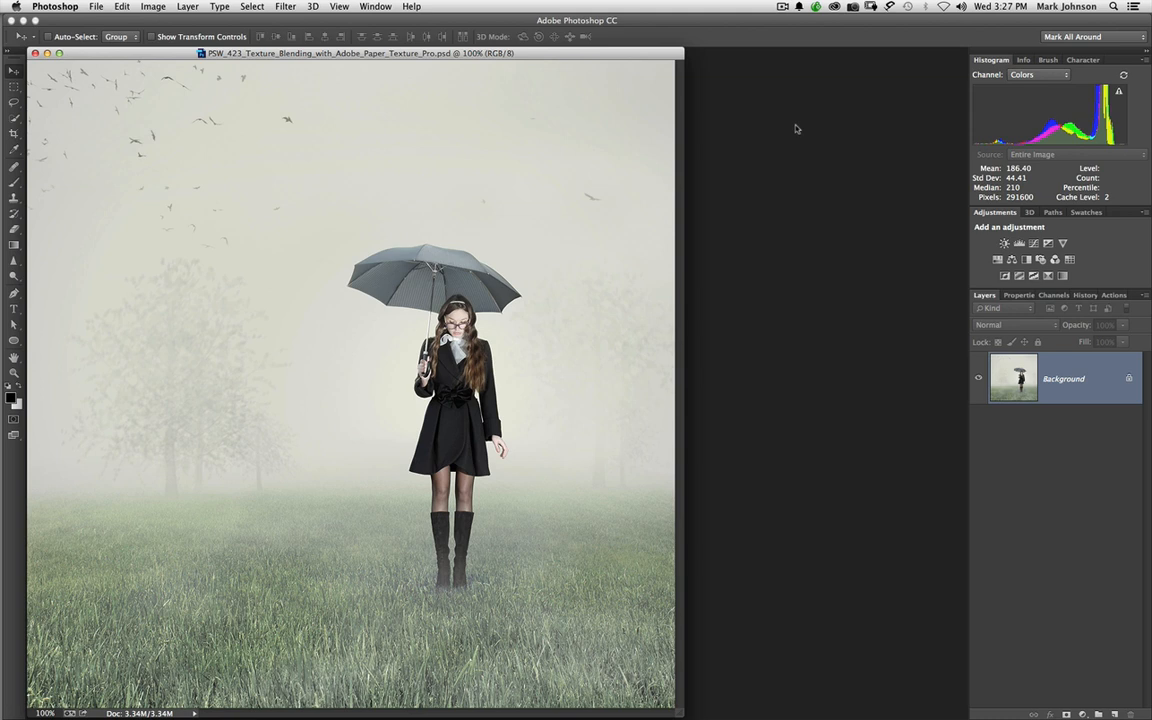
{"action": "mouse_move", "coordinate": [744, 124]}
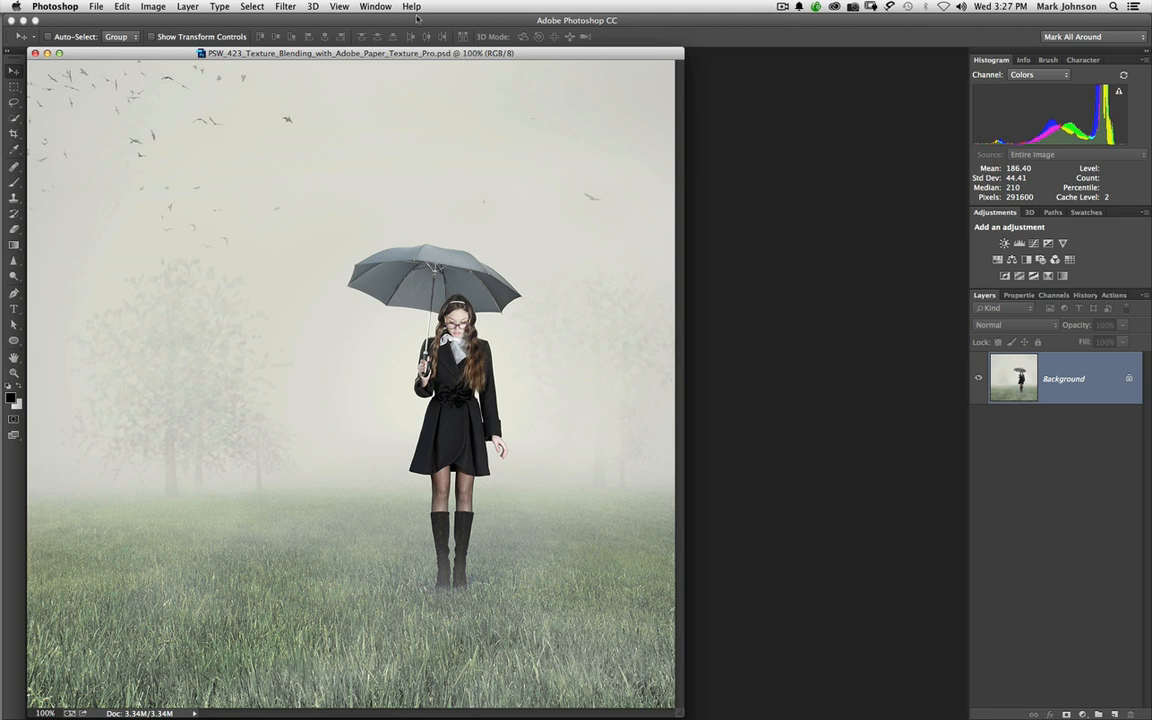
- Launch the Adobe Paper Textures Pro panel from Window > Extensions
{"action": "left_click", "coordinate": [376, 6]}
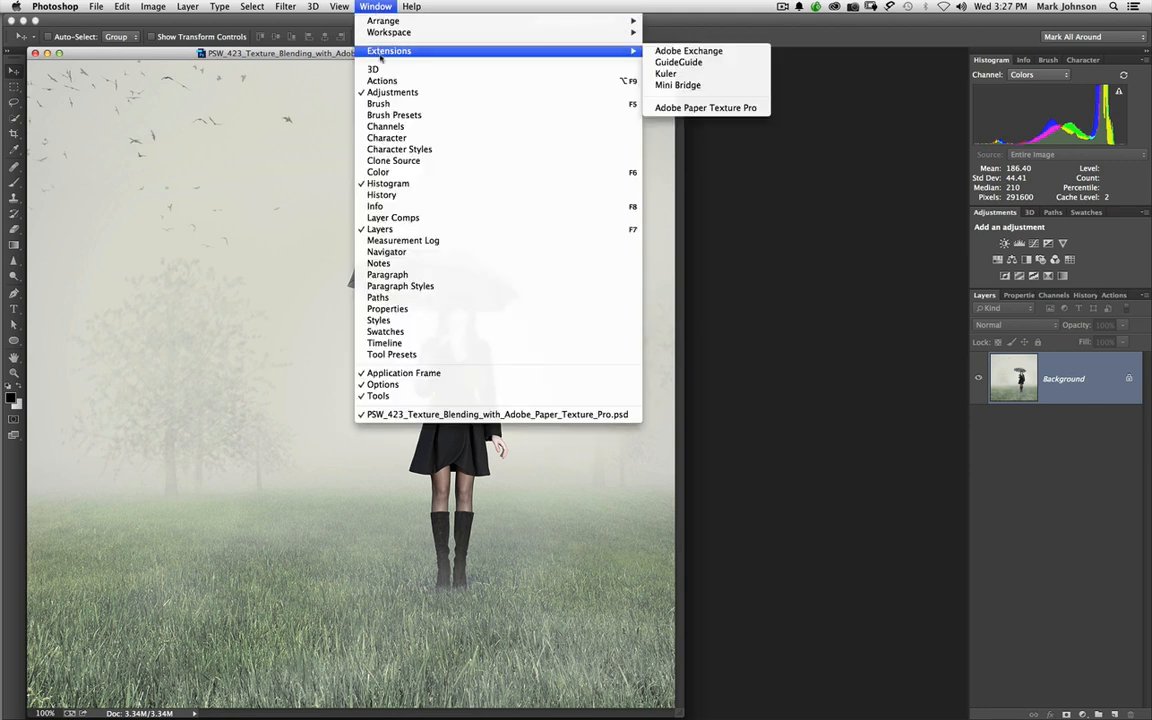
{"action": "mouse_move", "coordinate": [706, 108]}
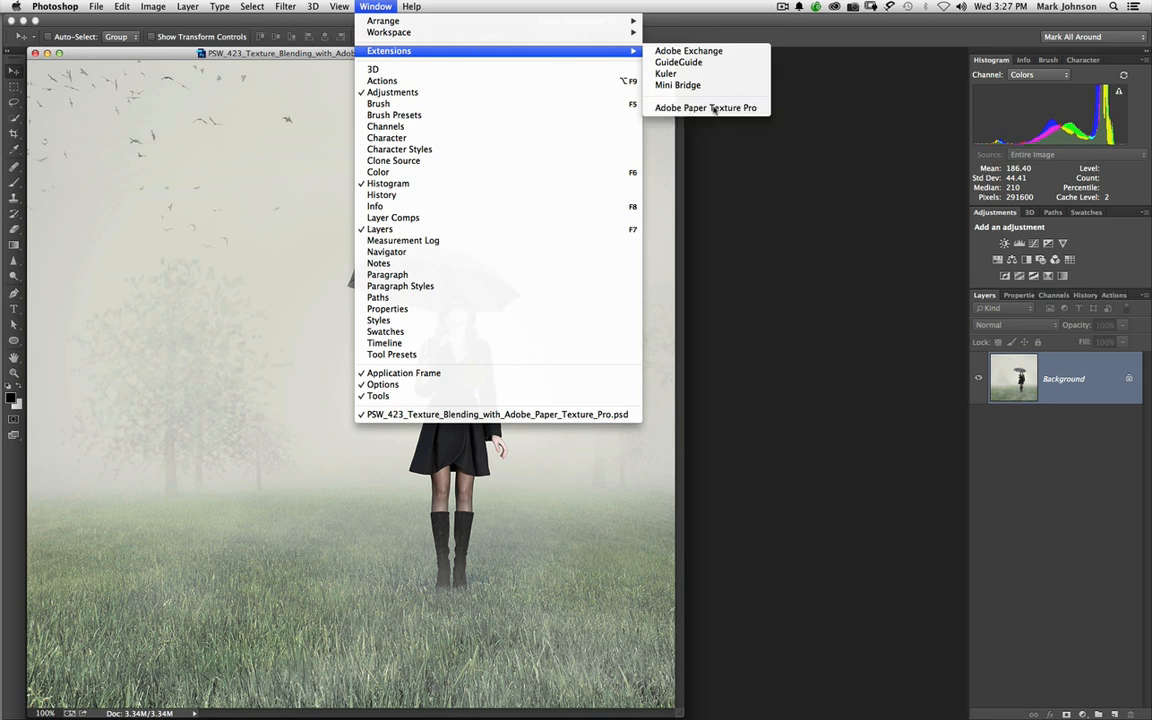
{"action": "left_click", "coordinate": [706, 108]}
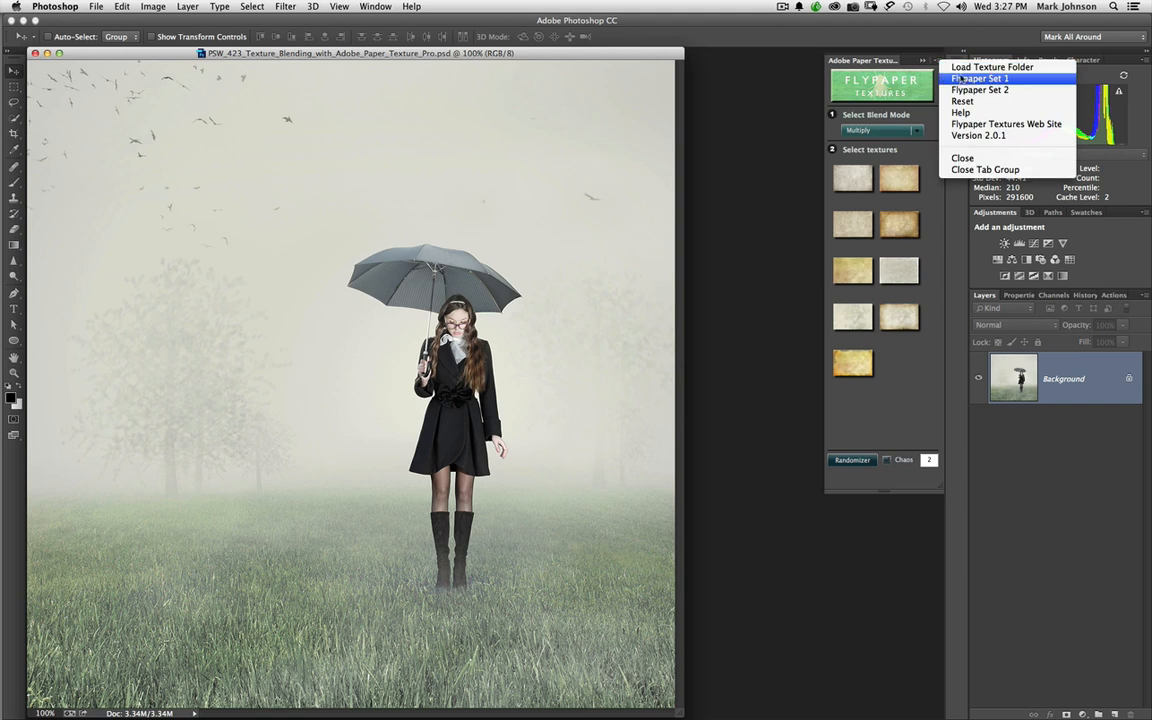
{"action": "left_click", "coordinate": [980, 78]}
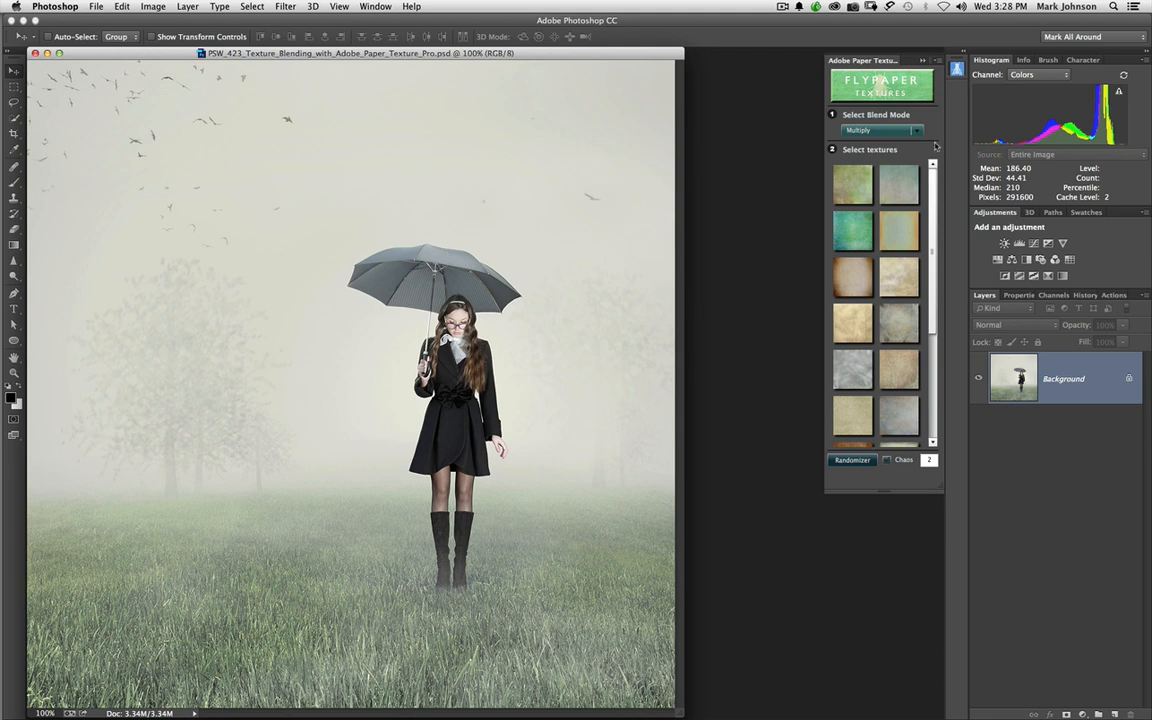
{"action": "mouse_move", "coordinate": [936, 146]}
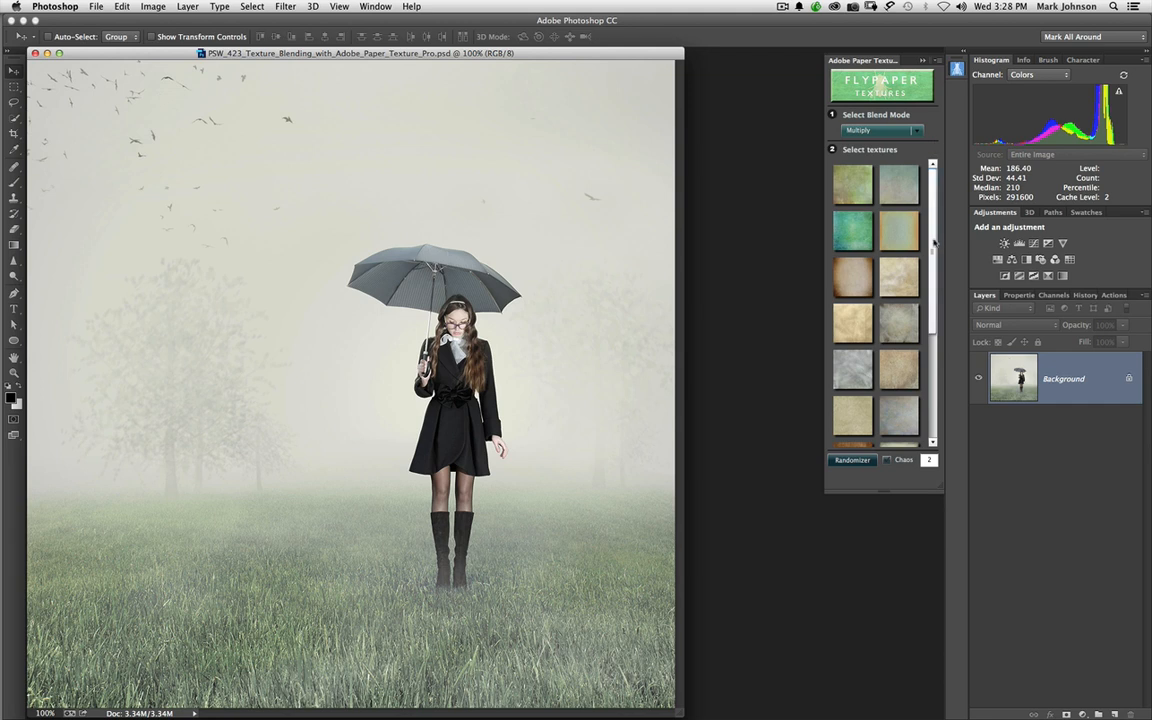
{"action": "scroll", "scroll_direction": "down", "scroll_amount": 3}
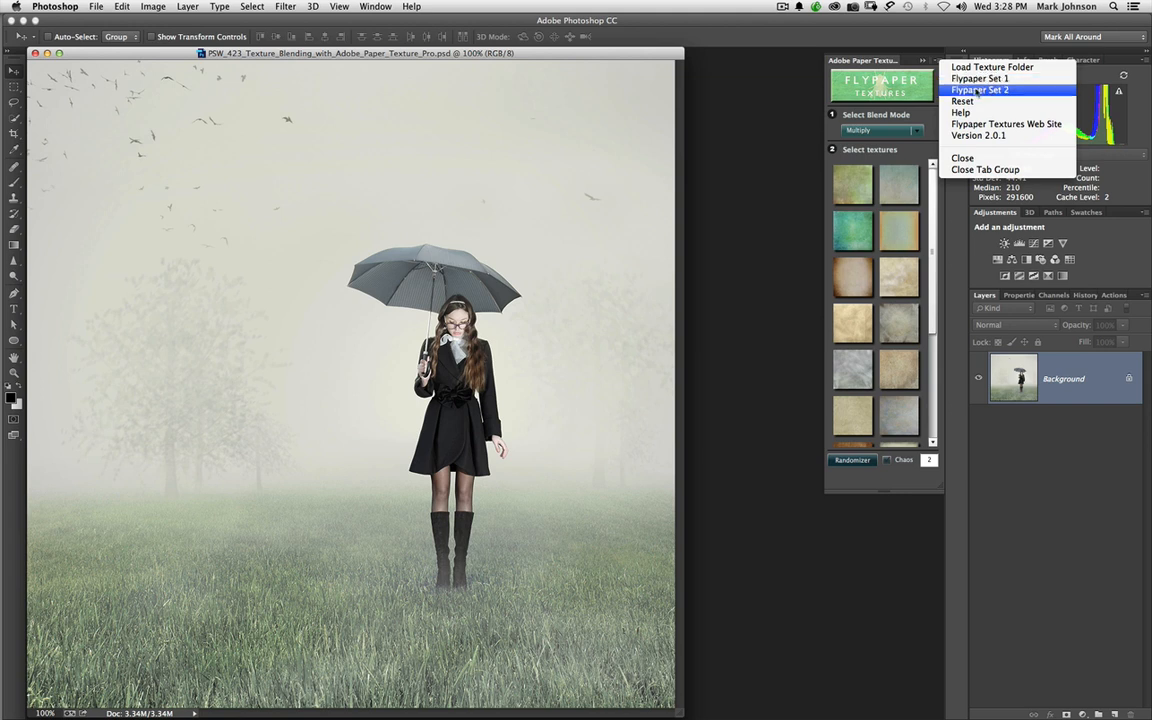
{"action": "left_click", "coordinate": [980, 90]}
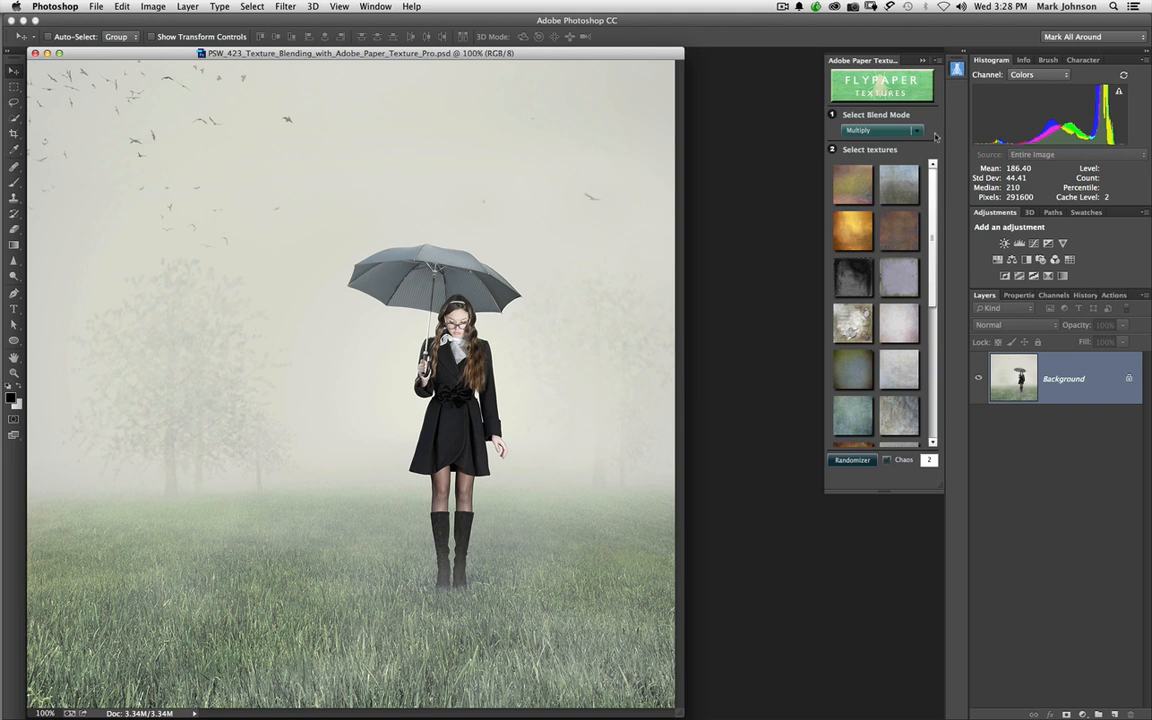
{"action": "mouse_move", "coordinate": [936, 136]}
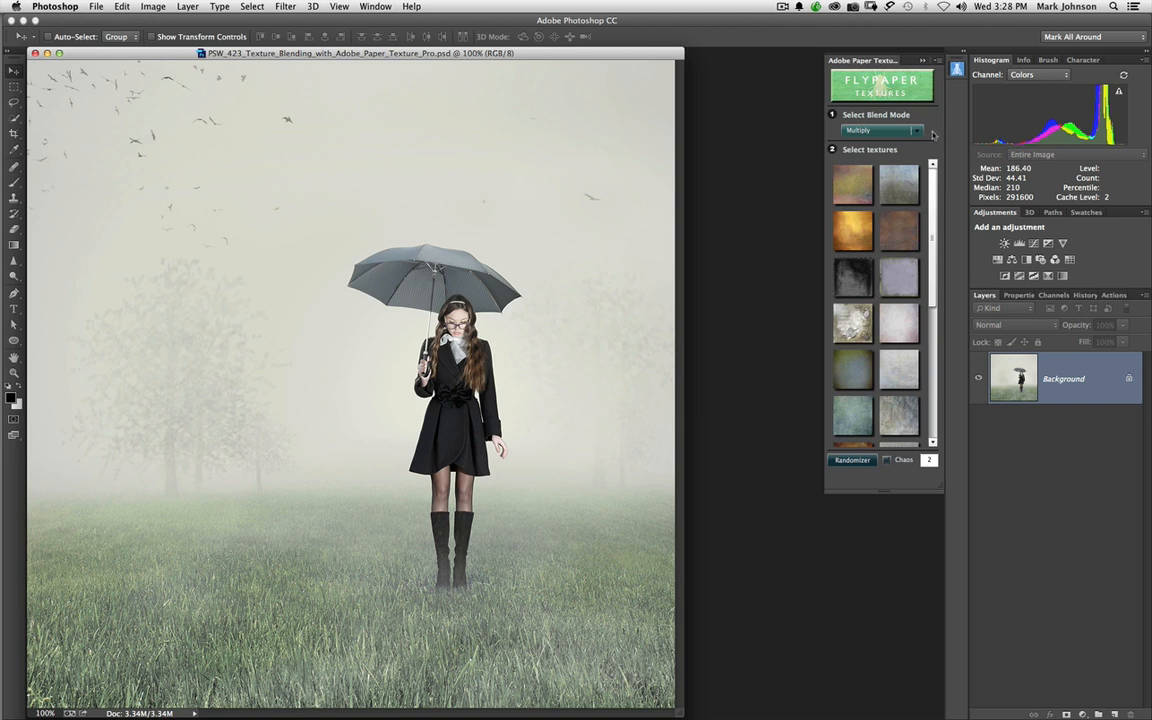
{"action": "mouse_move", "coordinate": [932, 136]}
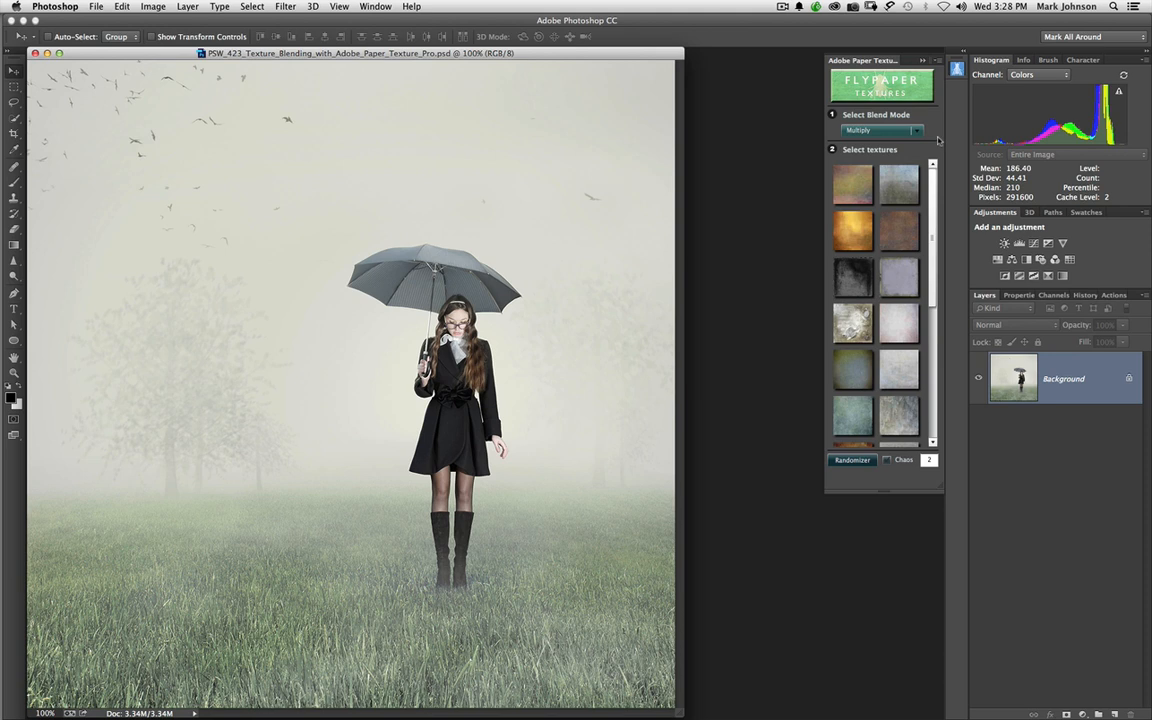
{"action": "mouse_move", "coordinate": [938, 140]}
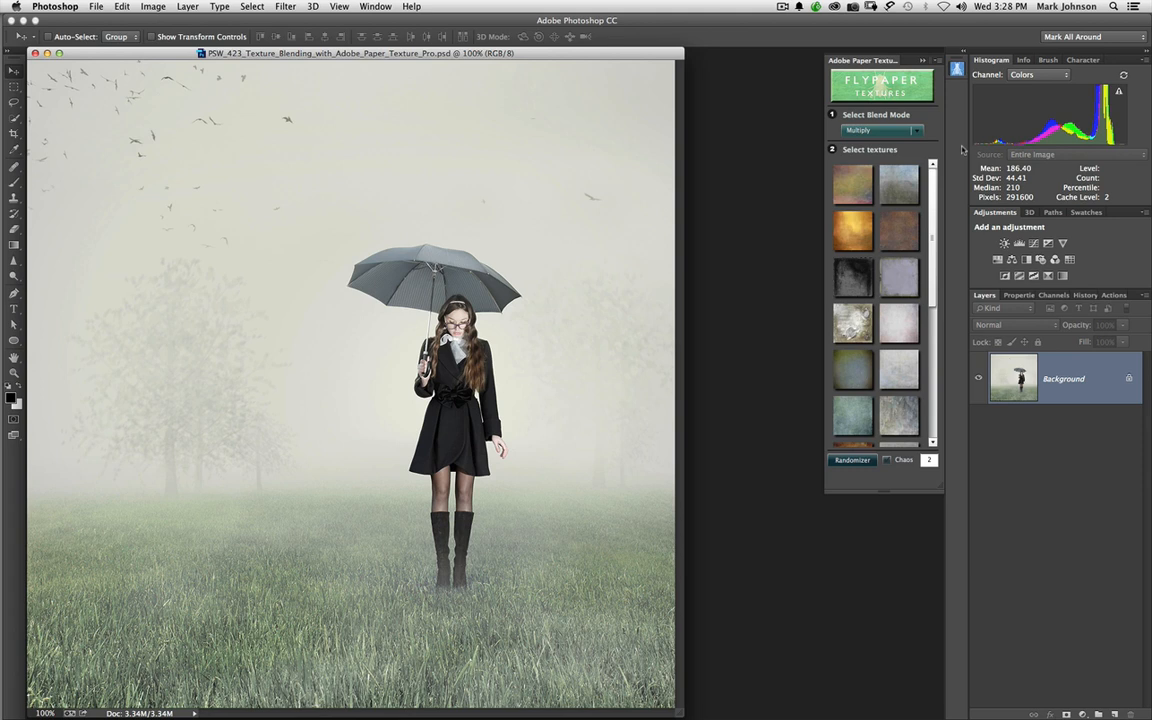
{"action": "mouse_move", "coordinate": [960, 150]}
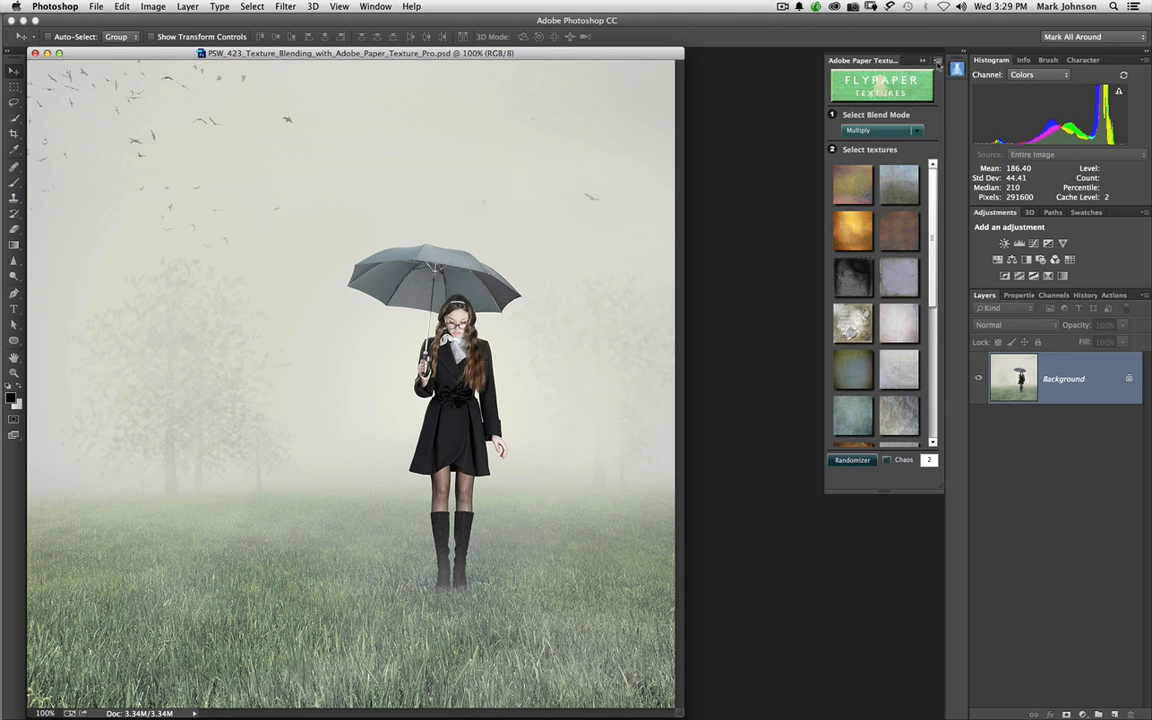
- Switch the texture panel's blend mode from Multiply to Overlay
{"action": "left_click", "coordinate": [922, 60]}
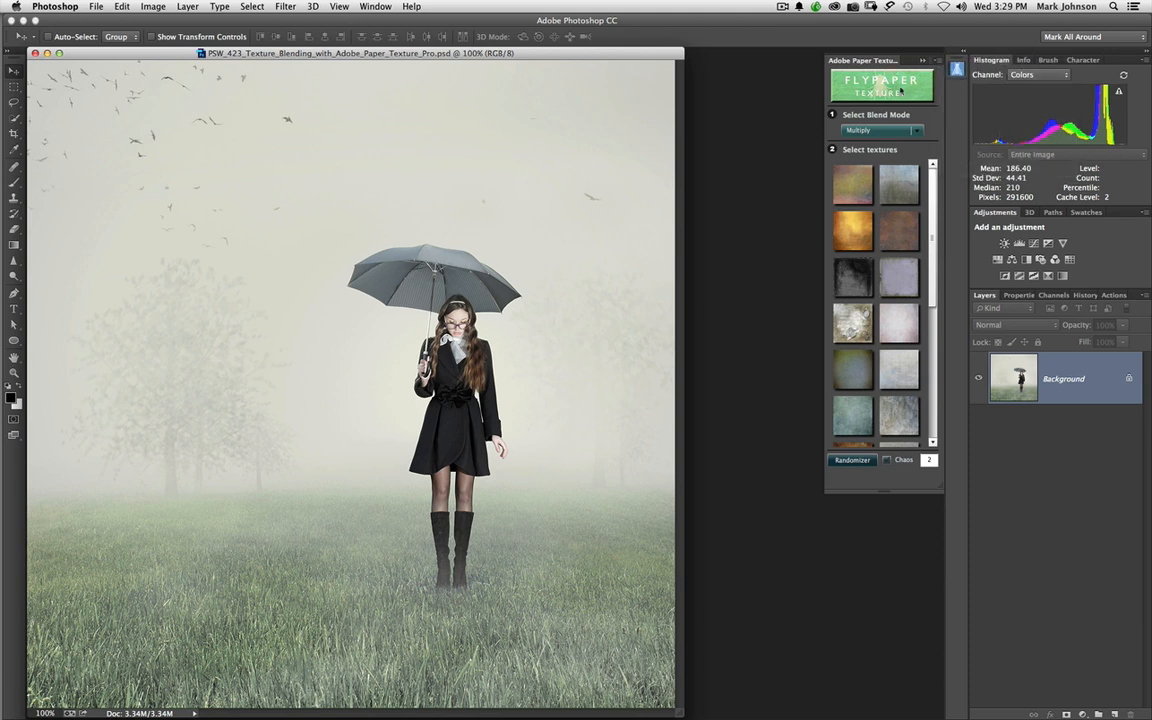
{"action": "mouse_move", "coordinate": [868, 184]}
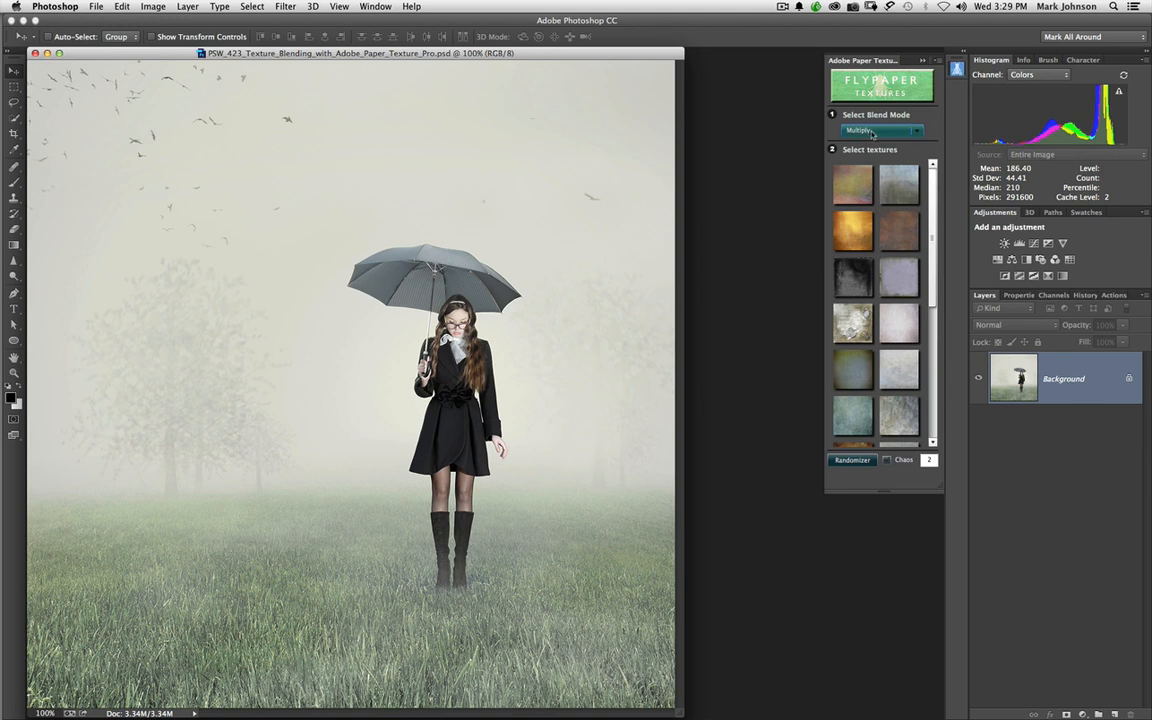
{"action": "left_click", "coordinate": [878, 130]}
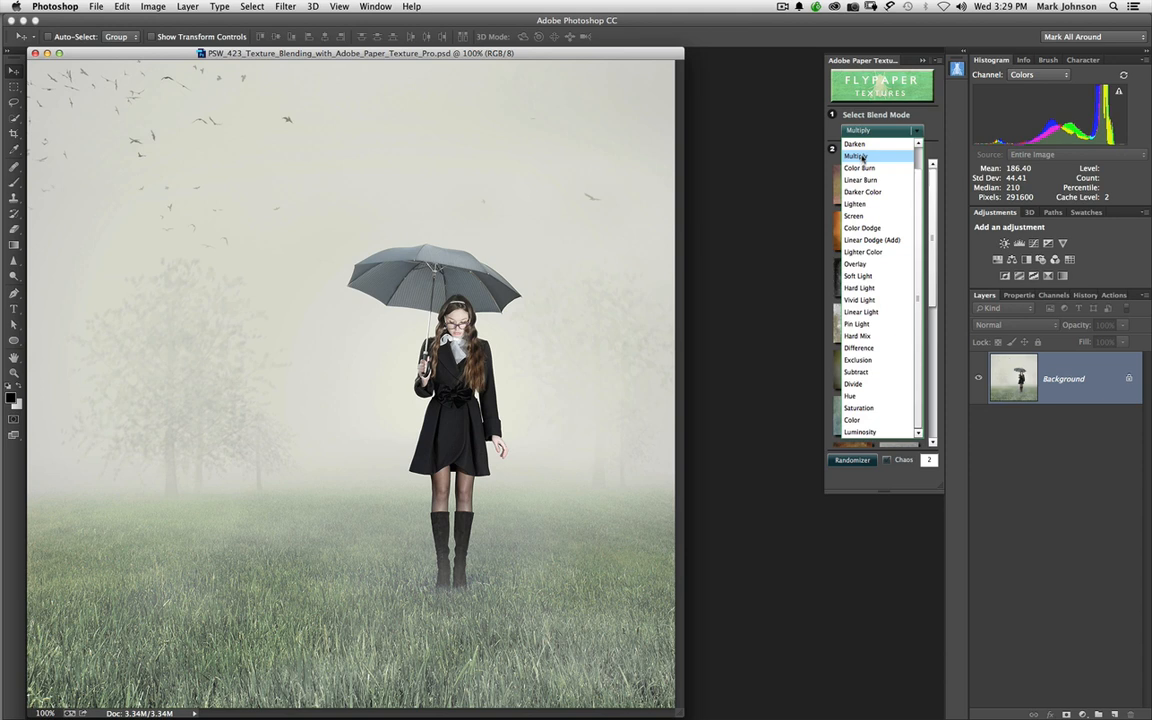
{"action": "mouse_move", "coordinate": [864, 252]}
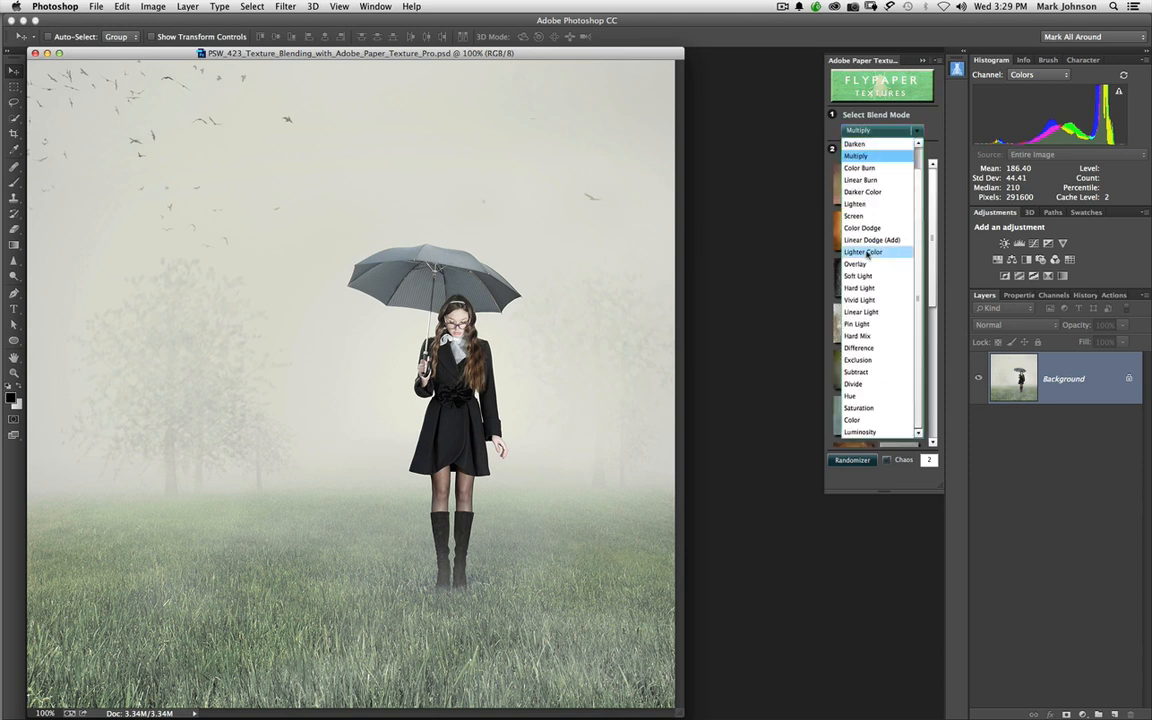
{"action": "left_click", "coordinate": [856, 264]}
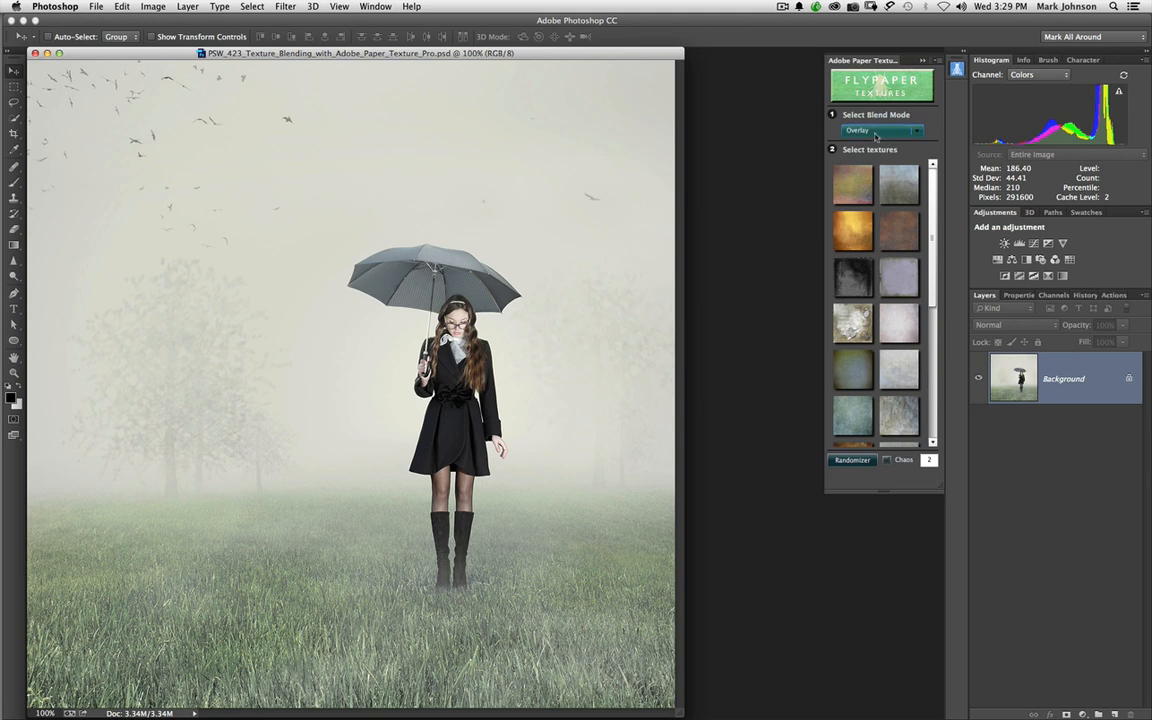
{"action": "mouse_move", "coordinate": [878, 136]}
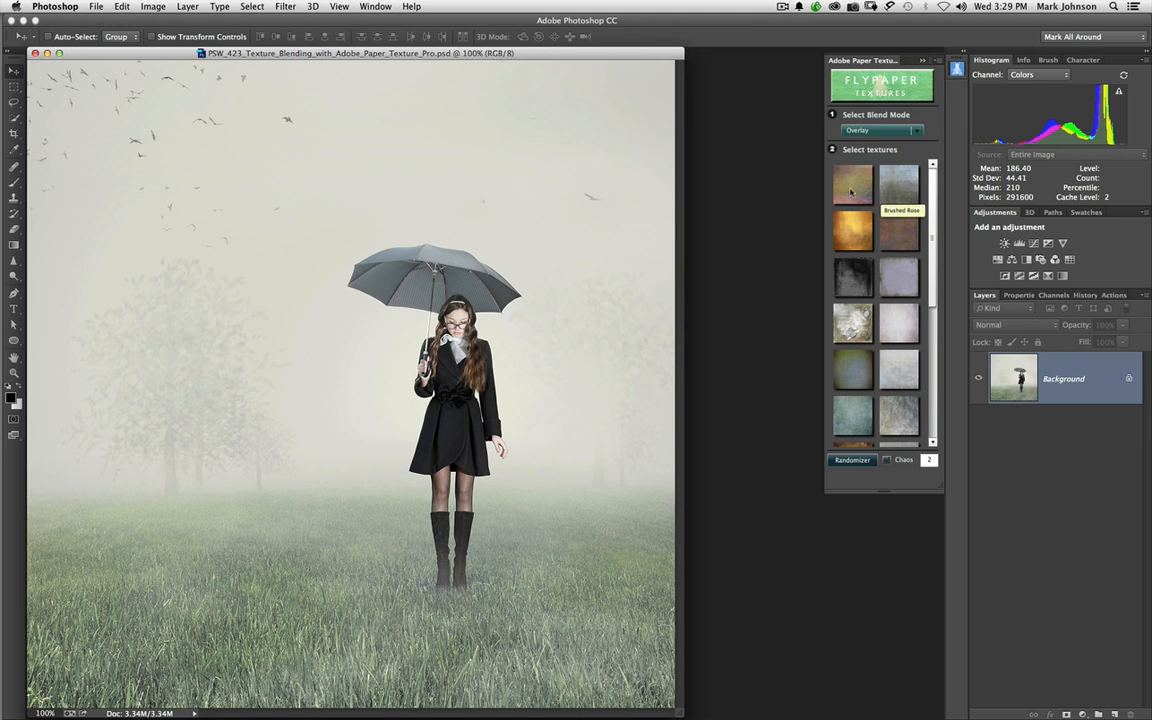
{"action": "left_click", "coordinate": [852, 184]}
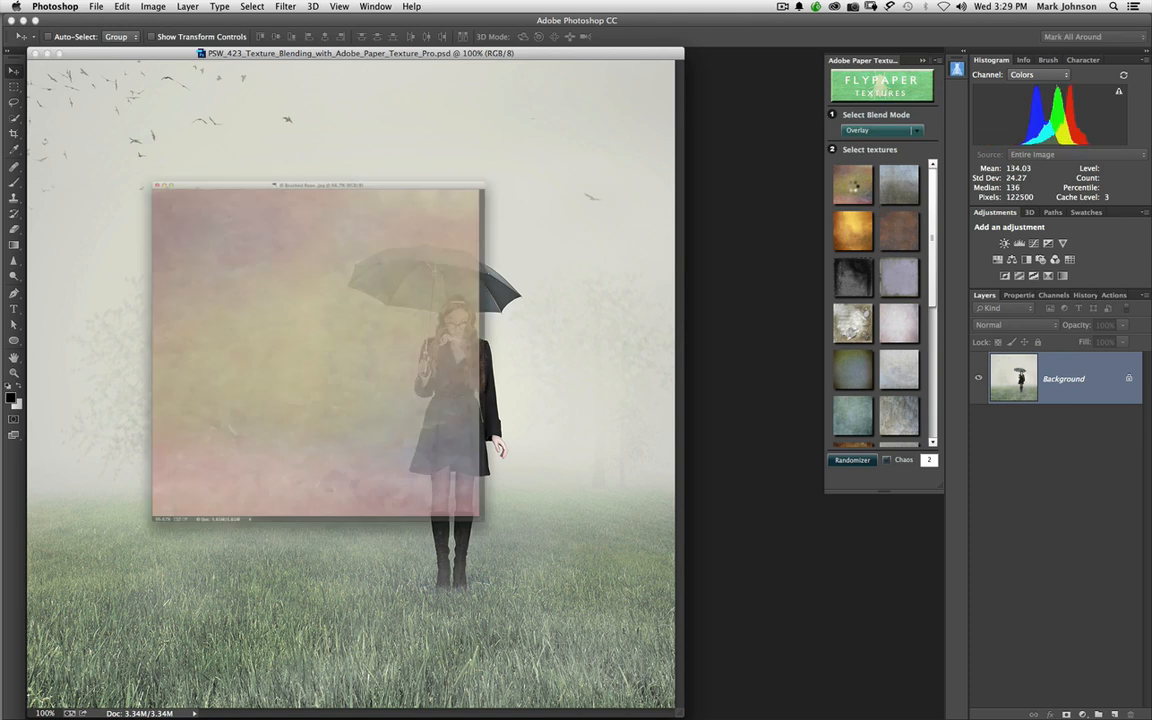
{"action": "left_click", "coordinate": [852, 184]}
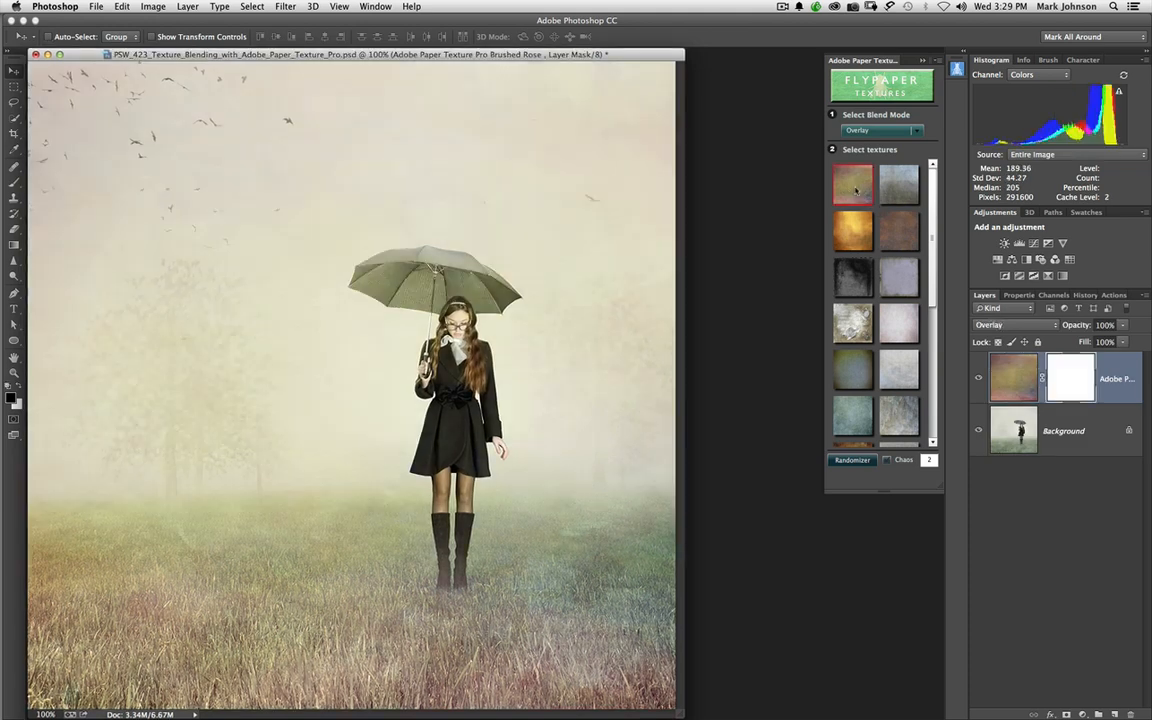
{"action": "left_click", "coordinate": [852, 184]}
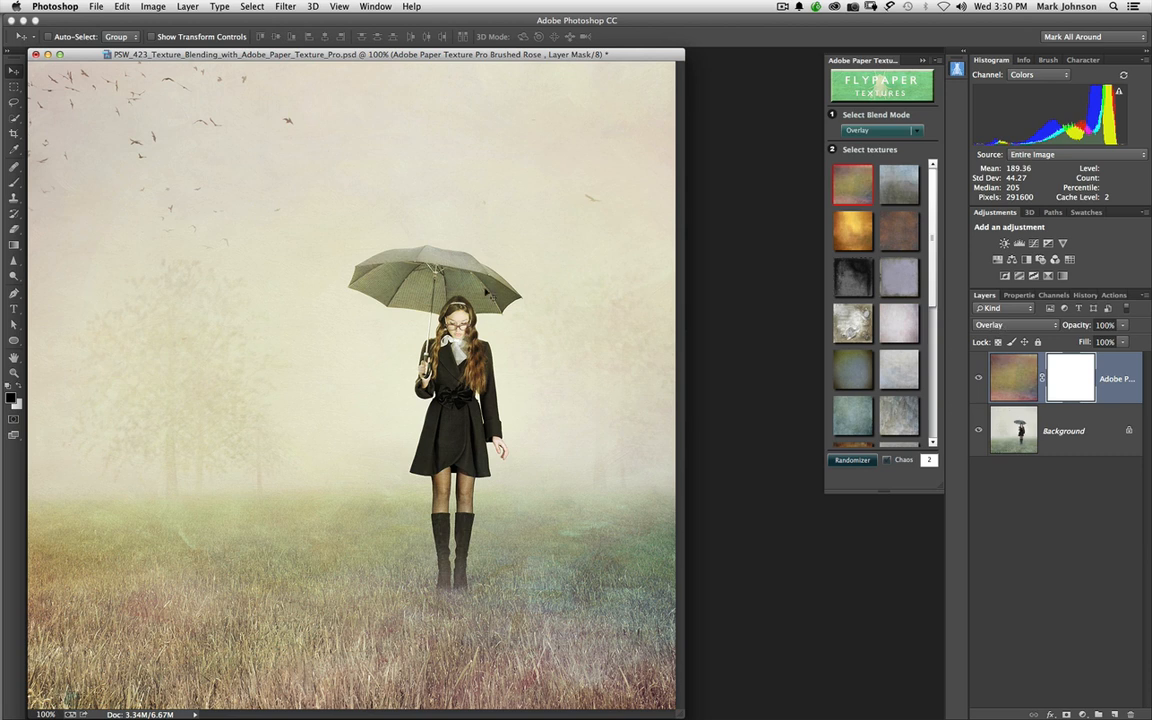
{"action": "mouse_move", "coordinate": [876, 168]}
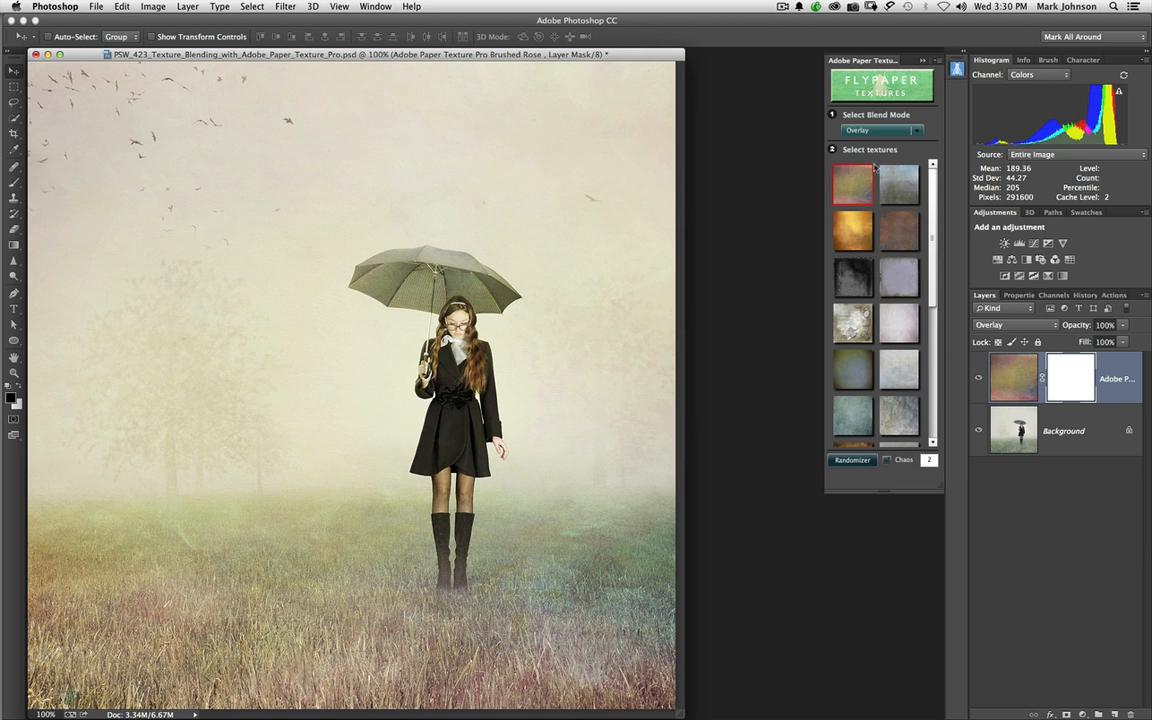
{"action": "mouse_move", "coordinate": [872, 204]}
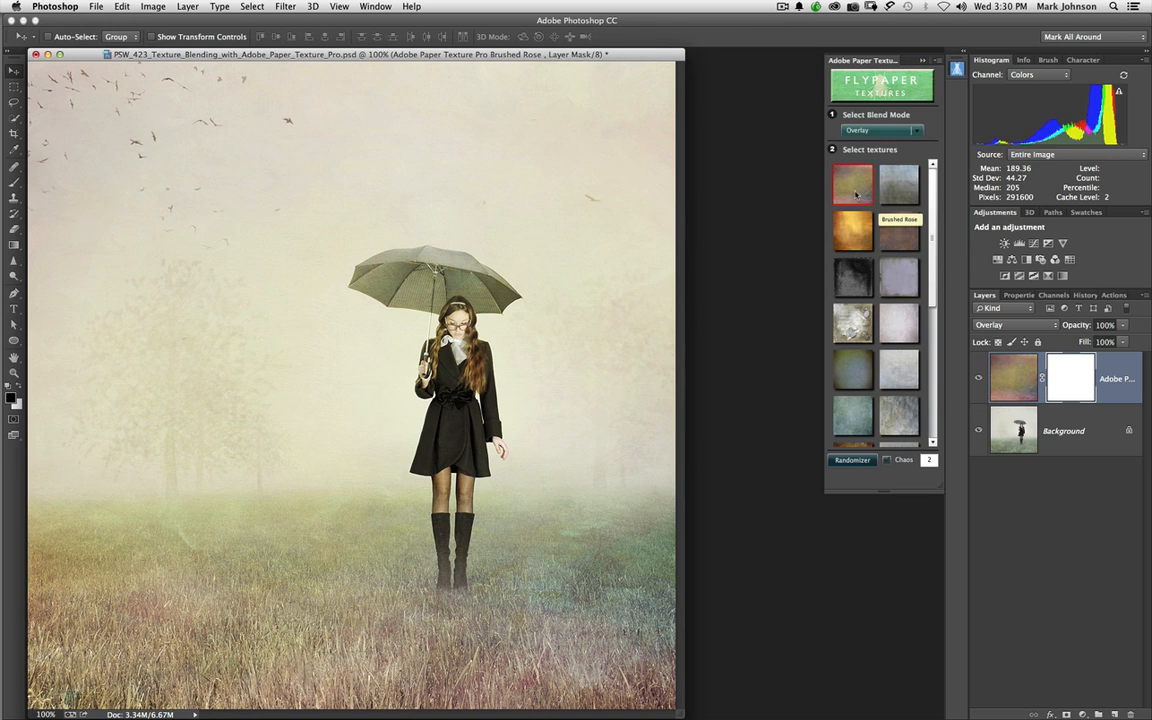
{"action": "mouse_move", "coordinate": [856, 192]}
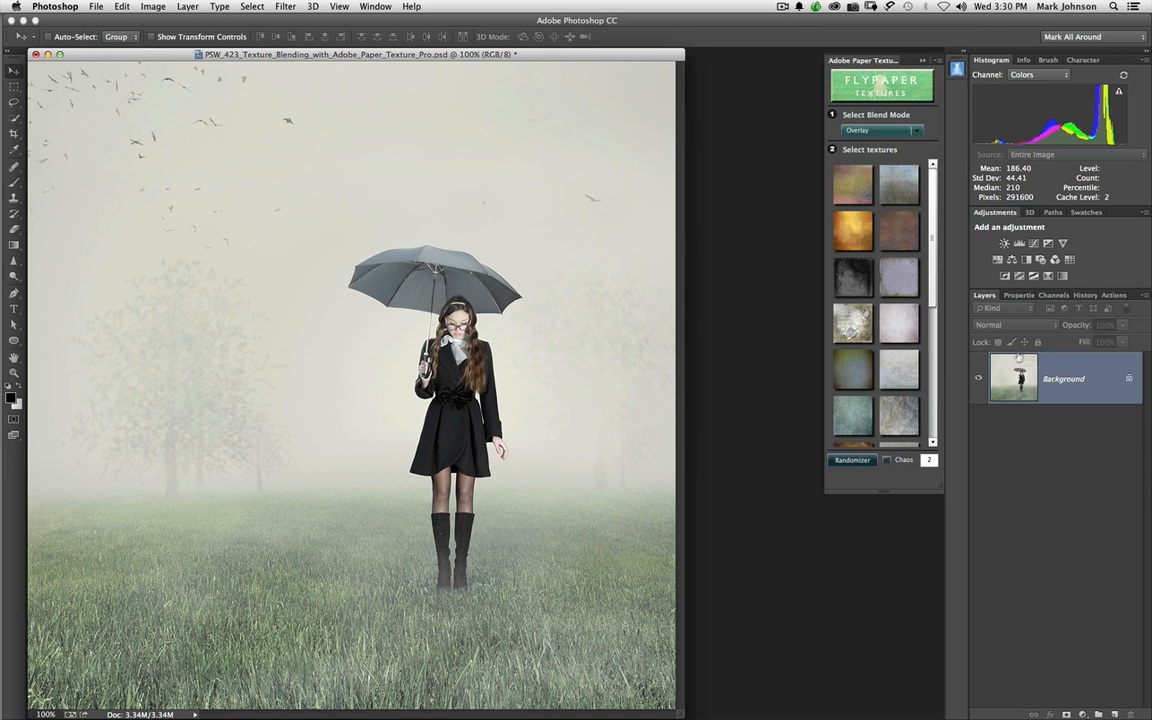
{"action": "mouse_move", "coordinate": [852, 232]}
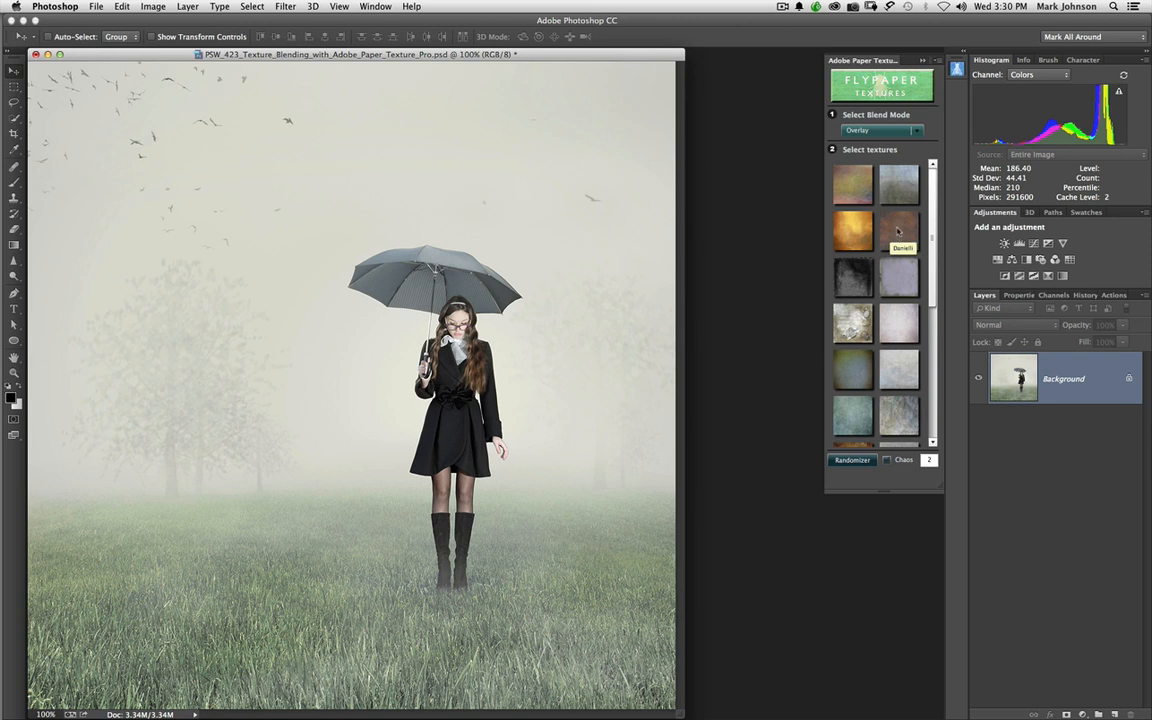
- Apply Danielli in Overlay, then Cezanne in Multiply, warming the photo golden
{"action": "left_click", "coordinate": [898, 232]}
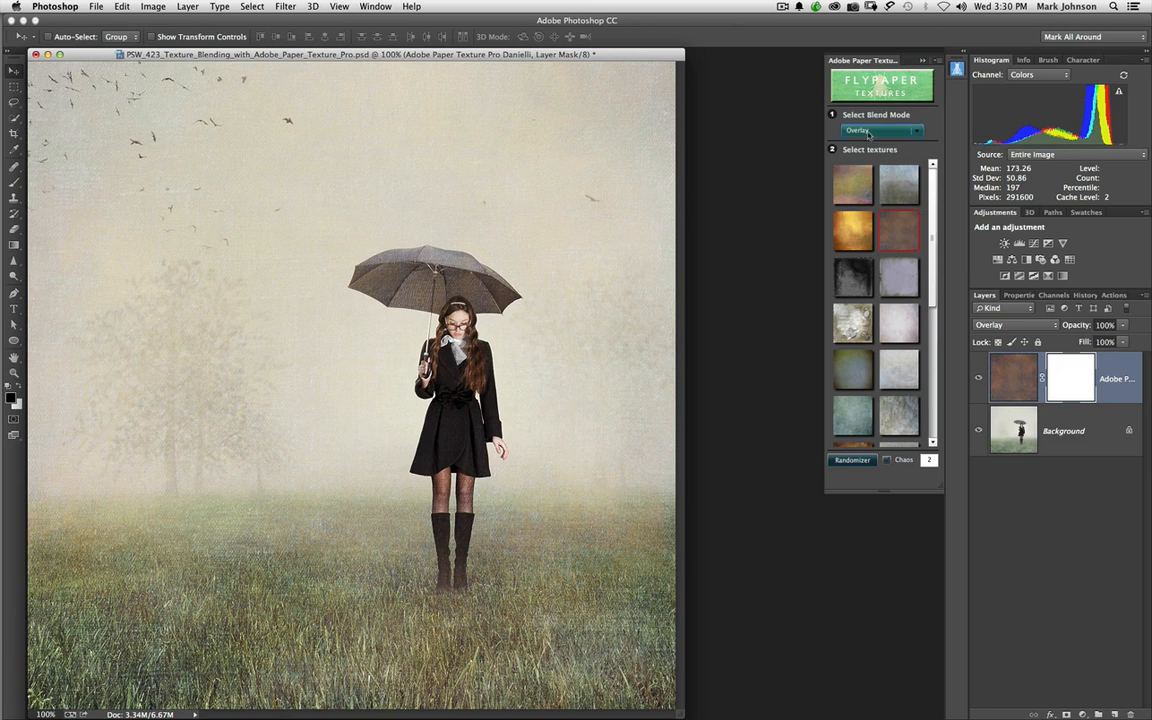
{"action": "left_click", "coordinate": [880, 130]}
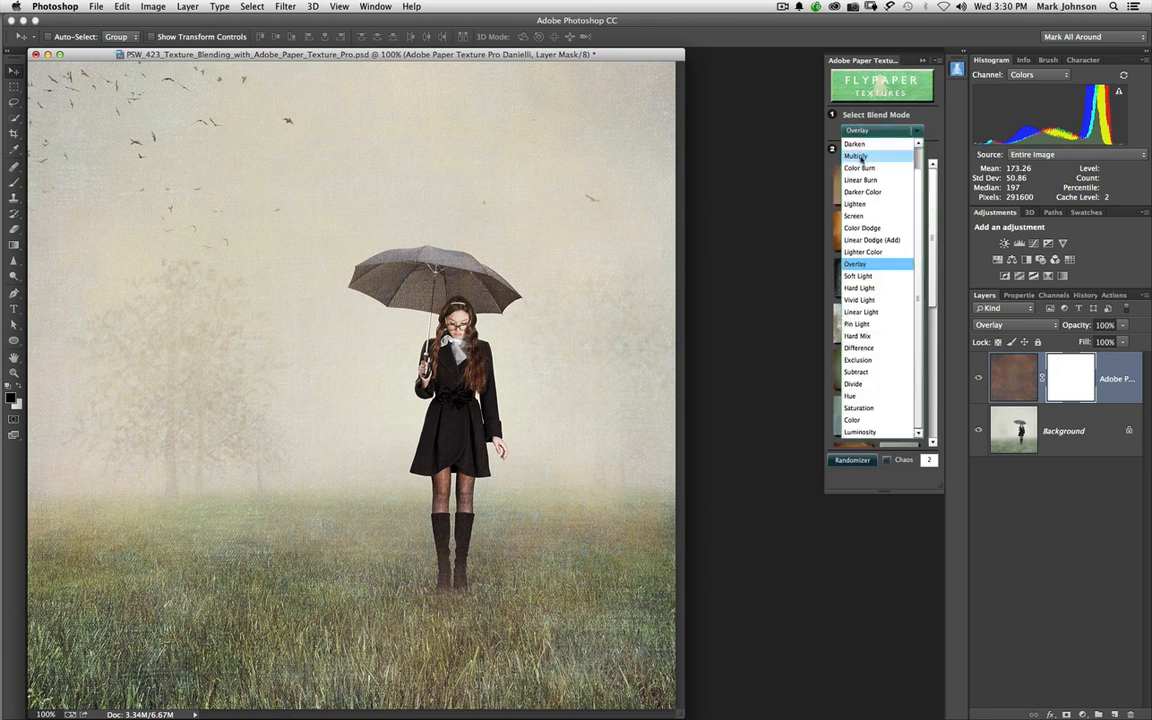
{"action": "left_click", "coordinate": [856, 156]}
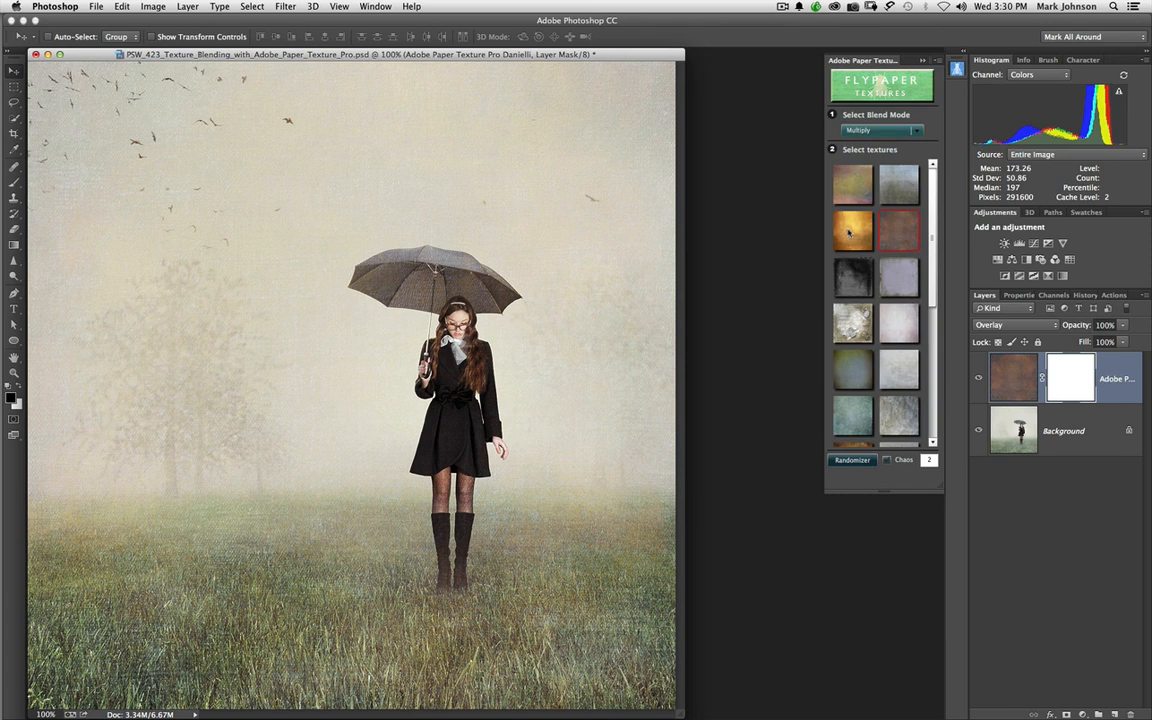
{"action": "left_click", "coordinate": [852, 232]}
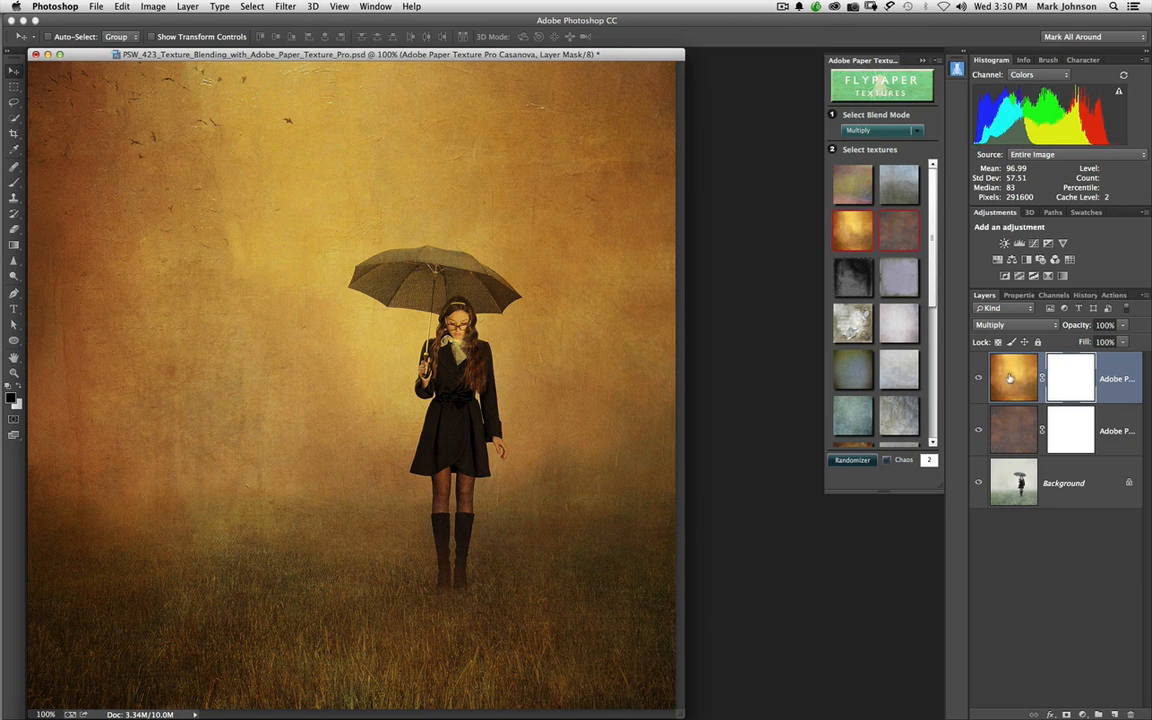
{"action": "left_click", "coordinate": [1012, 430]}
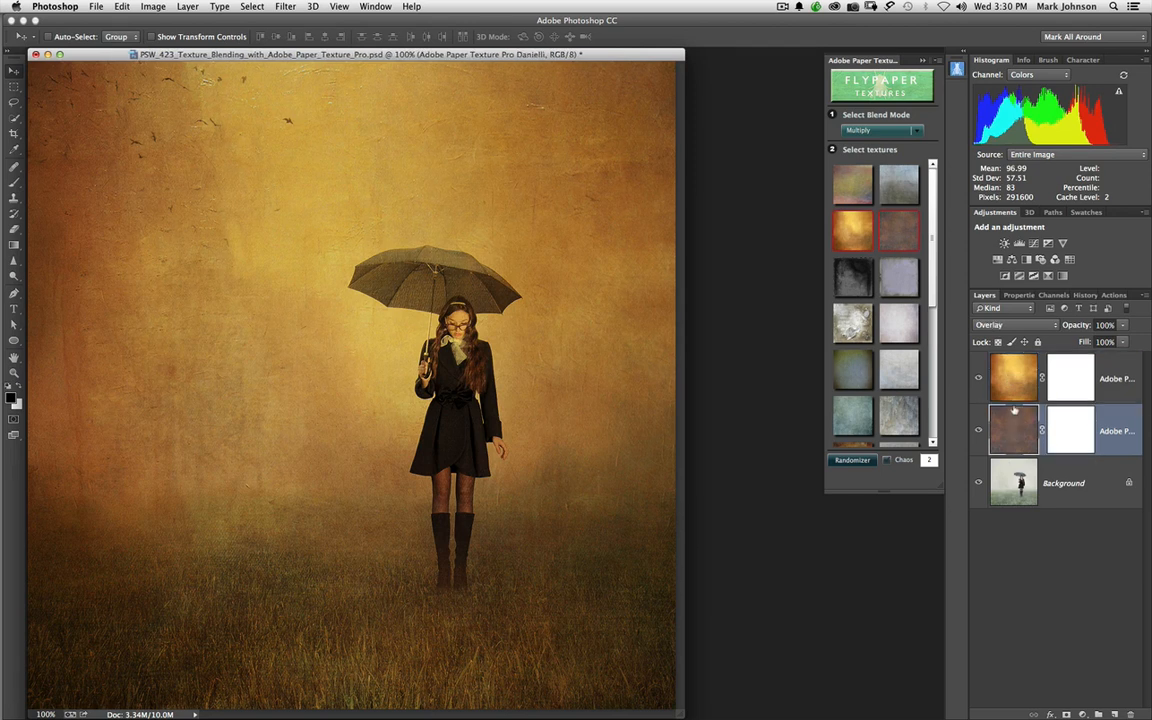
{"action": "mouse_move", "coordinate": [900, 228]}
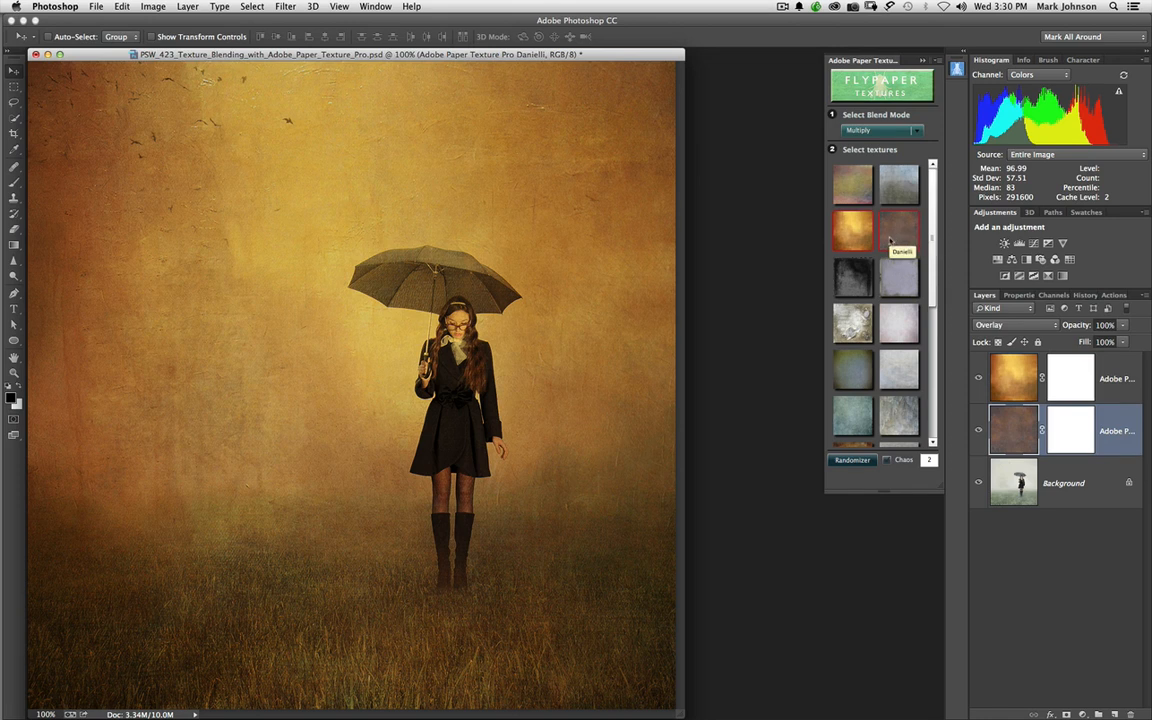
{"action": "mouse_move", "coordinate": [892, 232]}
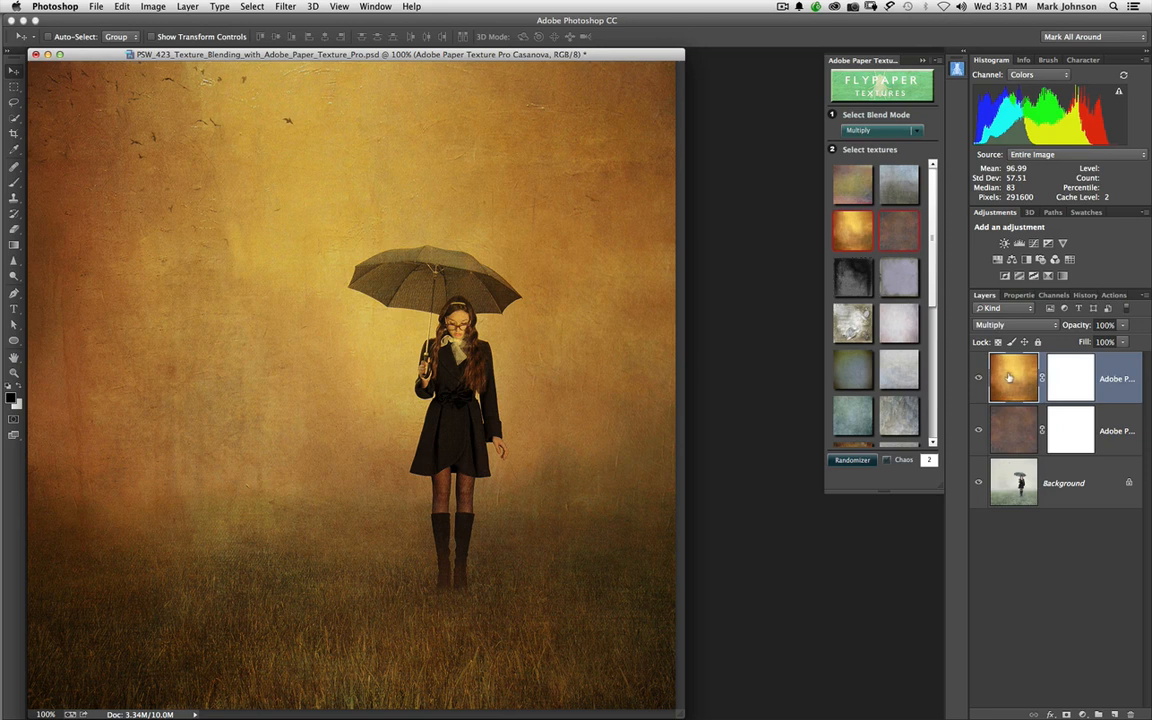
{"action": "mouse_move", "coordinate": [1008, 376]}
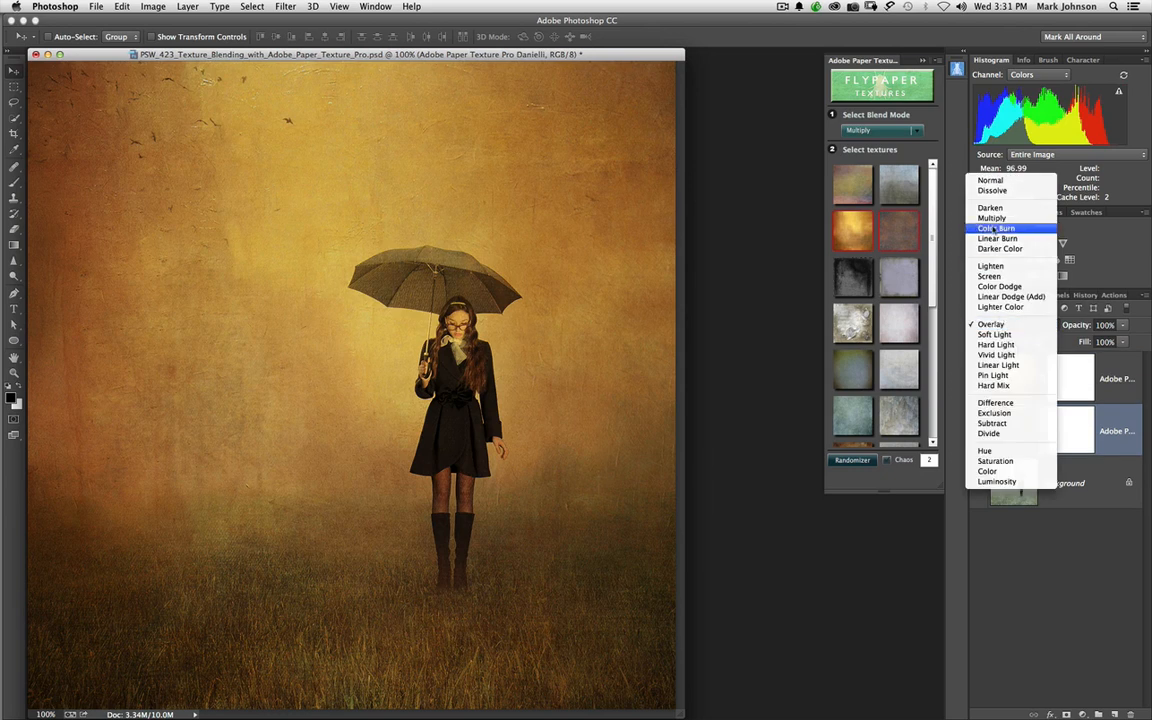
{"action": "left_click", "coordinate": [992, 218]}
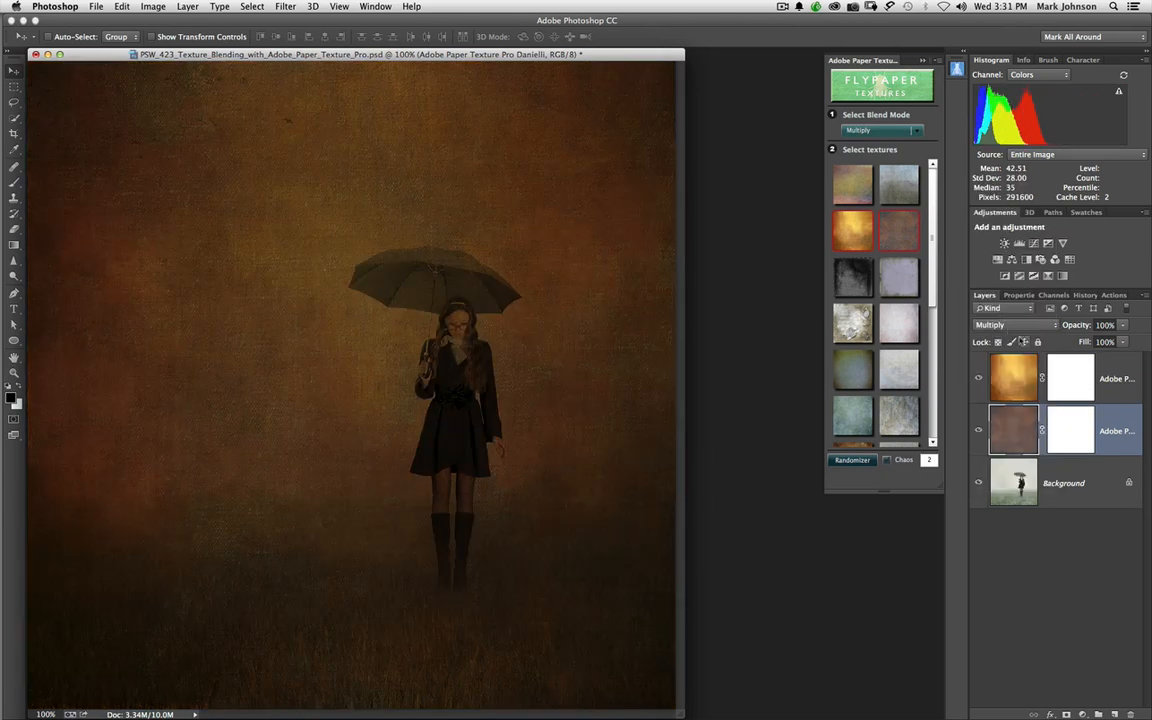
{"action": "left_click", "coordinate": [1016, 324]}
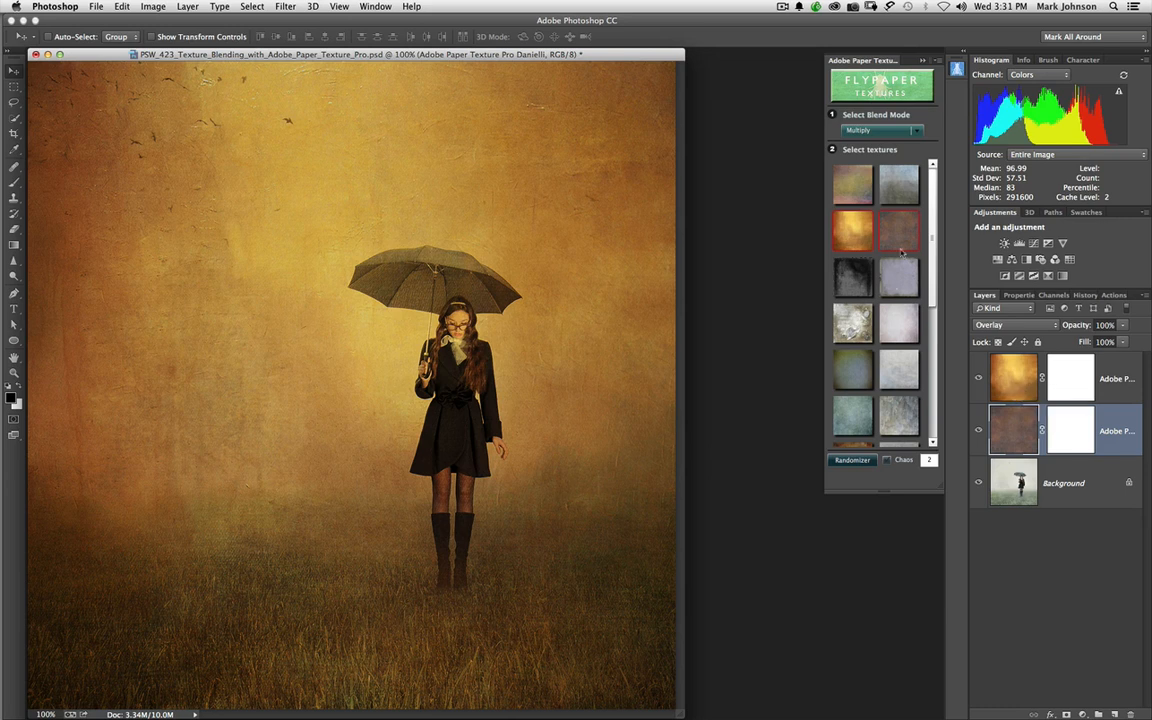
- Add the Fly Edges 4 texture in Multiply, then show the panel's extra options
{"action": "left_click", "coordinate": [882, 130]}
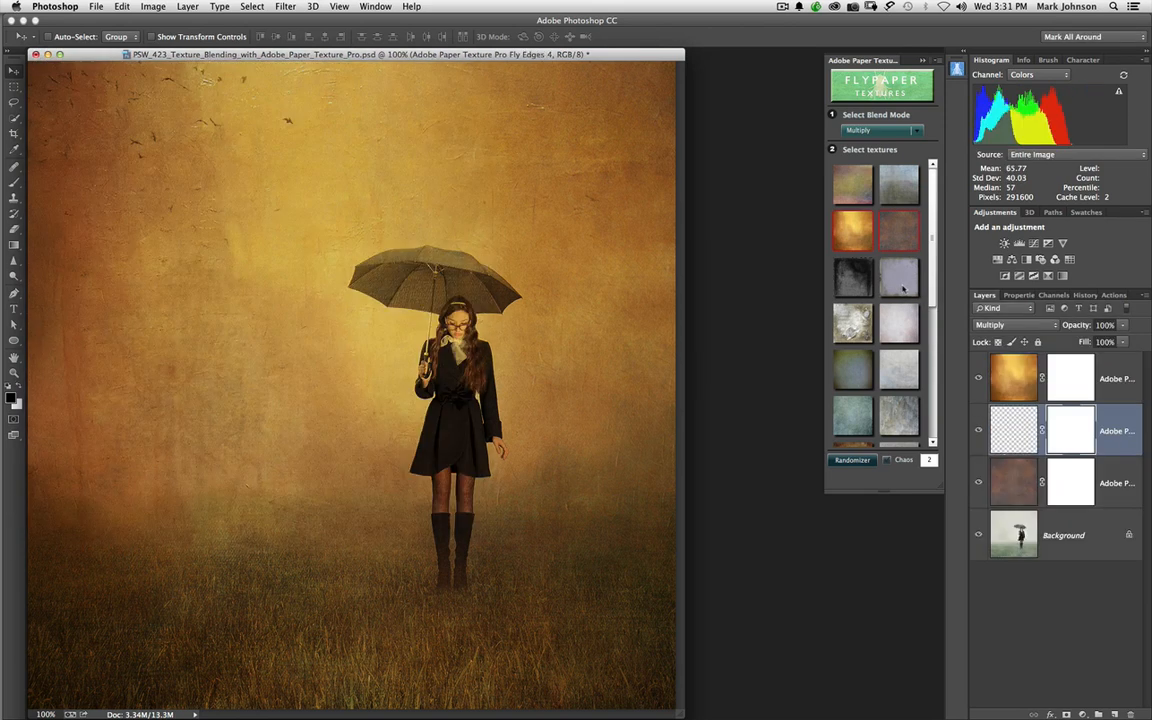
{"action": "left_click", "coordinate": [896, 278]}
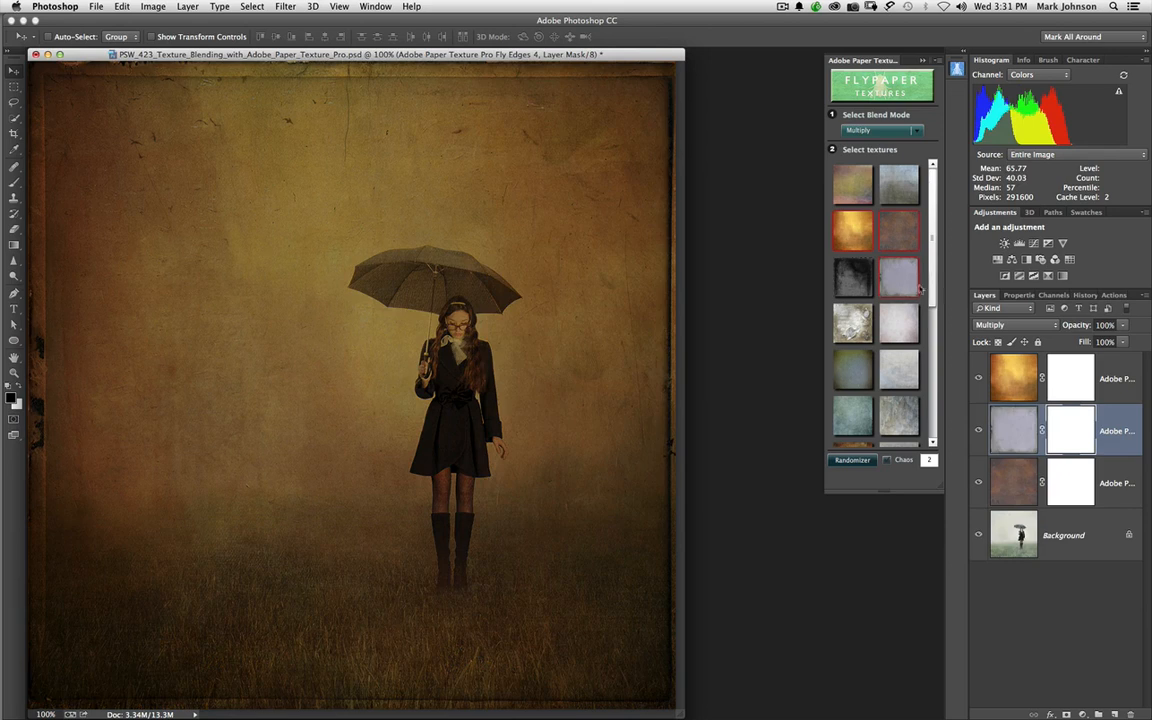
{"action": "mouse_move", "coordinate": [1024, 456]}
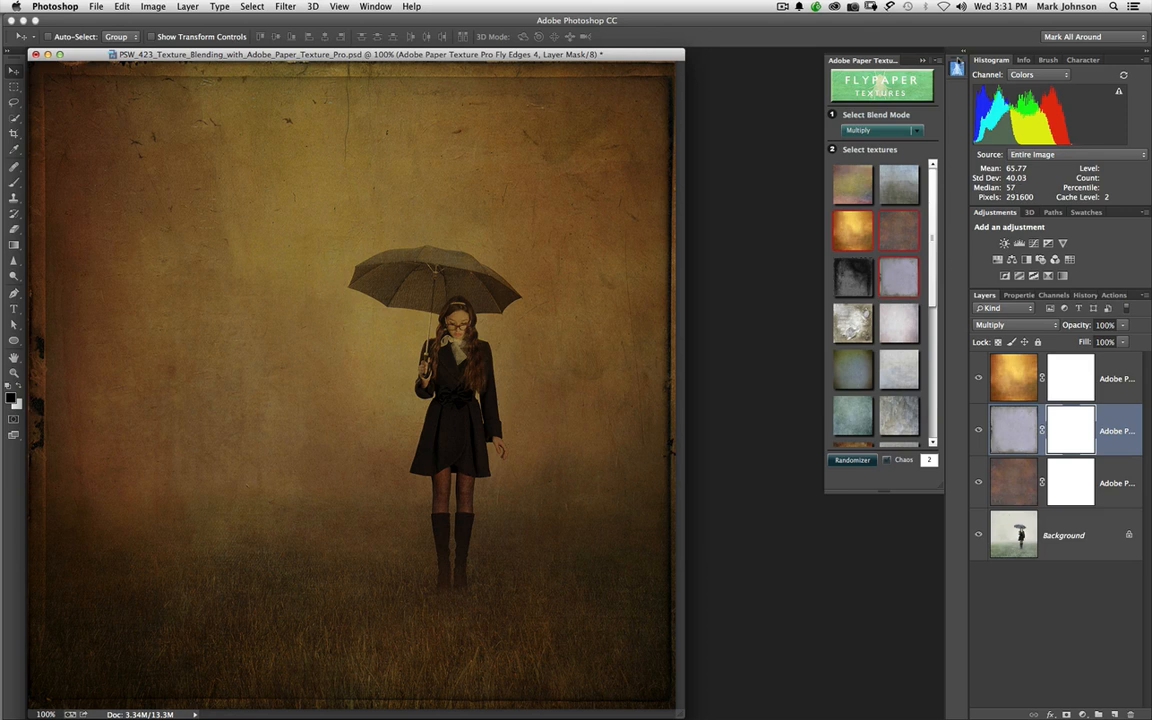
{"action": "left_click", "coordinate": [922, 60]}
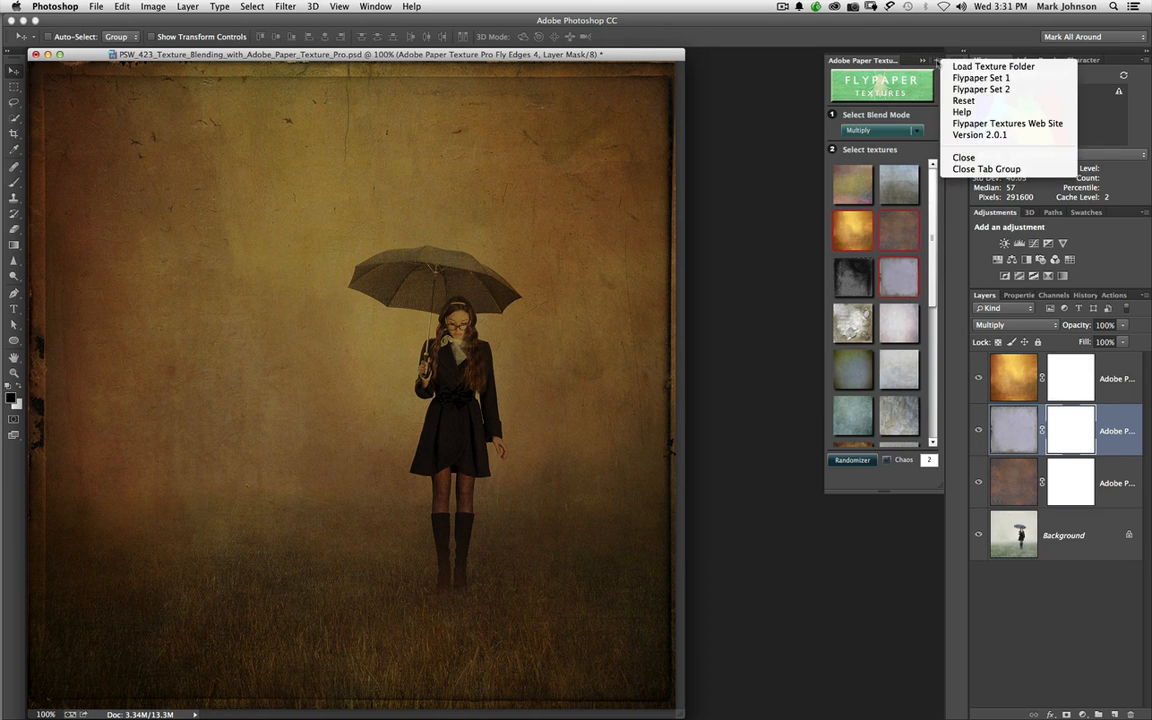
{"action": "mouse_move", "coordinate": [980, 78]}
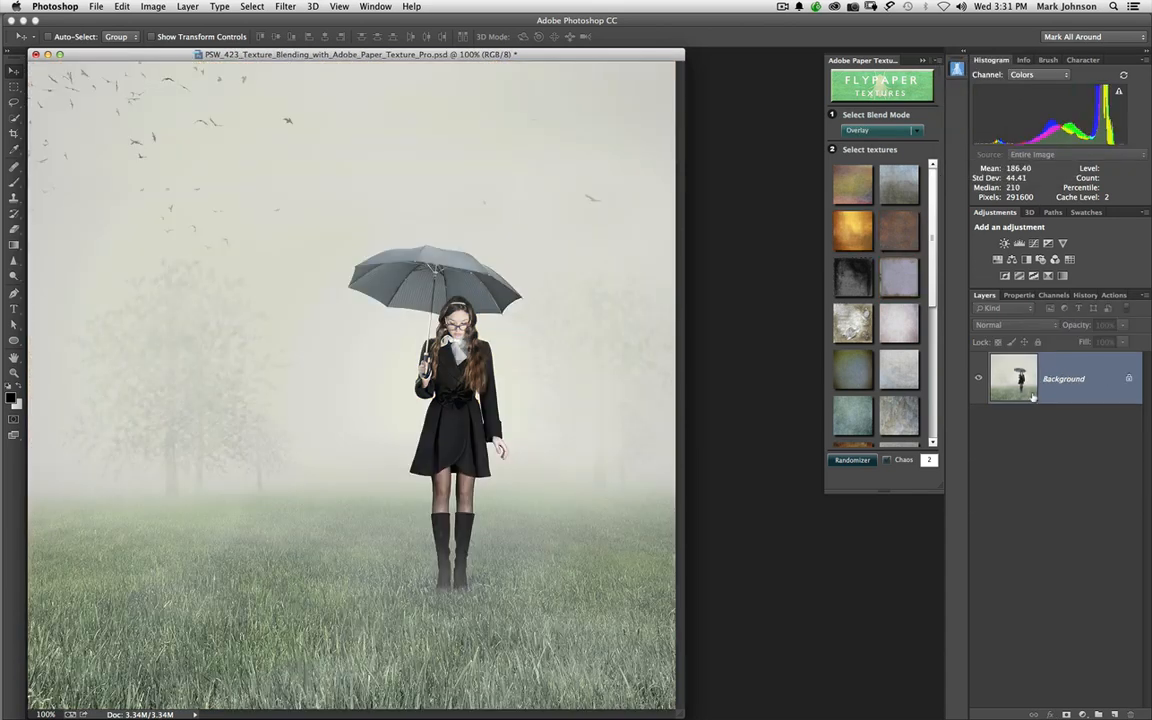
{"action": "mouse_move", "coordinate": [1042, 402]}
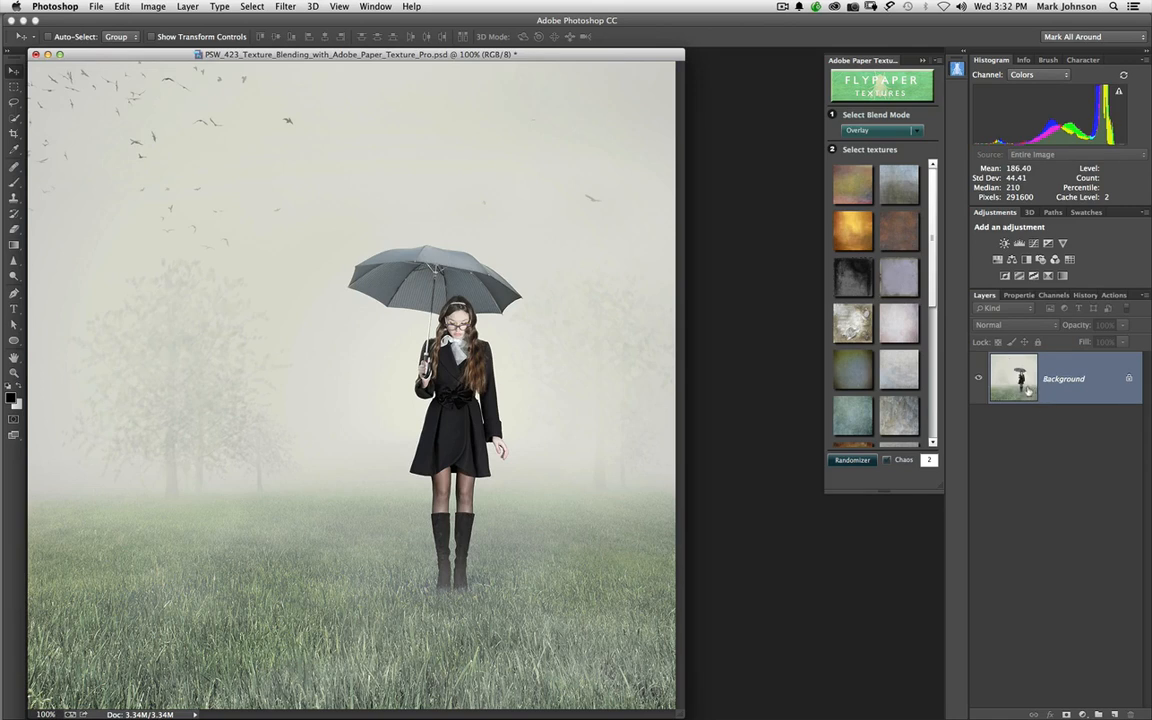
- Reset the texture layers and set the panel to blend new textures in Multiply
{"action": "left_click", "coordinate": [852, 460]}
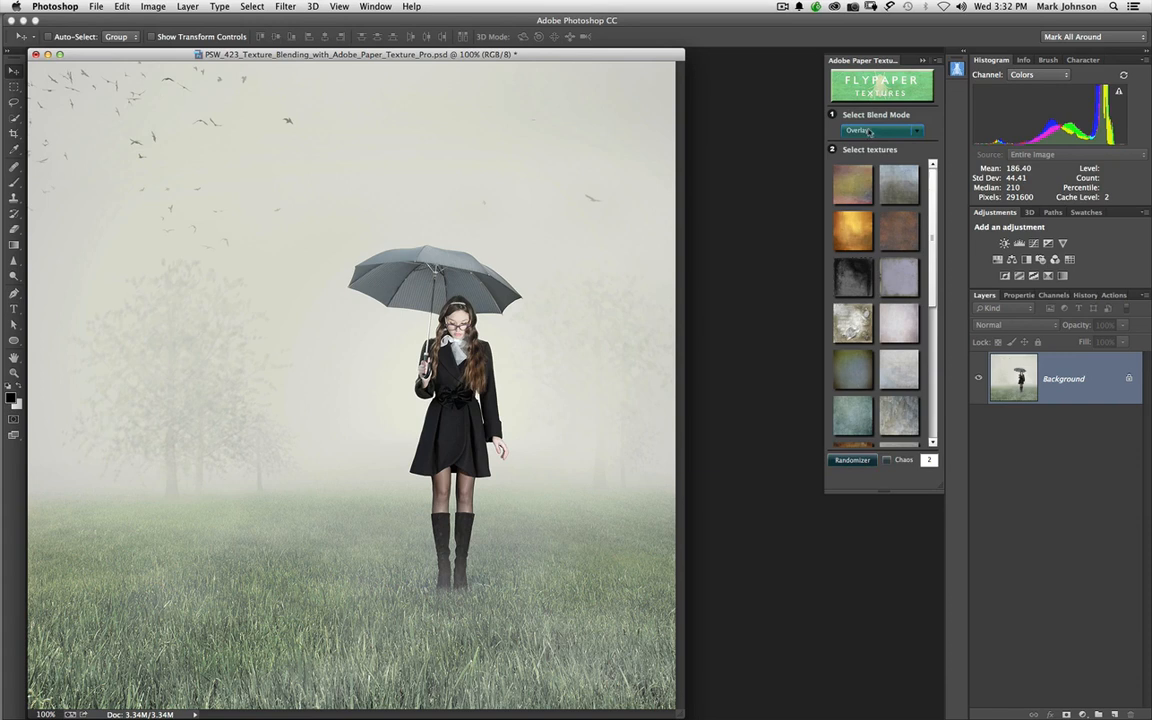
{"action": "left_click", "coordinate": [880, 130]}
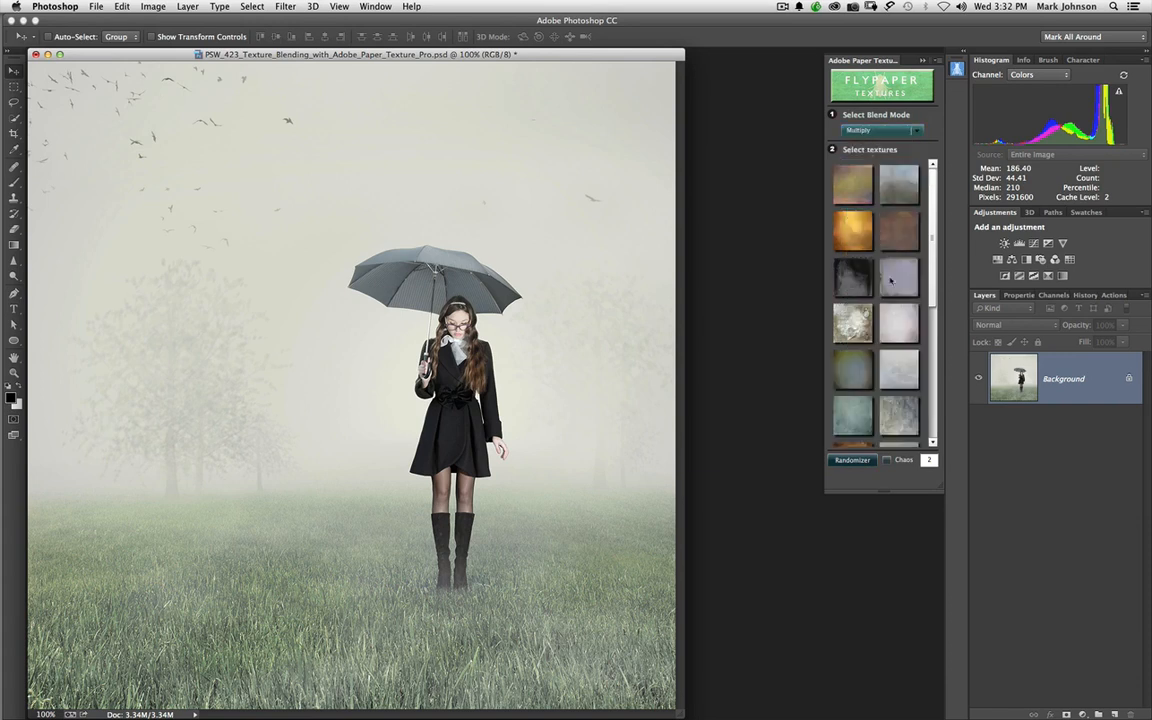
{"action": "left_click", "coordinate": [928, 458]}
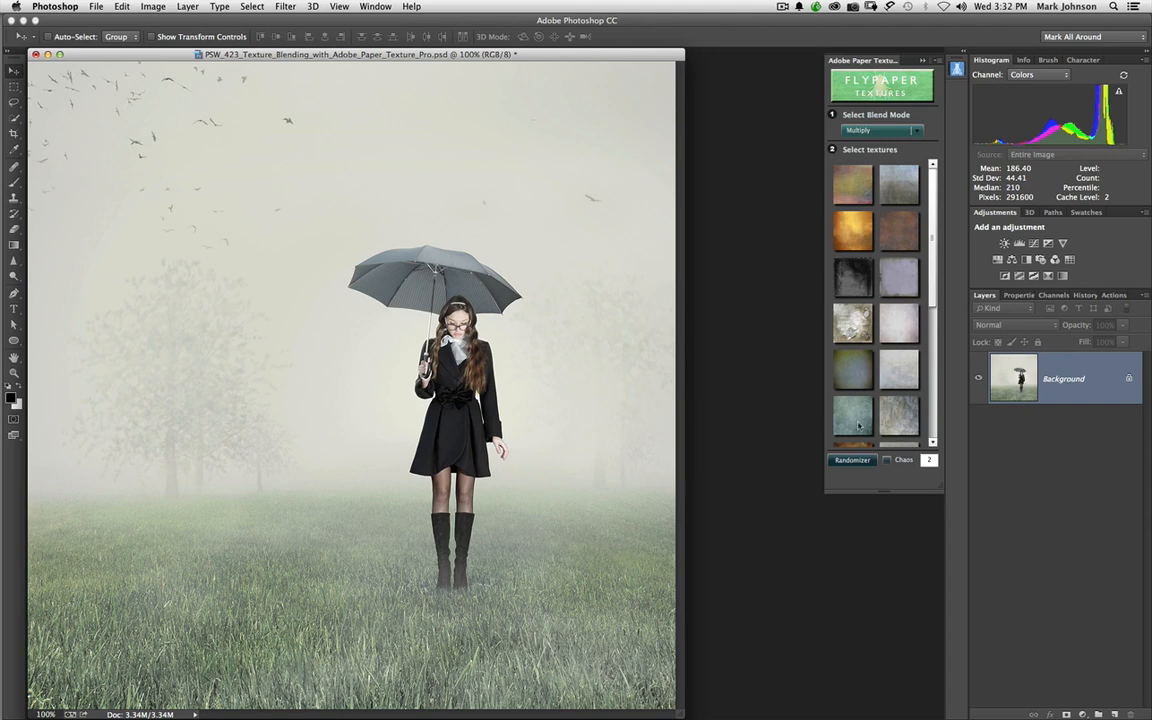
{"action": "left_click", "coordinate": [852, 460]}
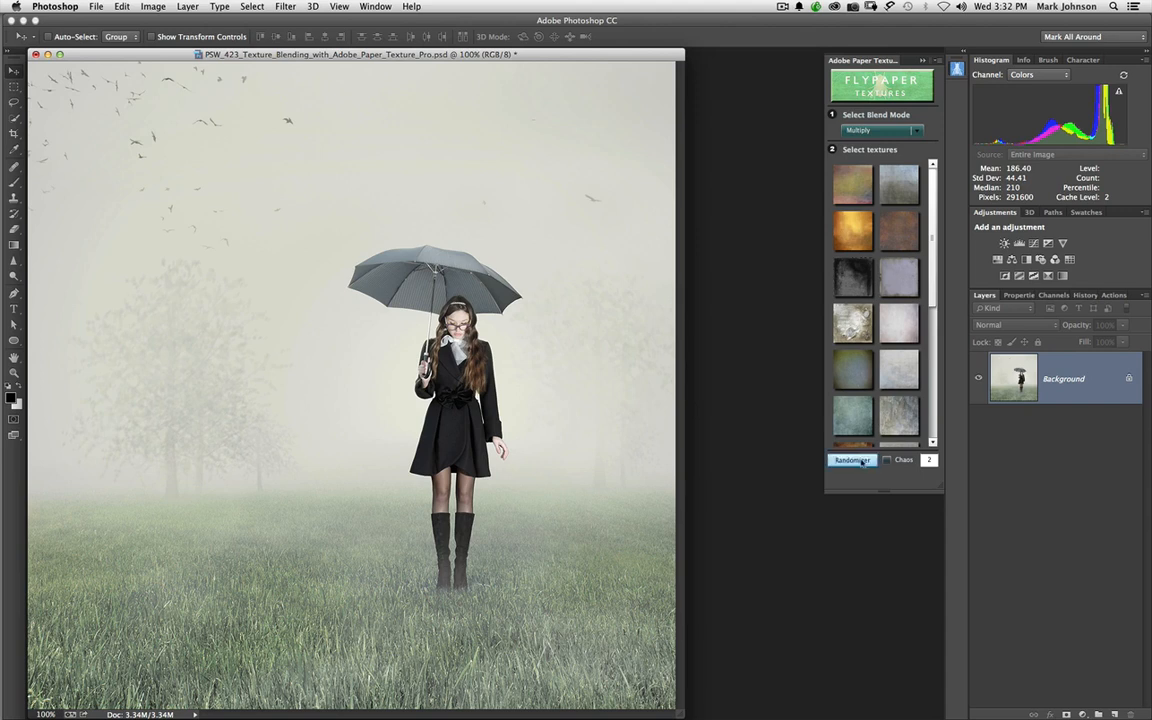
- Randomize textures until two Multiply layers give a moody teal-green look
{"action": "left_click", "coordinate": [852, 460]}
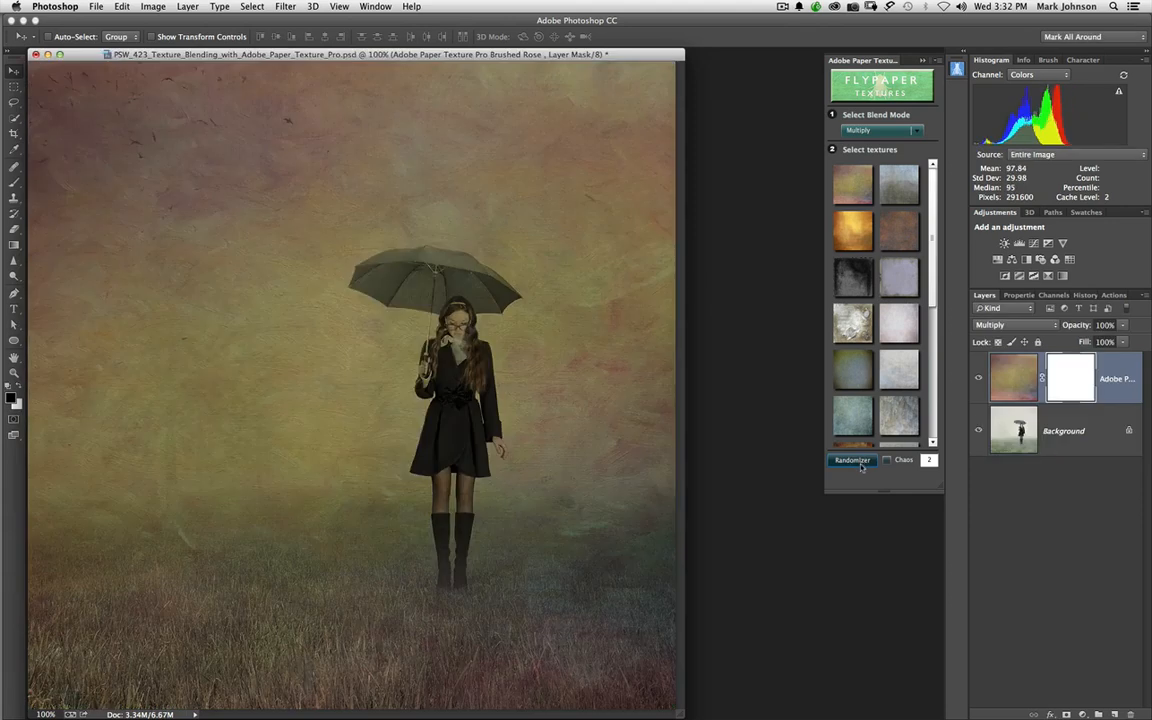
{"action": "left_click", "coordinate": [852, 458]}
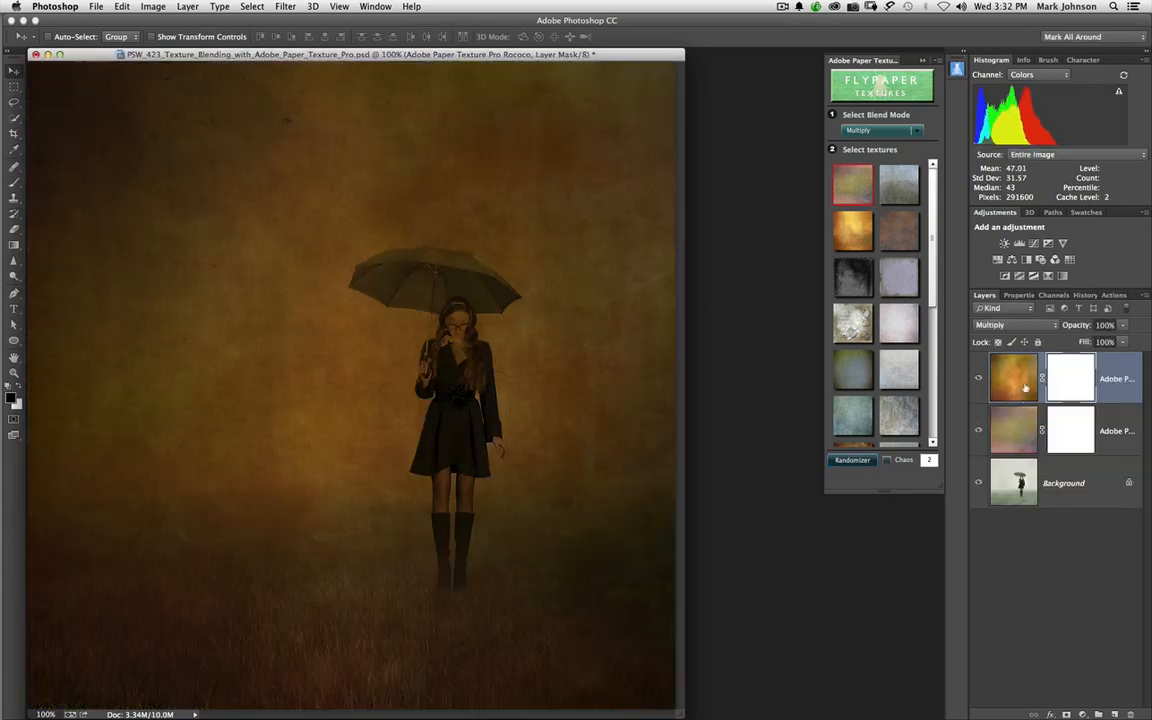
{"action": "left_click", "coordinate": [1012, 430]}
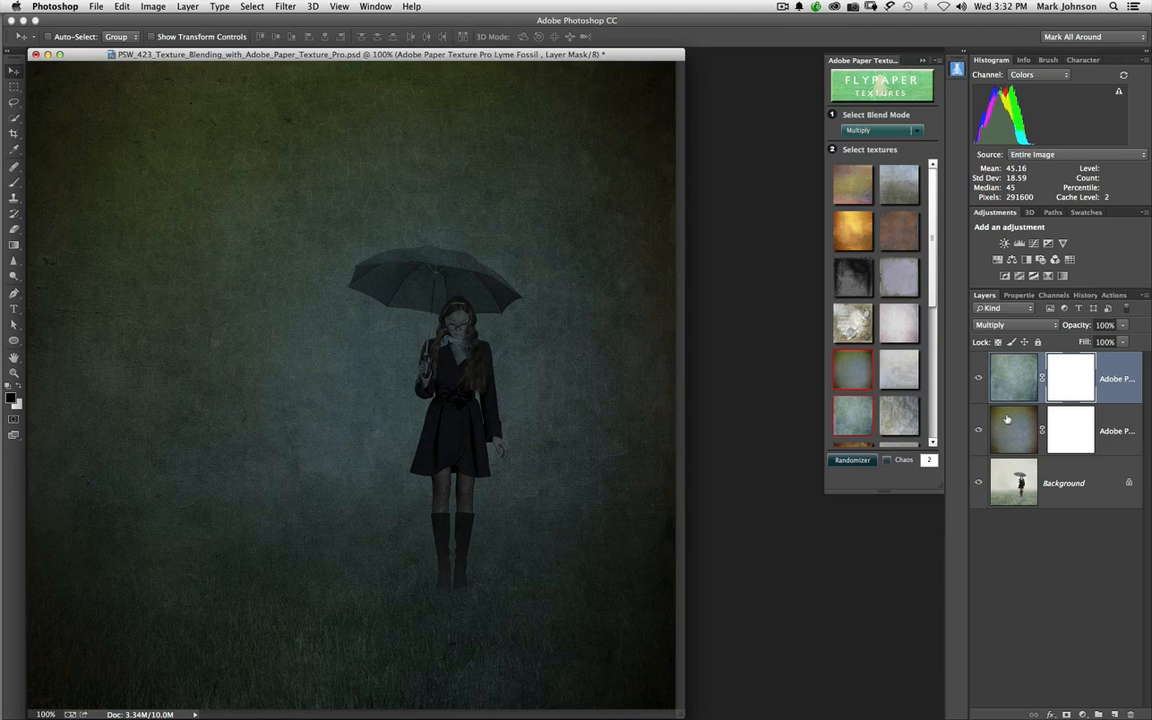
{"action": "mouse_move", "coordinate": [1012, 430]}
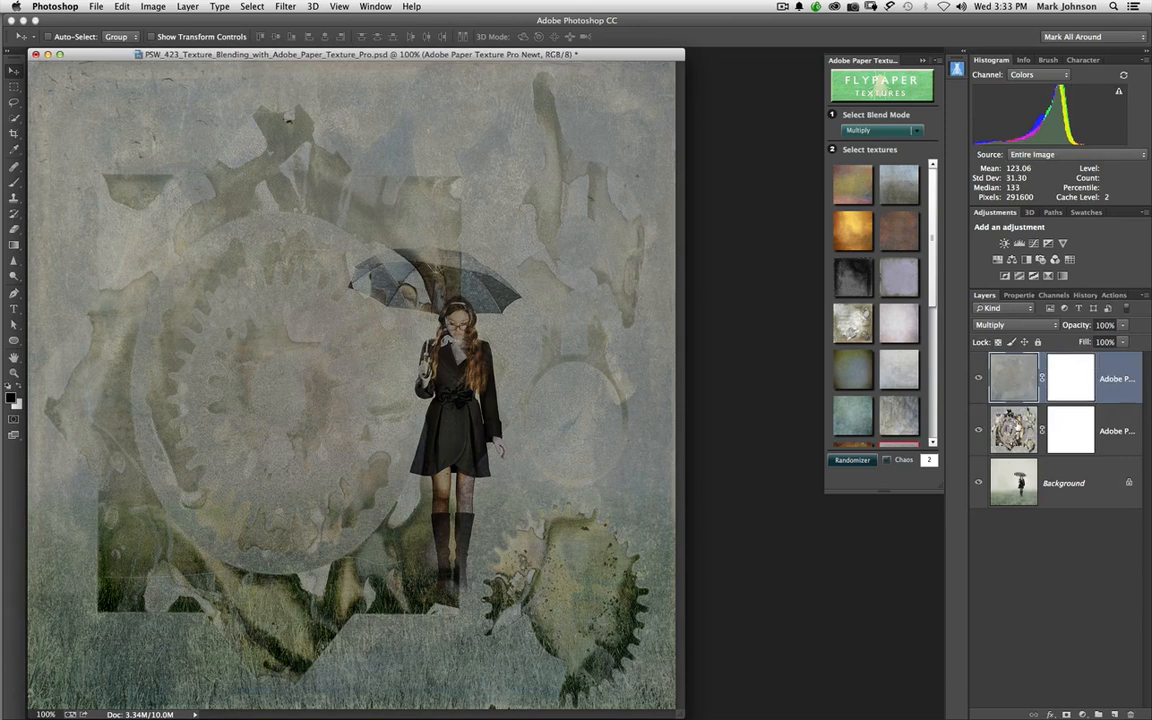
- Blend the texture layer in Overlay and pick a fresh warm yellow cloudy texture pair
{"action": "left_click", "coordinate": [1012, 430]}
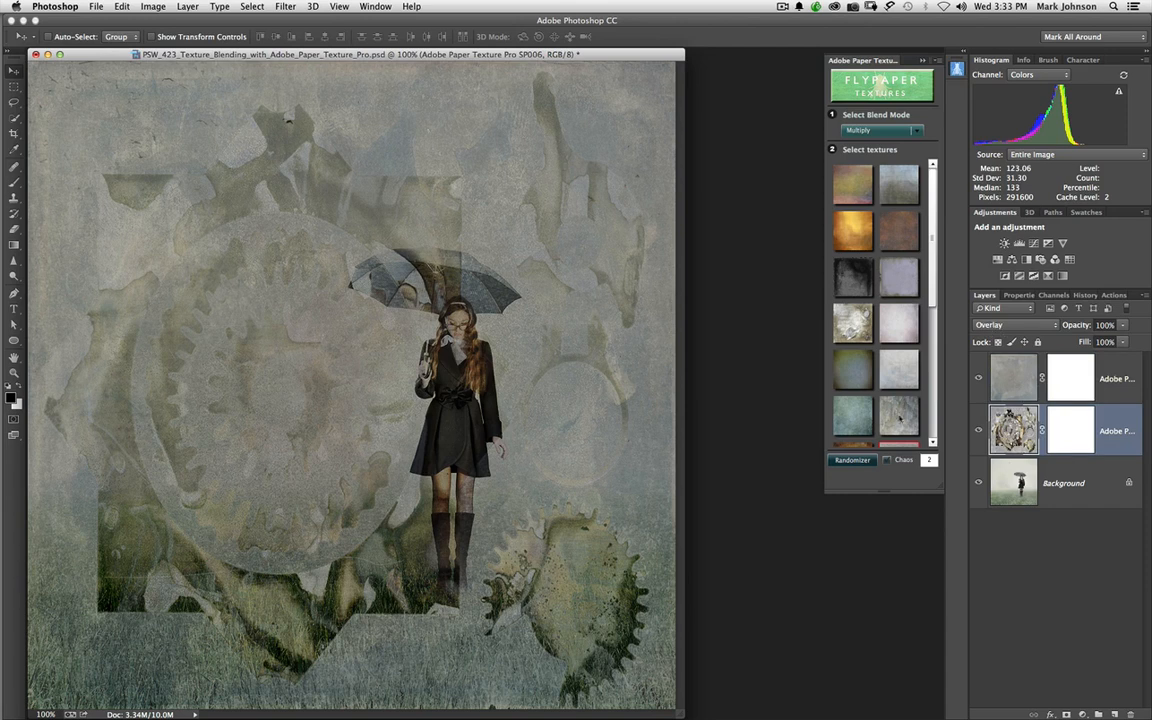
{"action": "mouse_move", "coordinate": [892, 468]}
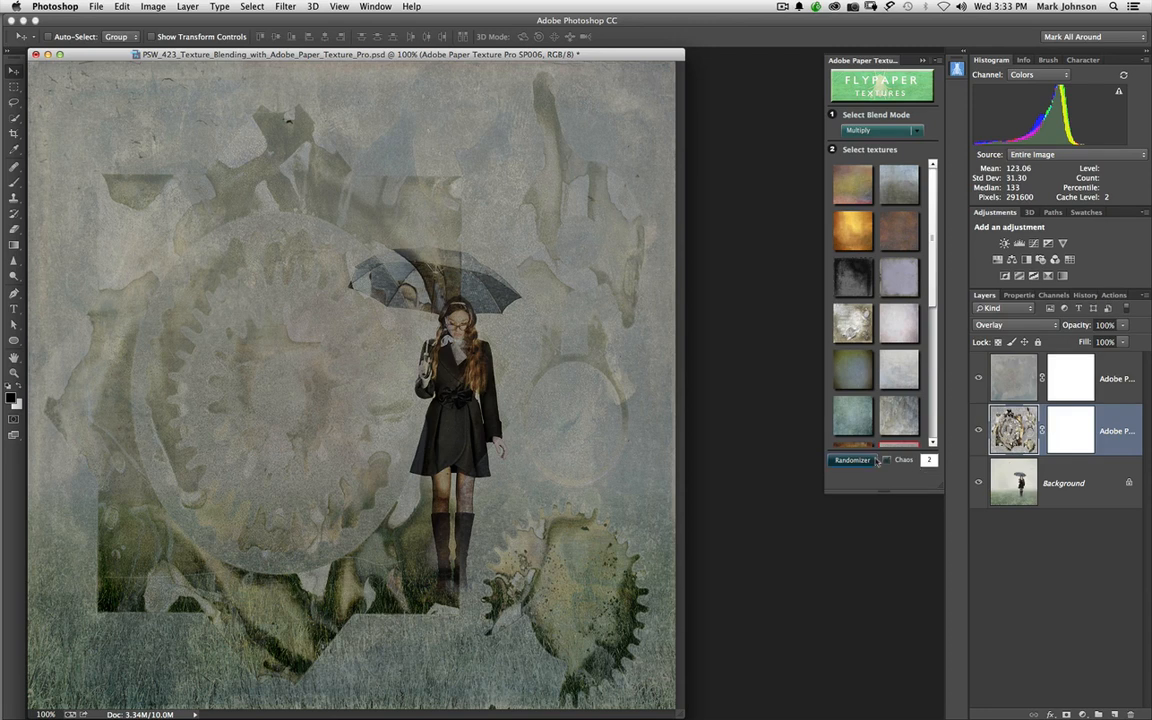
{"action": "mouse_move", "coordinate": [876, 464]}
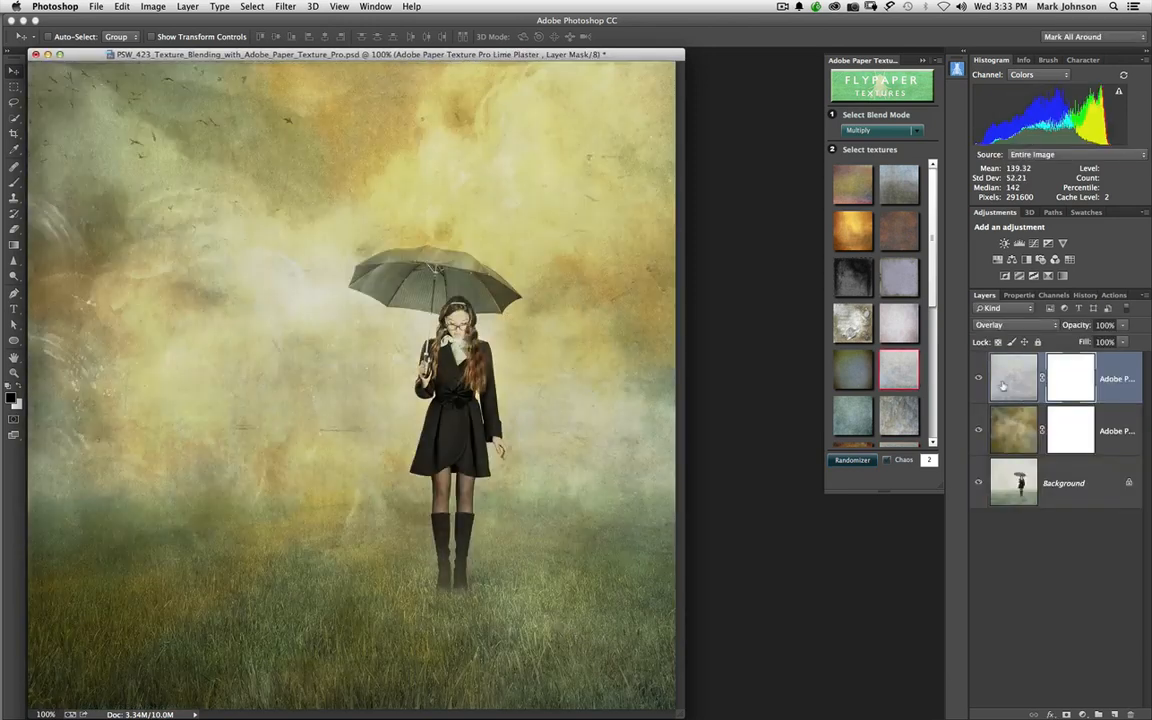
{"action": "left_click", "coordinate": [978, 378]}
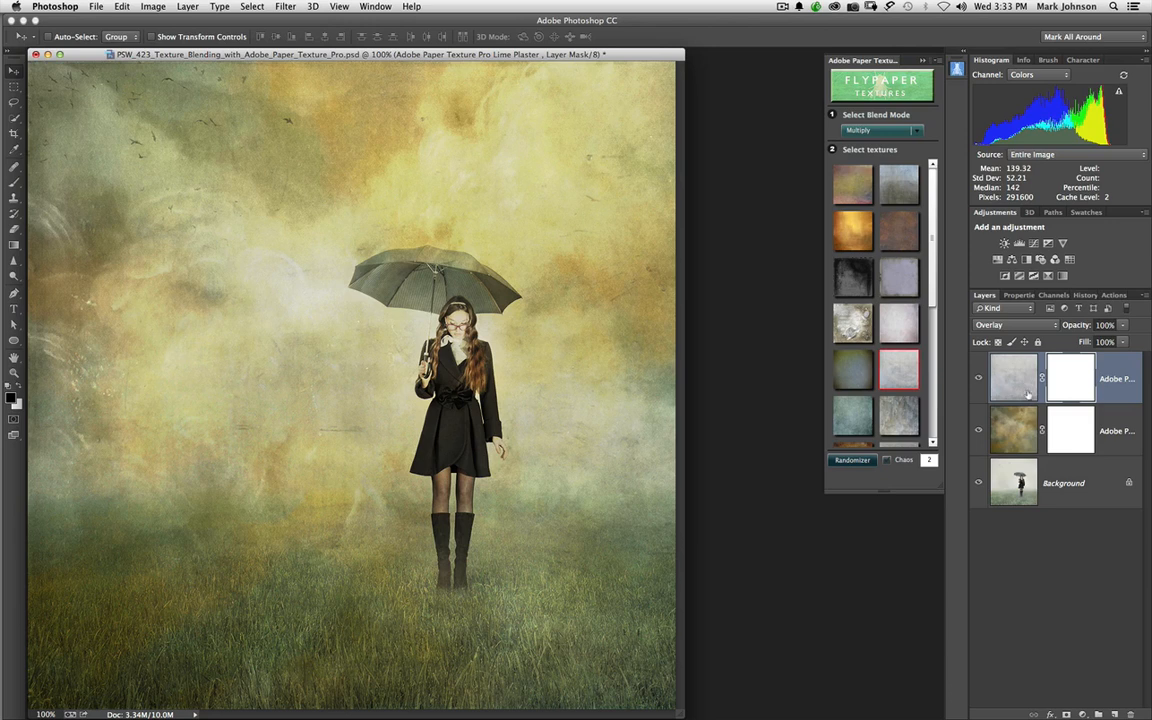
{"action": "mouse_move", "coordinate": [1030, 392]}
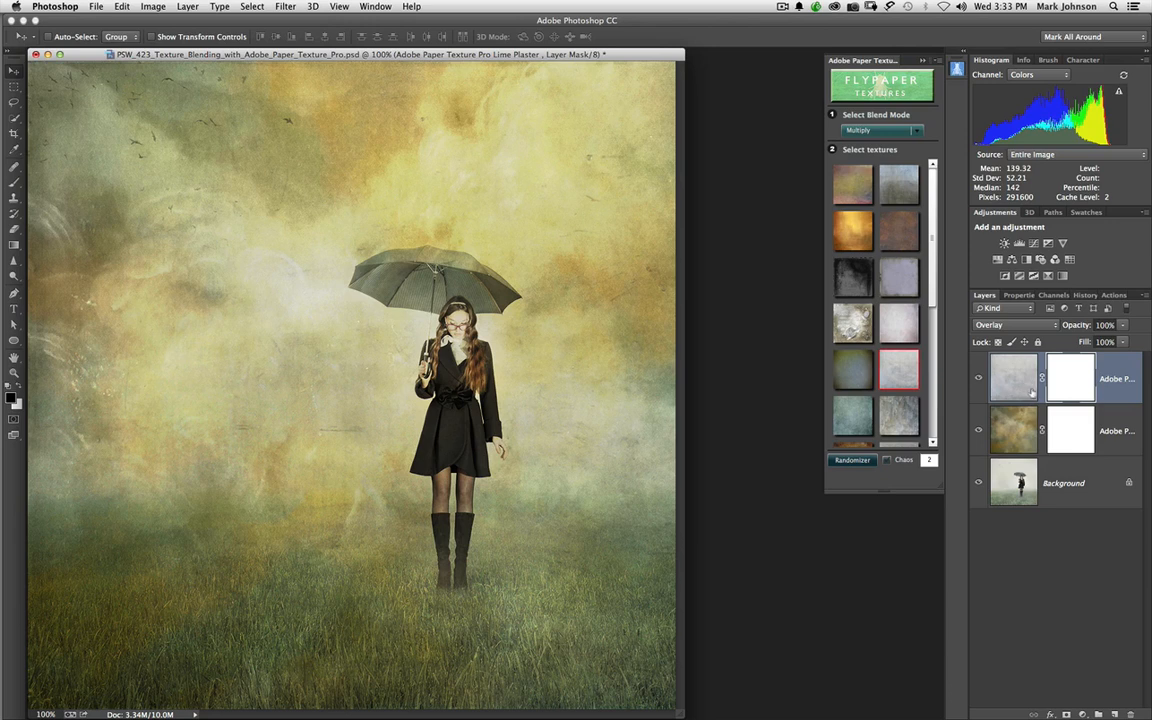
{"action": "mouse_move", "coordinate": [1024, 392]}
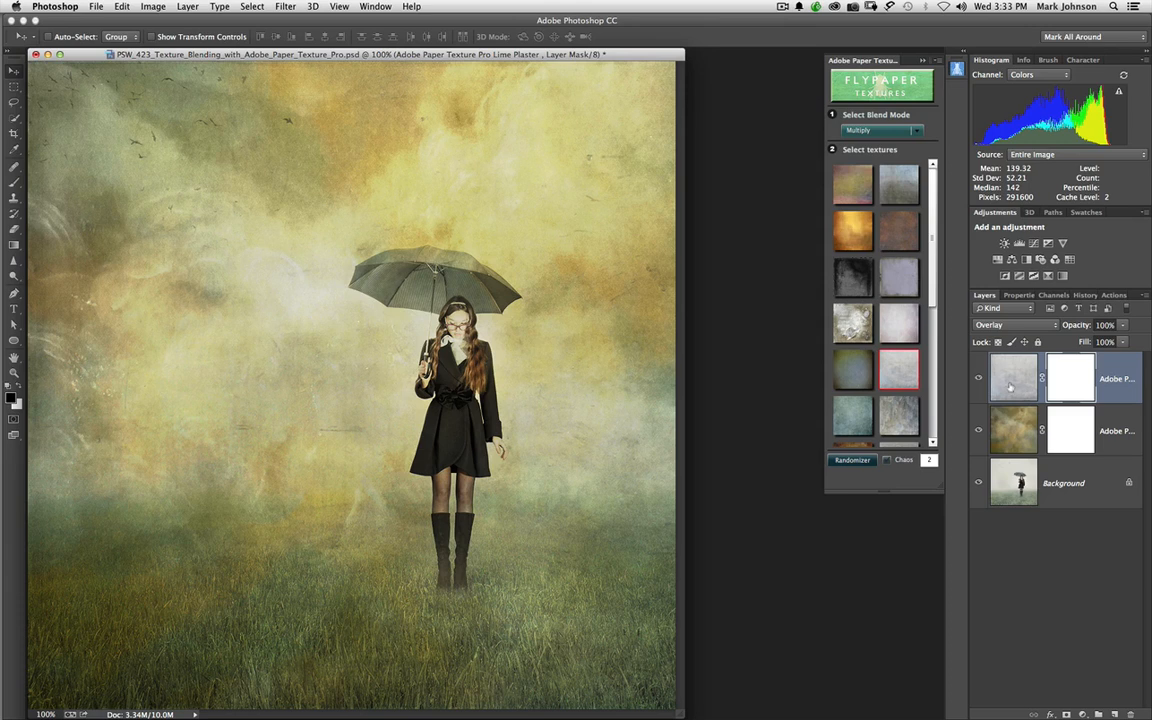
{"action": "mouse_move", "coordinate": [1012, 392]}
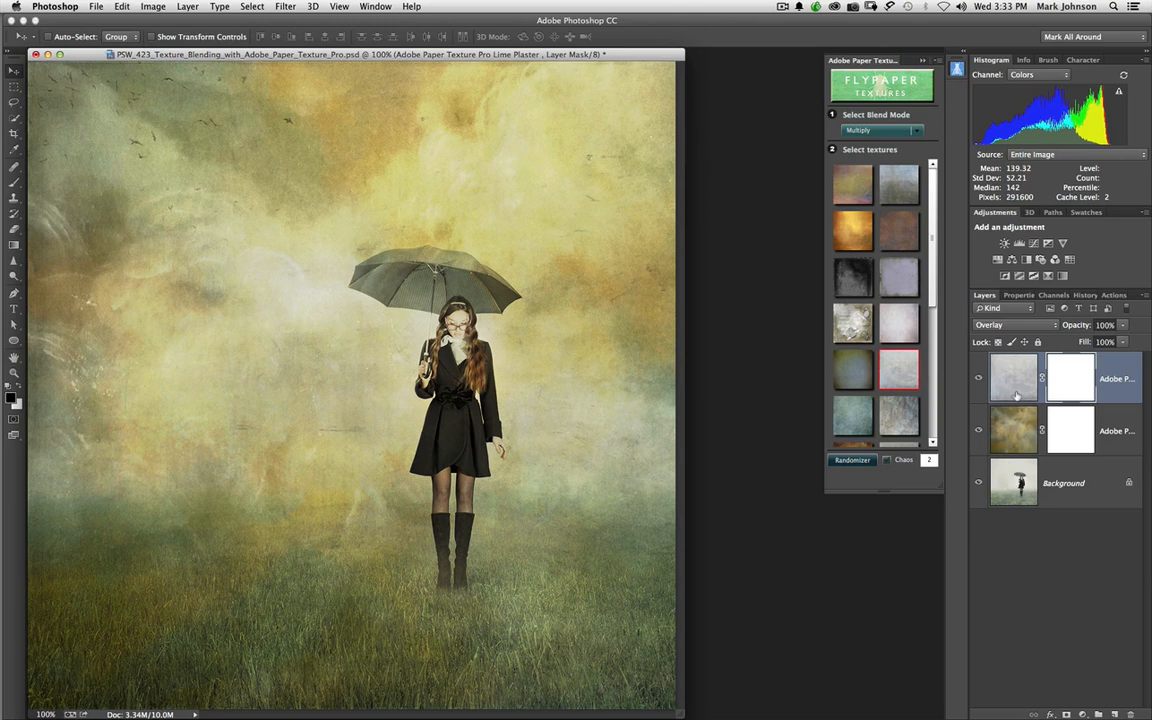
{"action": "mouse_move", "coordinate": [1012, 400]}
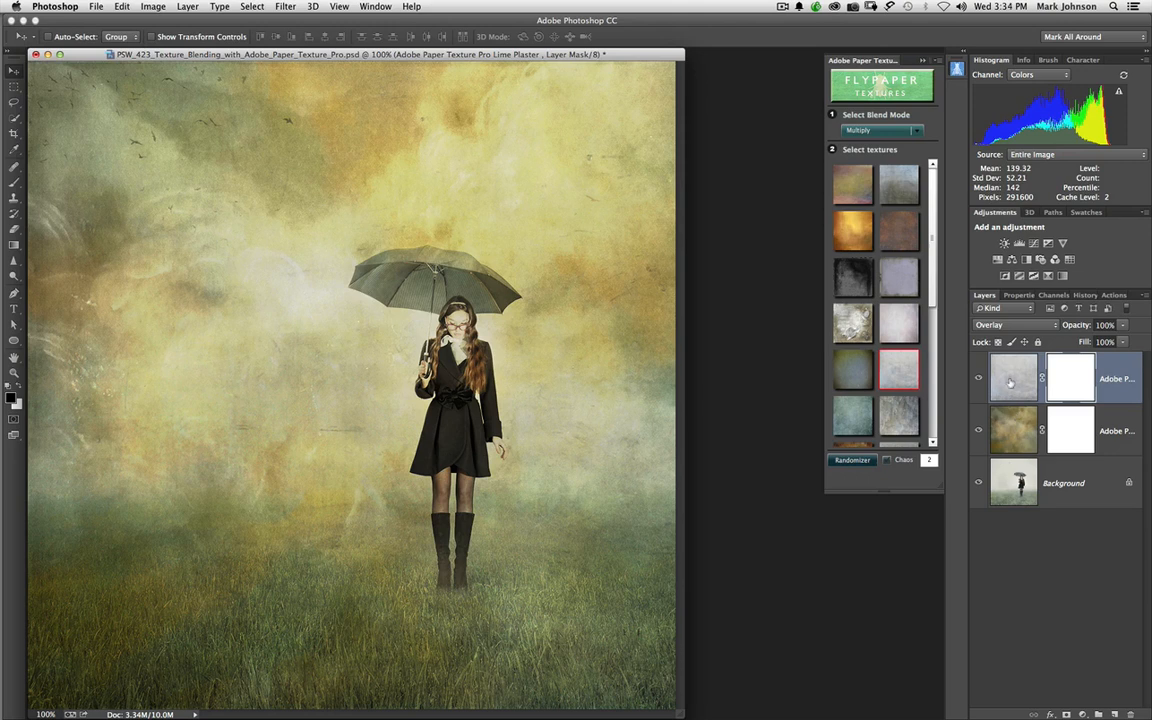
{"action": "mouse_move", "coordinate": [1020, 392]}
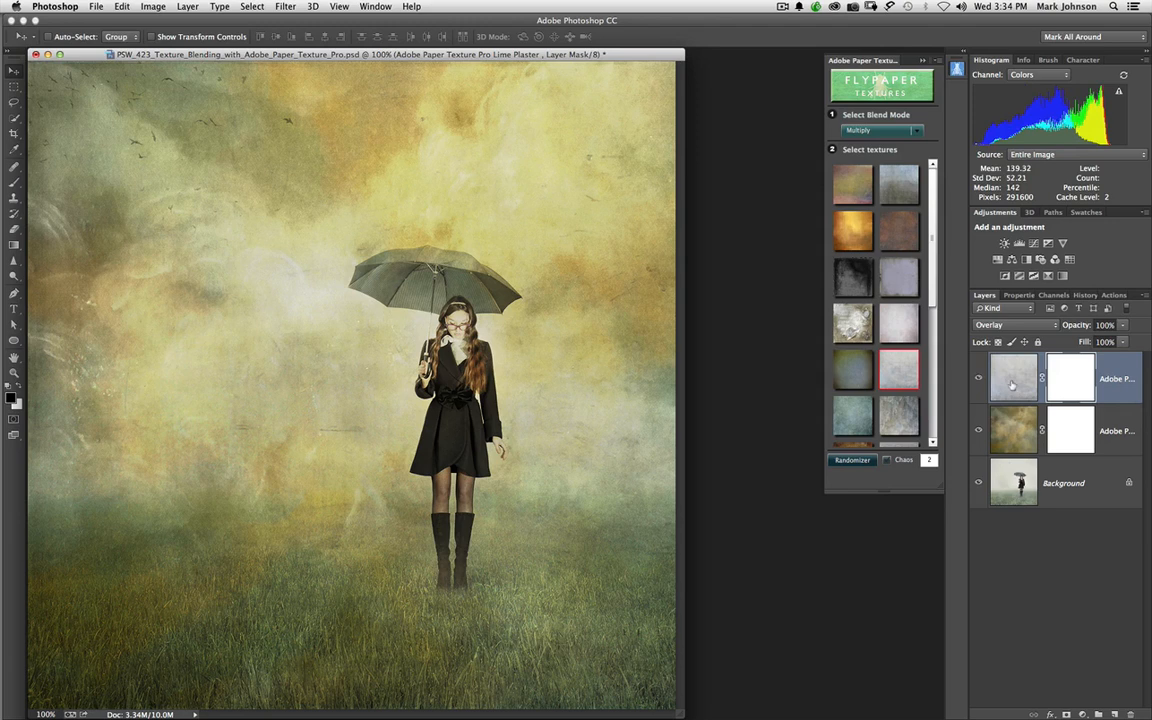
{"action": "mouse_move", "coordinate": [824, 396]}
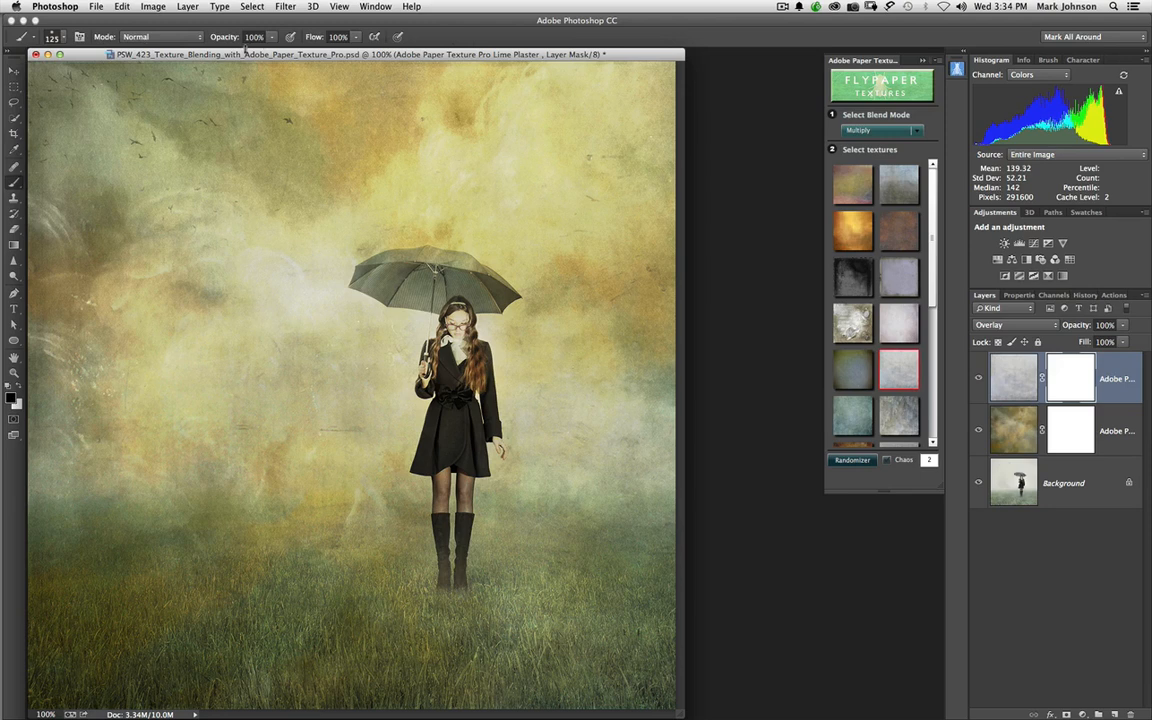
- Paint on the top texture's layer mask with a 50% opacity brush to soften it
{"action": "left_click", "coordinate": [252, 36]}
{"action": "type", "text": "50"}
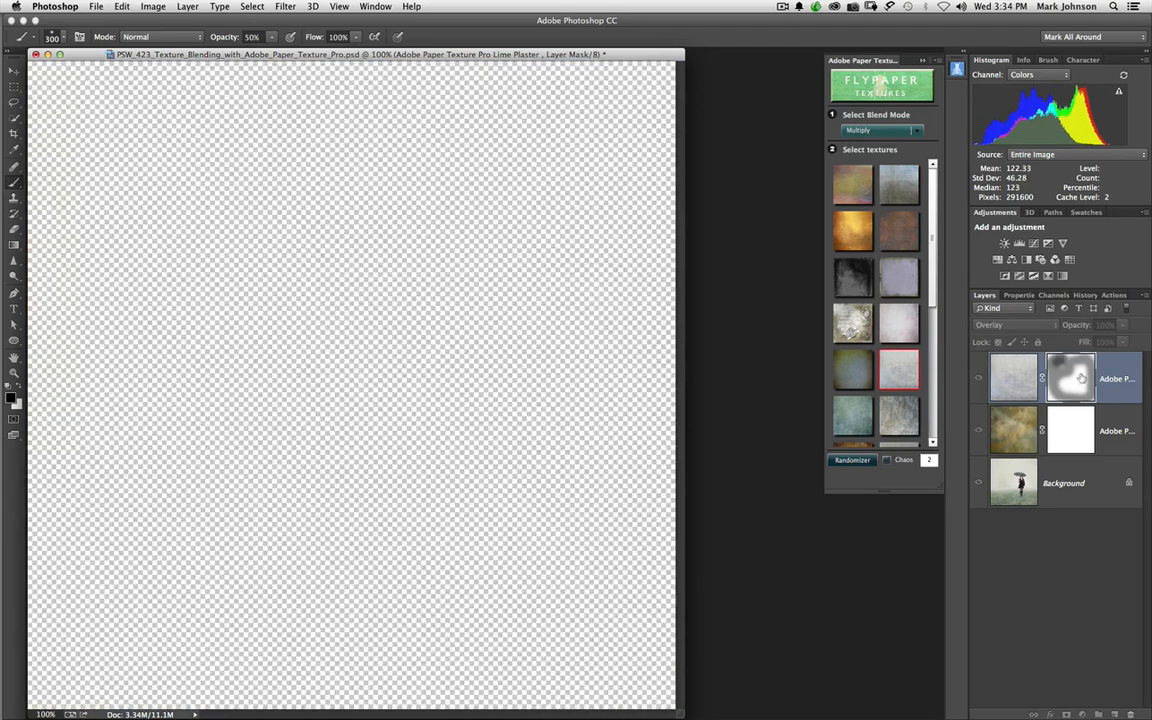
{"action": "left_click", "coordinate": [978, 378]}
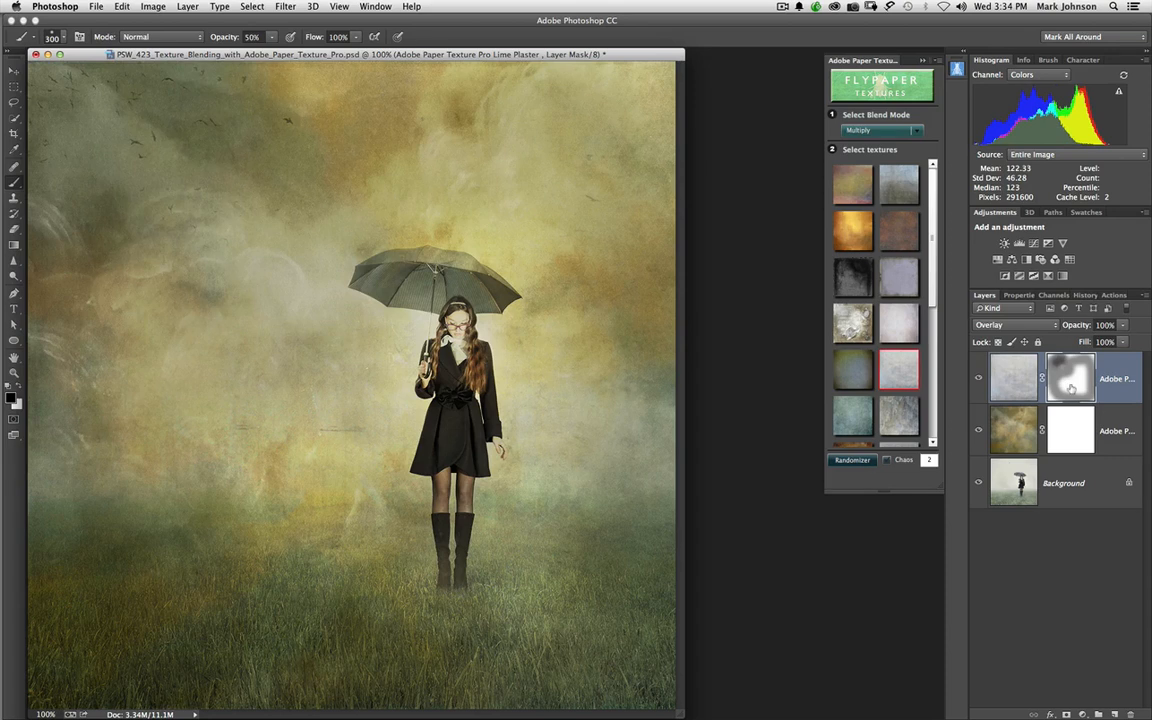
{"action": "mouse_move", "coordinate": [1070, 390]}
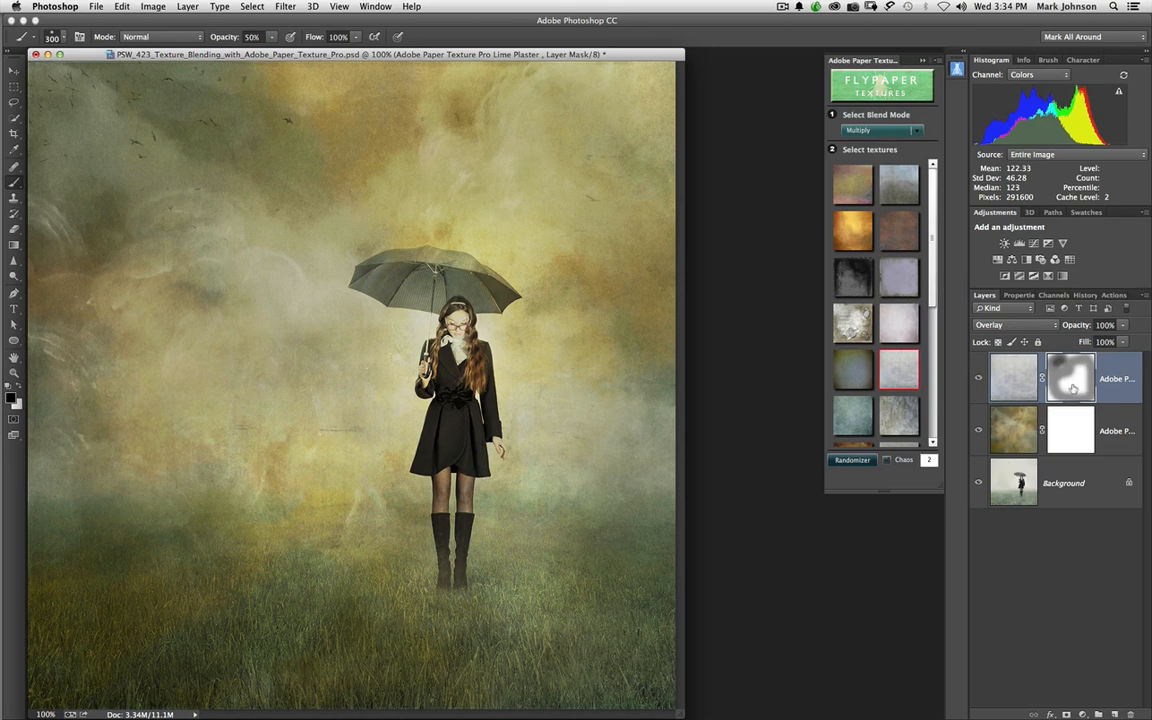
{"action": "mouse_move", "coordinate": [1072, 378]}
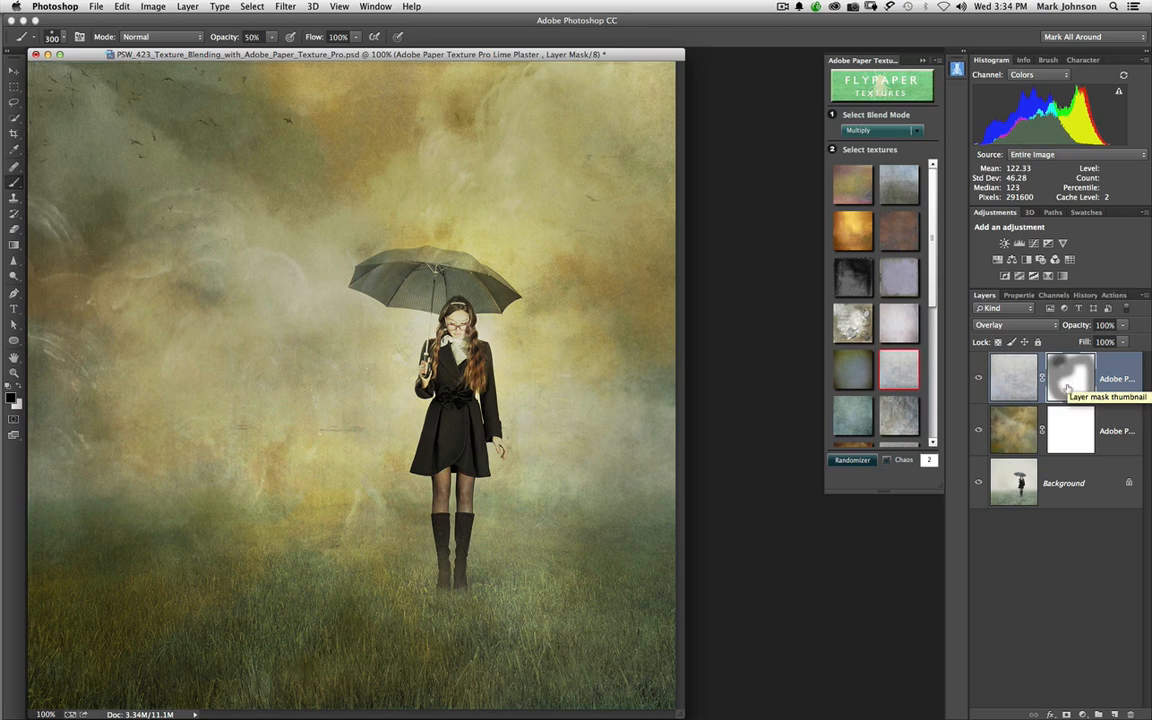
{"action": "mouse_move", "coordinate": [956, 192]}
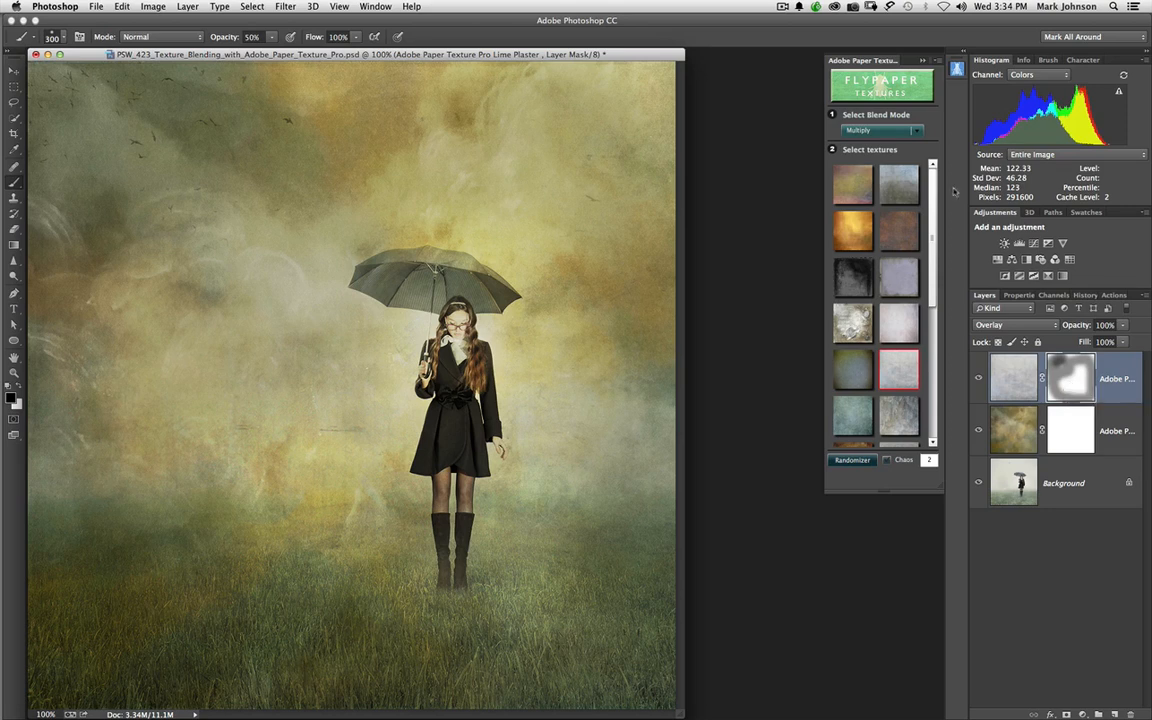
- Switch to the second Flypaper texture set and set the panel's blend mode to Color
{"action": "left_click", "coordinate": [922, 60]}
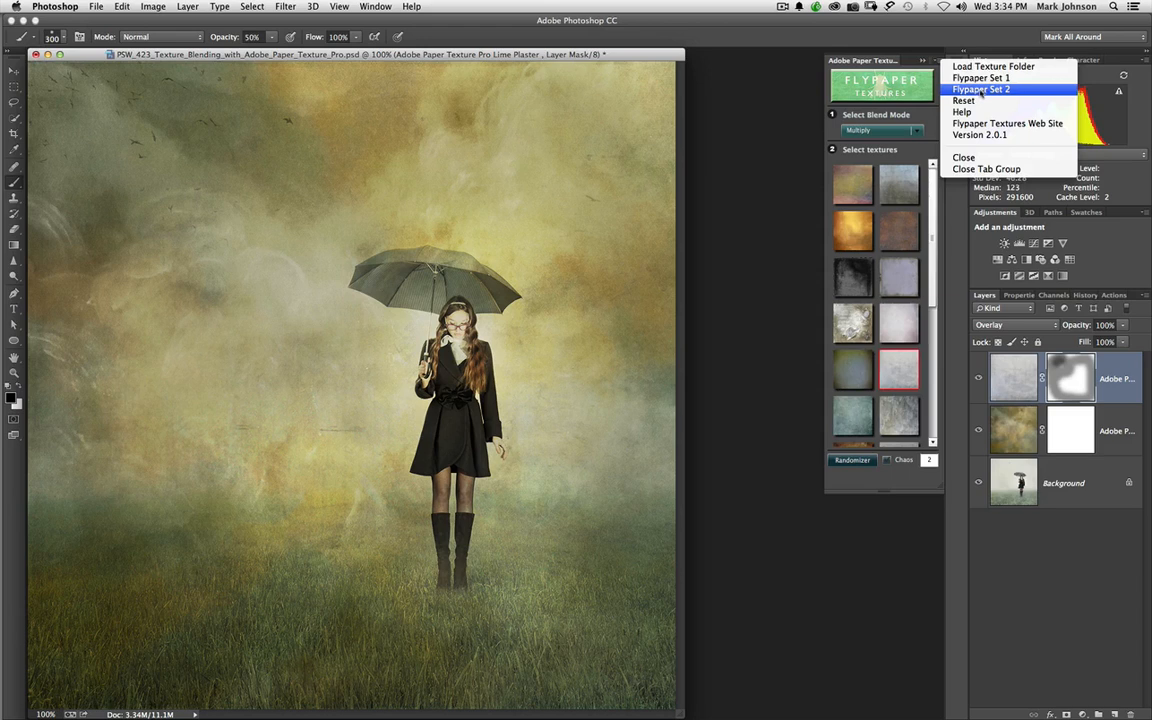
{"action": "left_click", "coordinate": [980, 88]}
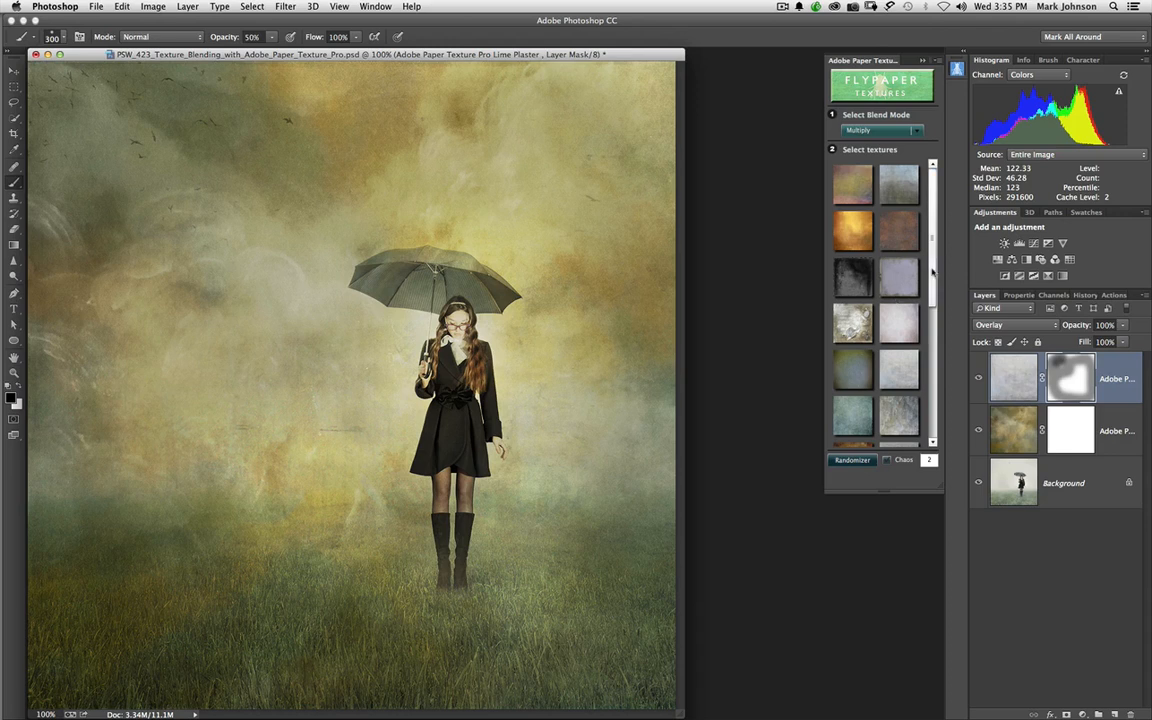
{"action": "scroll", "scroll_direction": "down", "scroll_amount": 3}
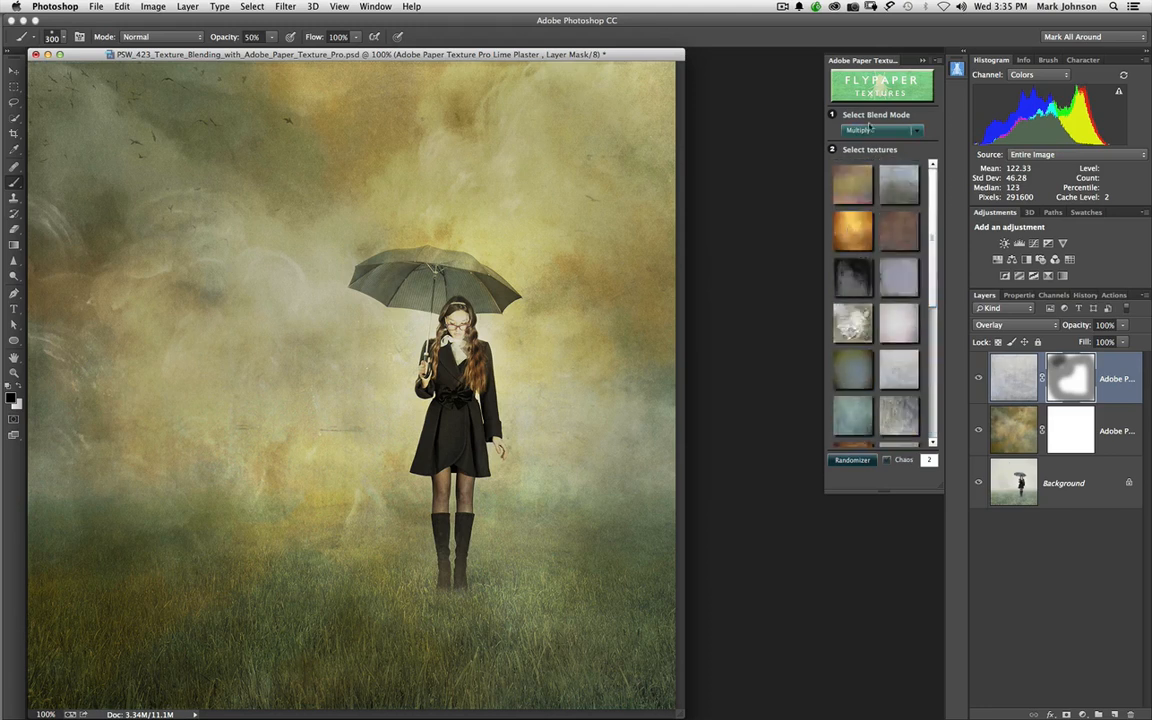
{"action": "left_click", "coordinate": [882, 130]}
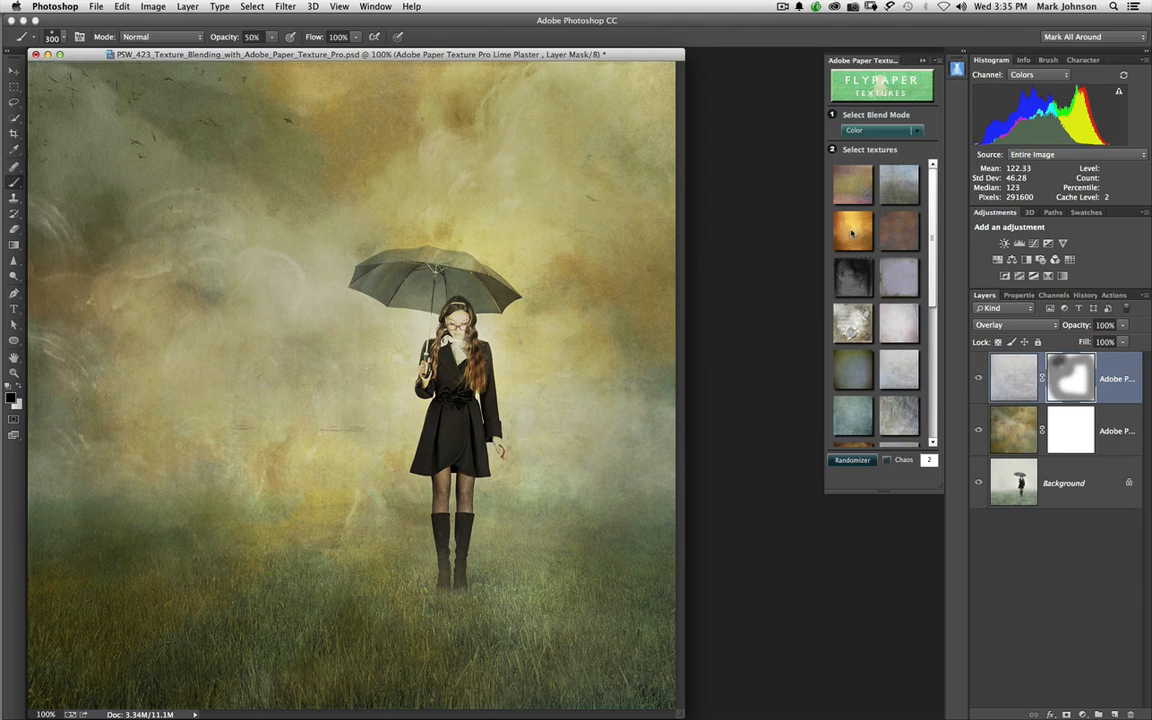
- Add the orange texture as a new layer and lower its opacity to 25%
{"action": "left_click", "coordinate": [852, 232]}
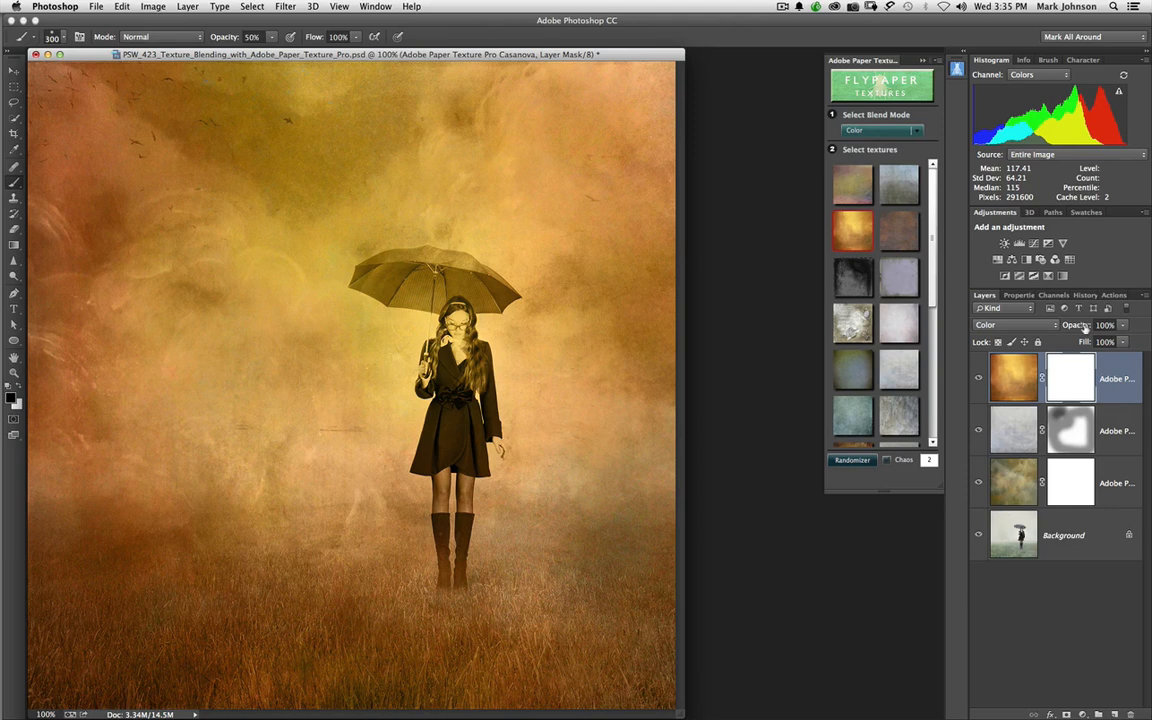
{"action": "left_click", "coordinate": [1100, 324]}
{"action": "type", "text": "25"}
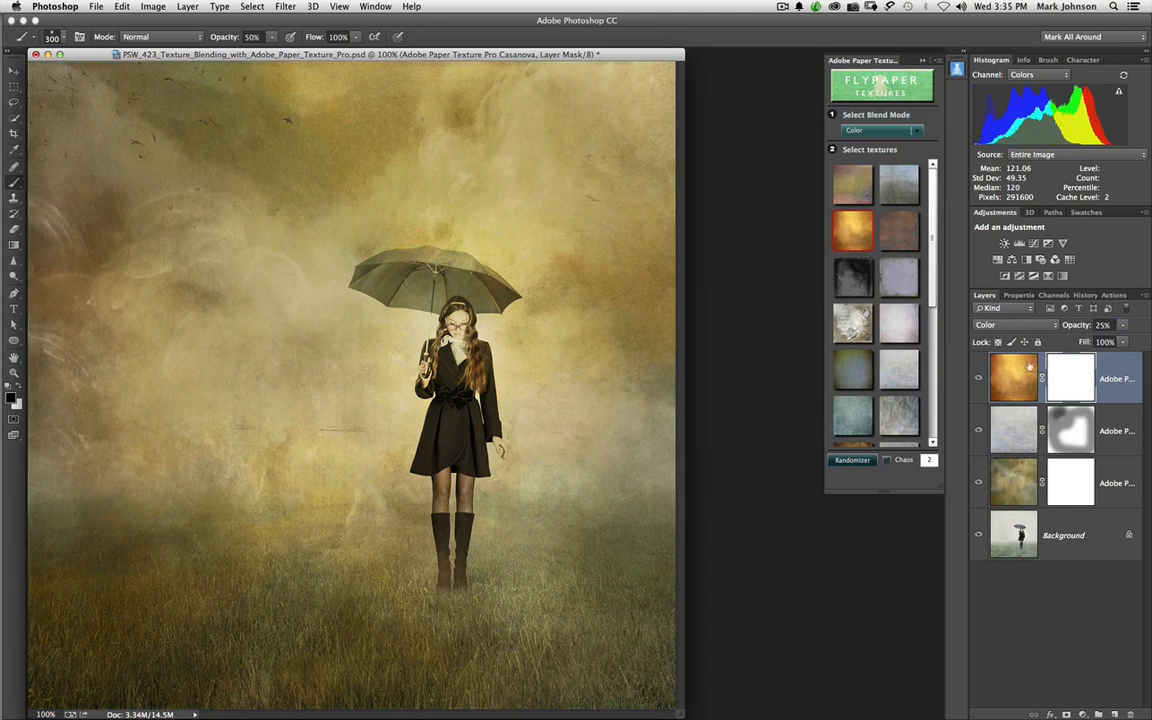
{"action": "left_click", "coordinate": [1012, 376]}
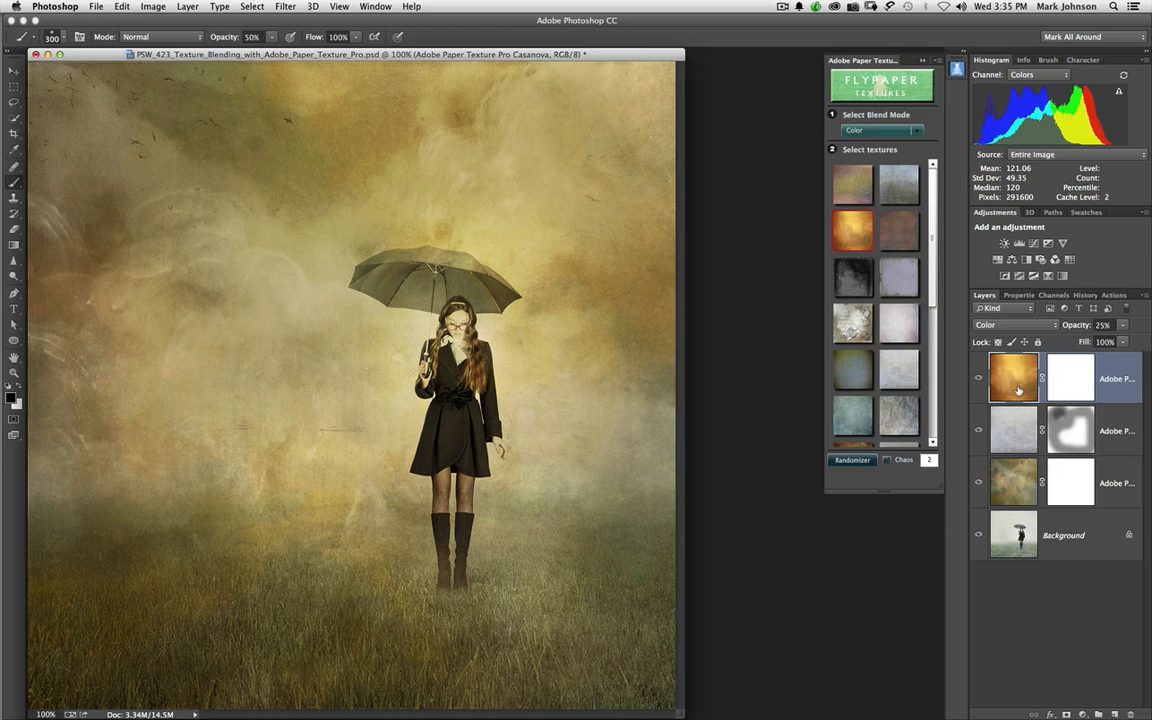
{"action": "mouse_move", "coordinate": [1020, 414]}
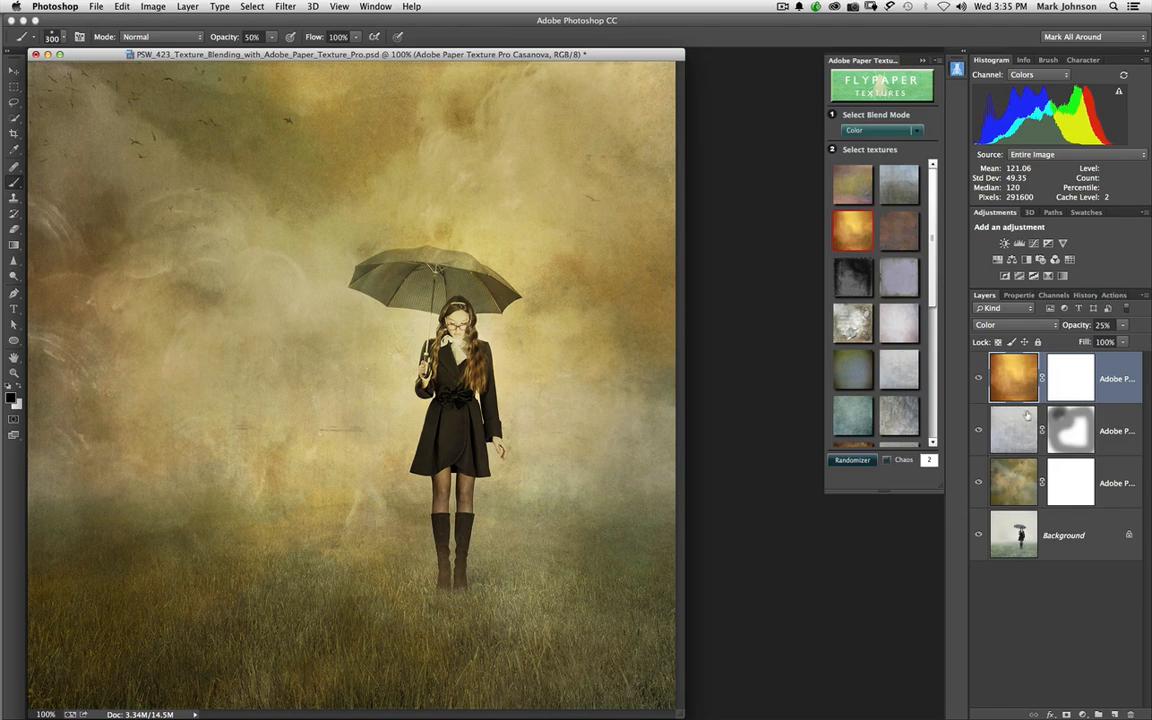
{"action": "left_click", "coordinate": [852, 460]}
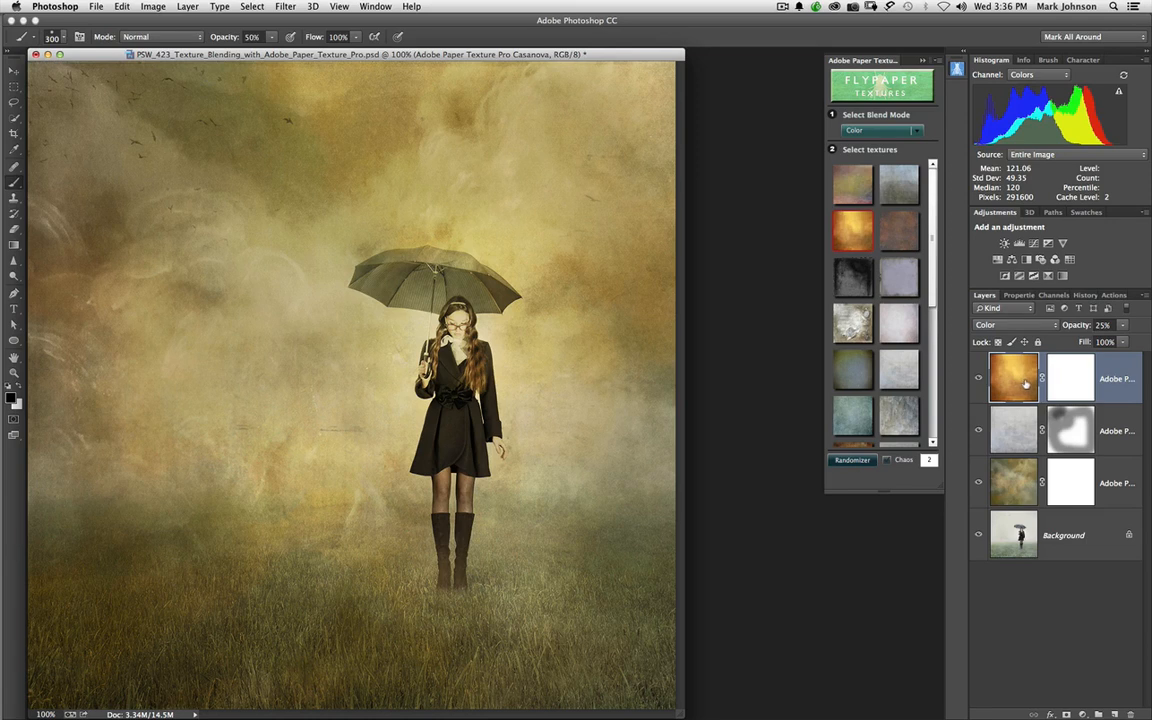
{"action": "mouse_move", "coordinate": [1012, 418]}
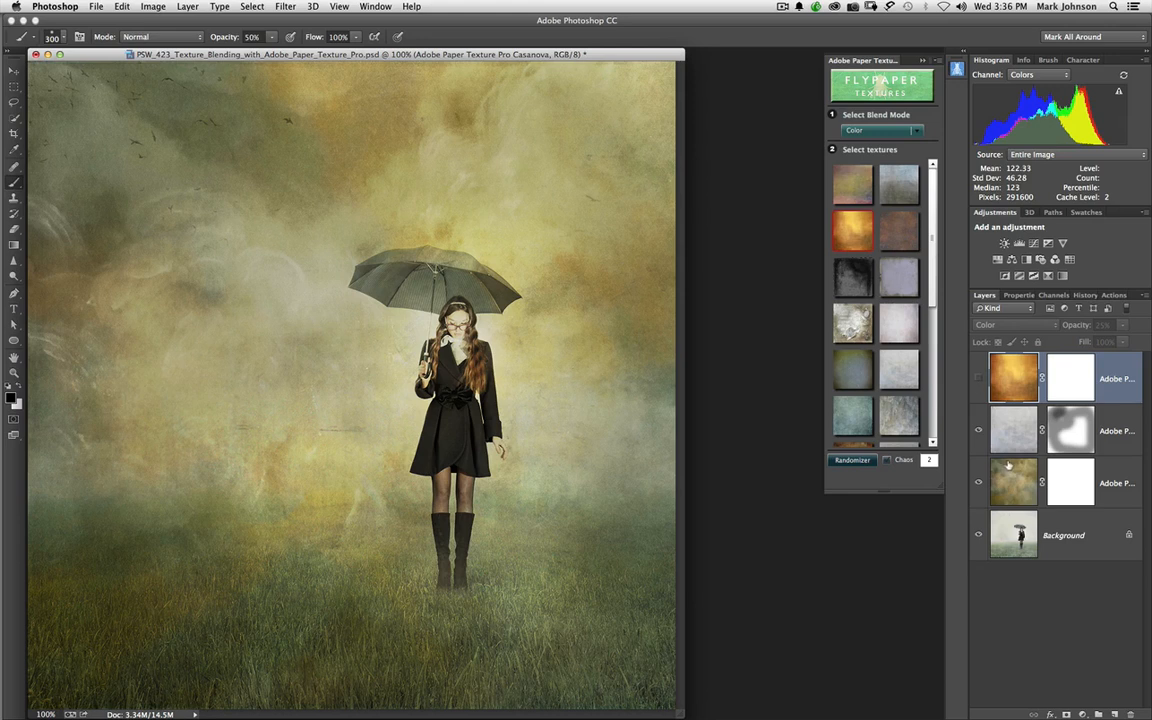
{"action": "mouse_move", "coordinate": [1010, 466]}
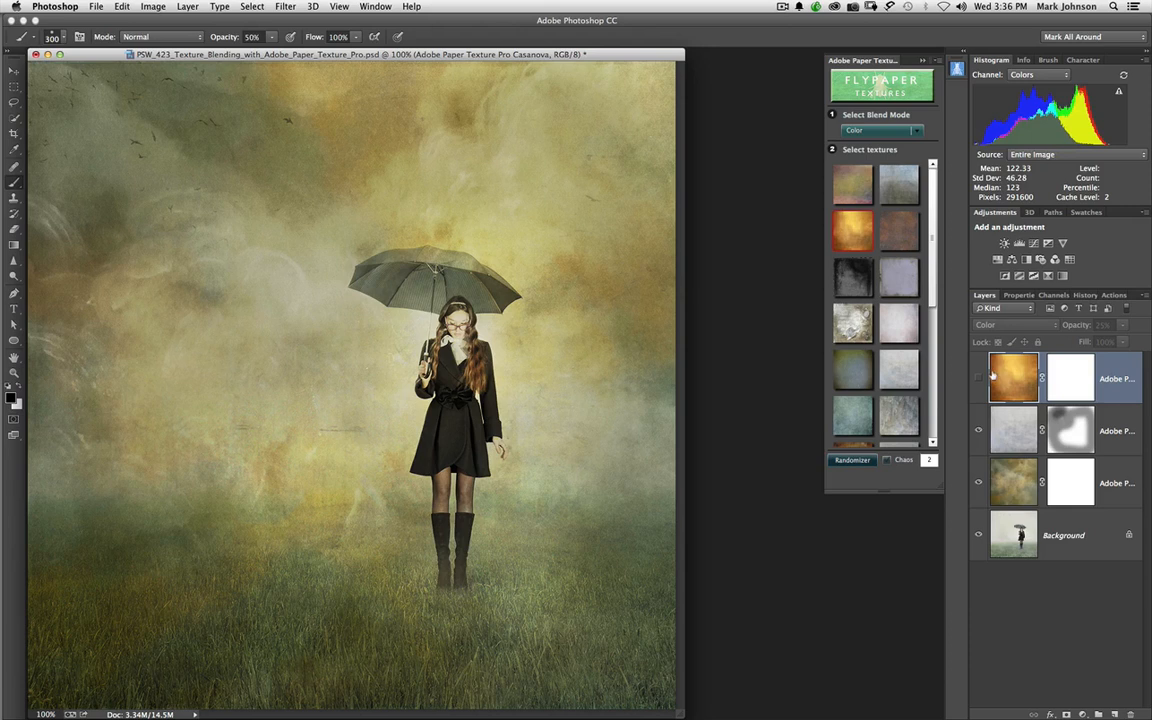
- Revert to the untextured foggy photo and apply a random texture combination
{"action": "left_click", "coordinate": [922, 60]}
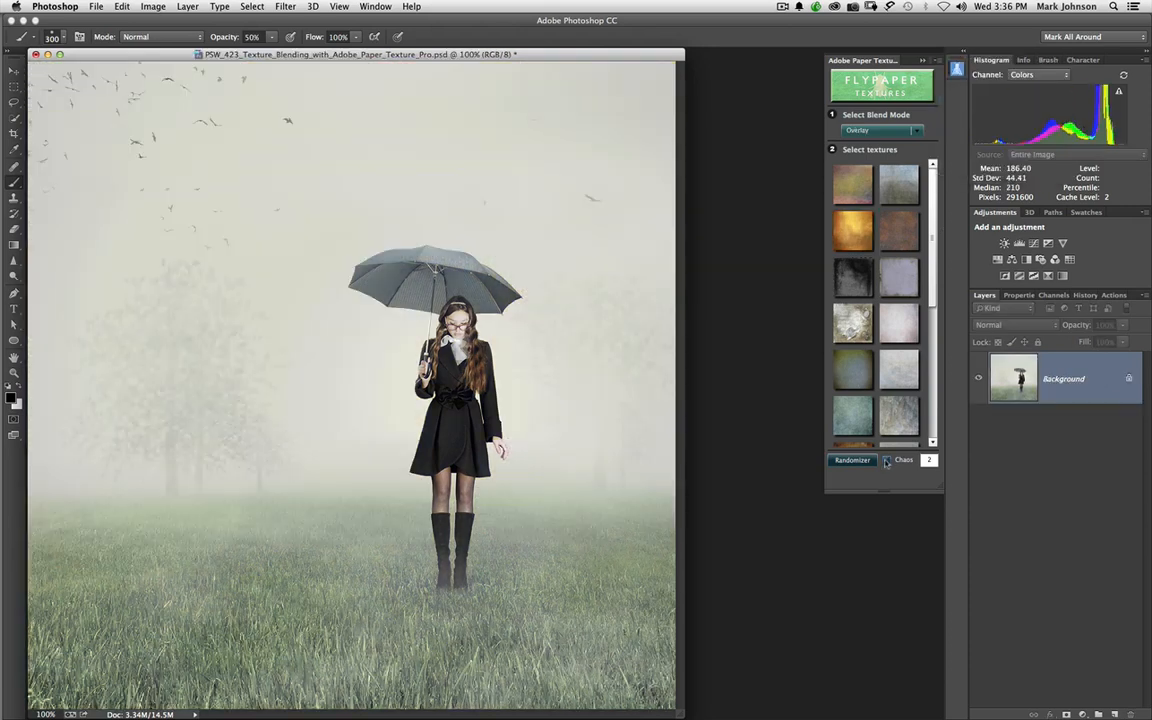
{"action": "left_click", "coordinate": [852, 458]}
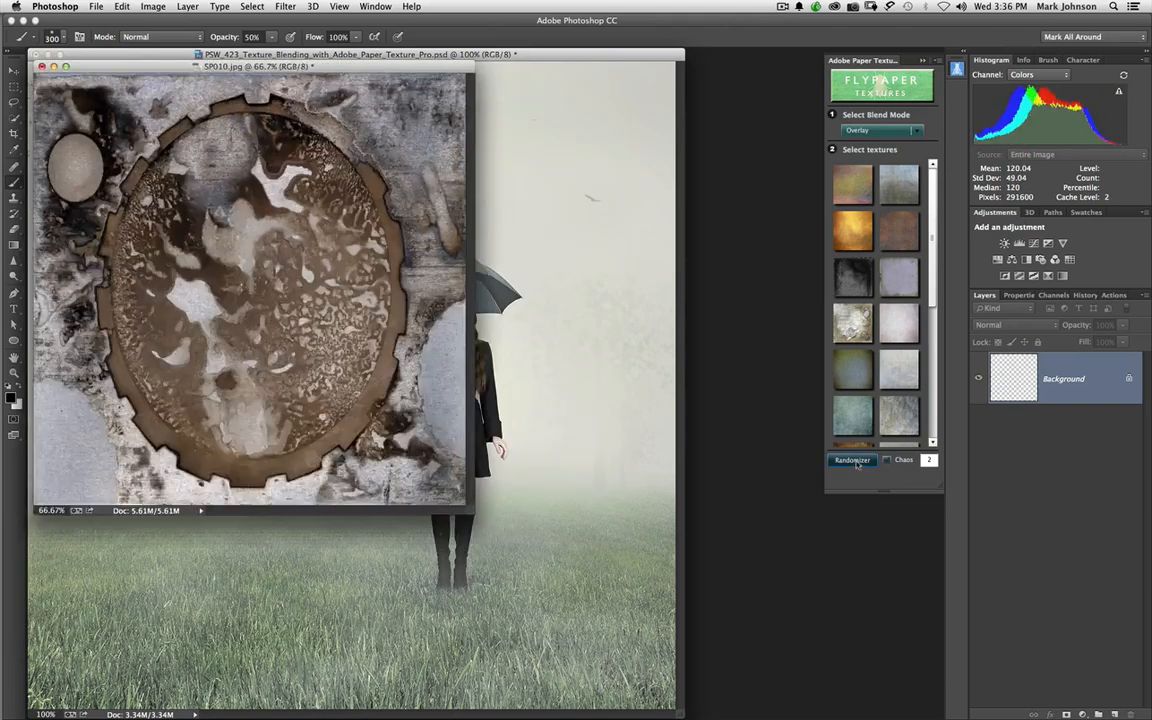
{"action": "left_click", "coordinate": [852, 460]}
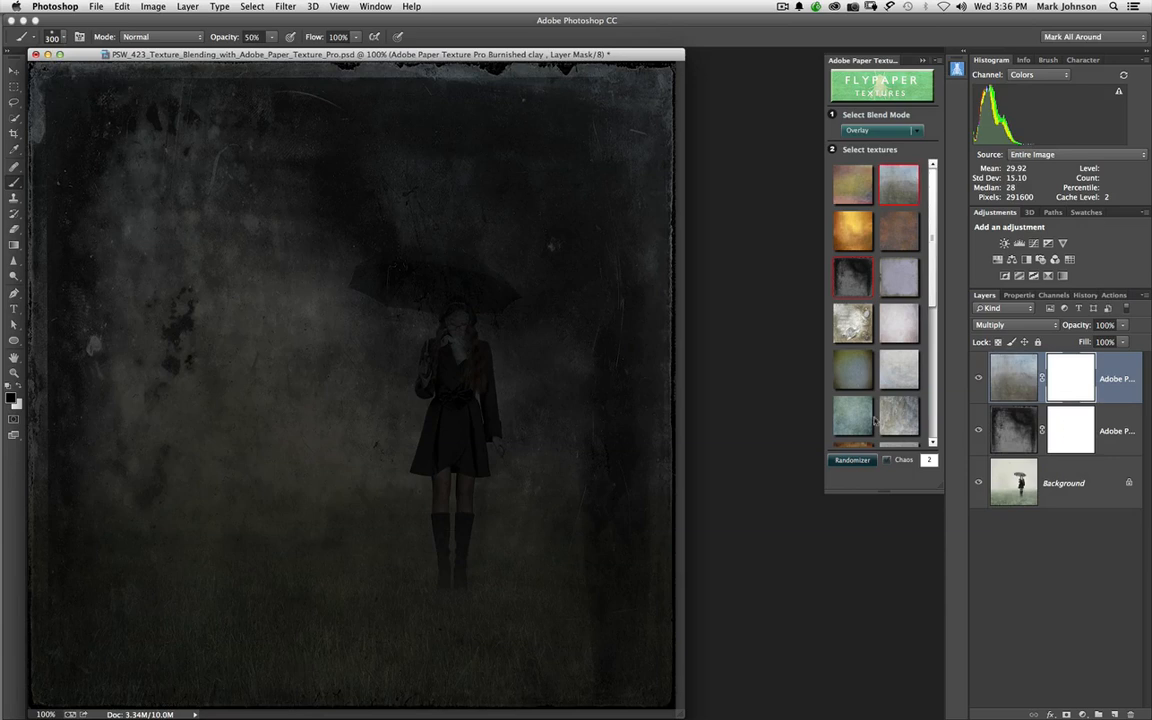
- From a different texture collection stack a grey Overlay texture, then hide the textures to compare
{"action": "left_click", "coordinate": [924, 60]}
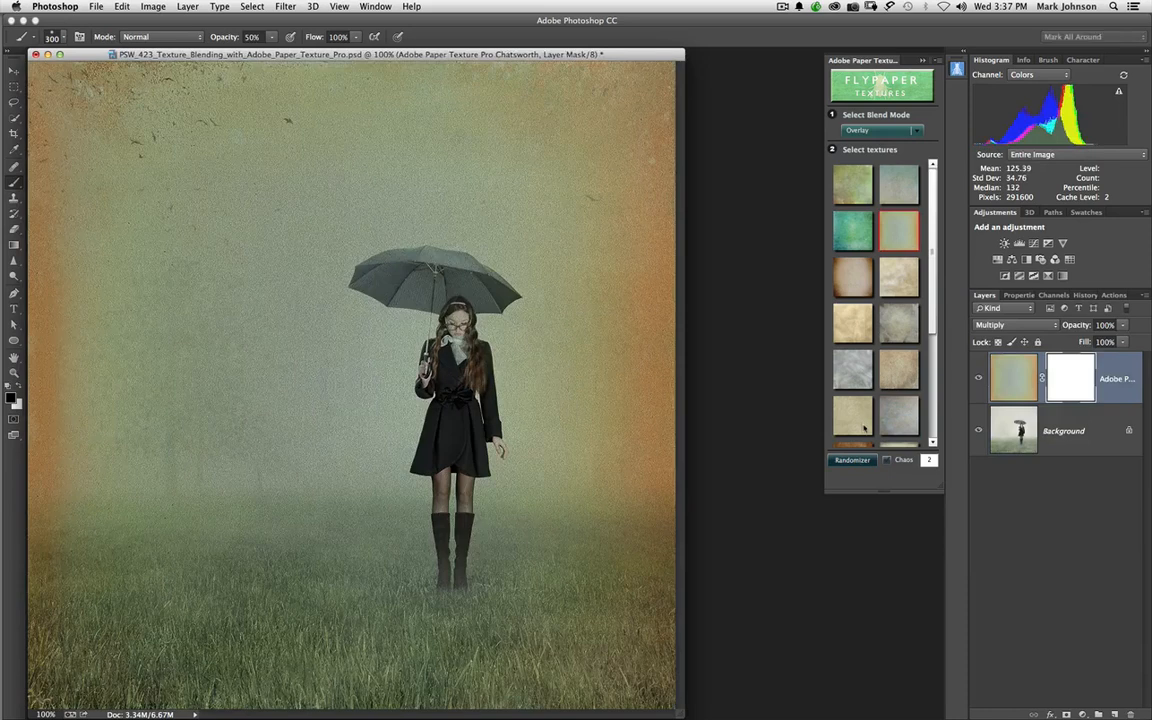
{"action": "left_click", "coordinate": [896, 414]}
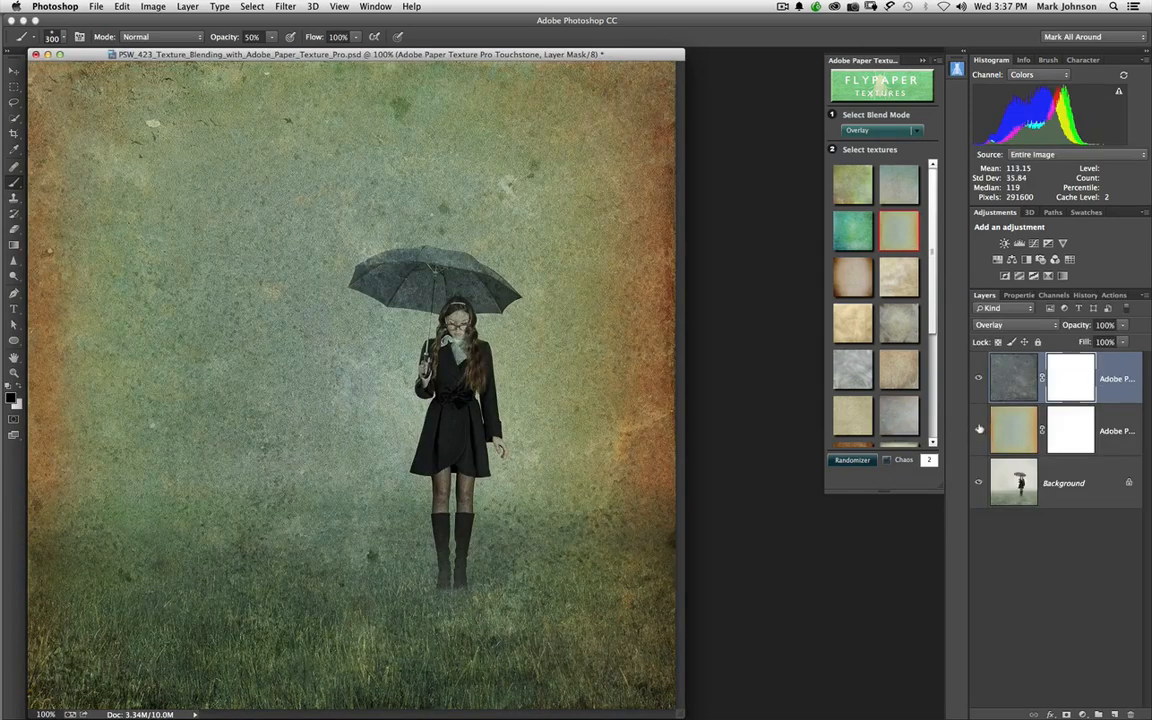
{"action": "left_click", "coordinate": [980, 430]}
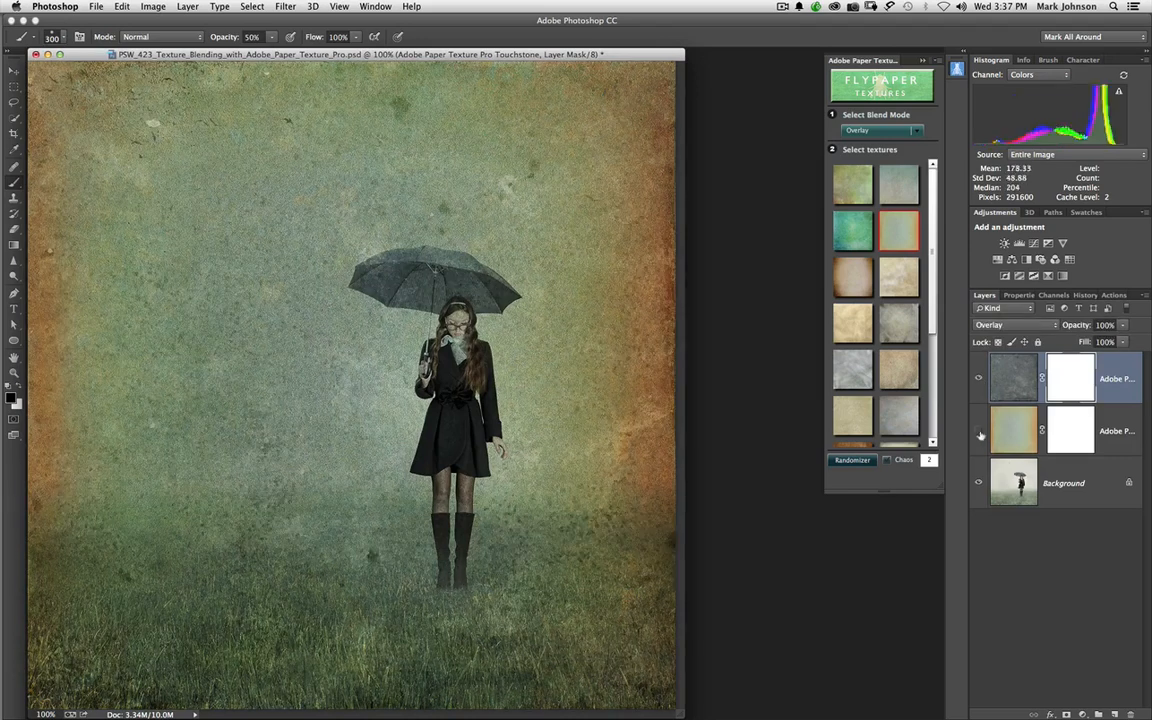
{"action": "left_click", "coordinate": [1012, 430]}
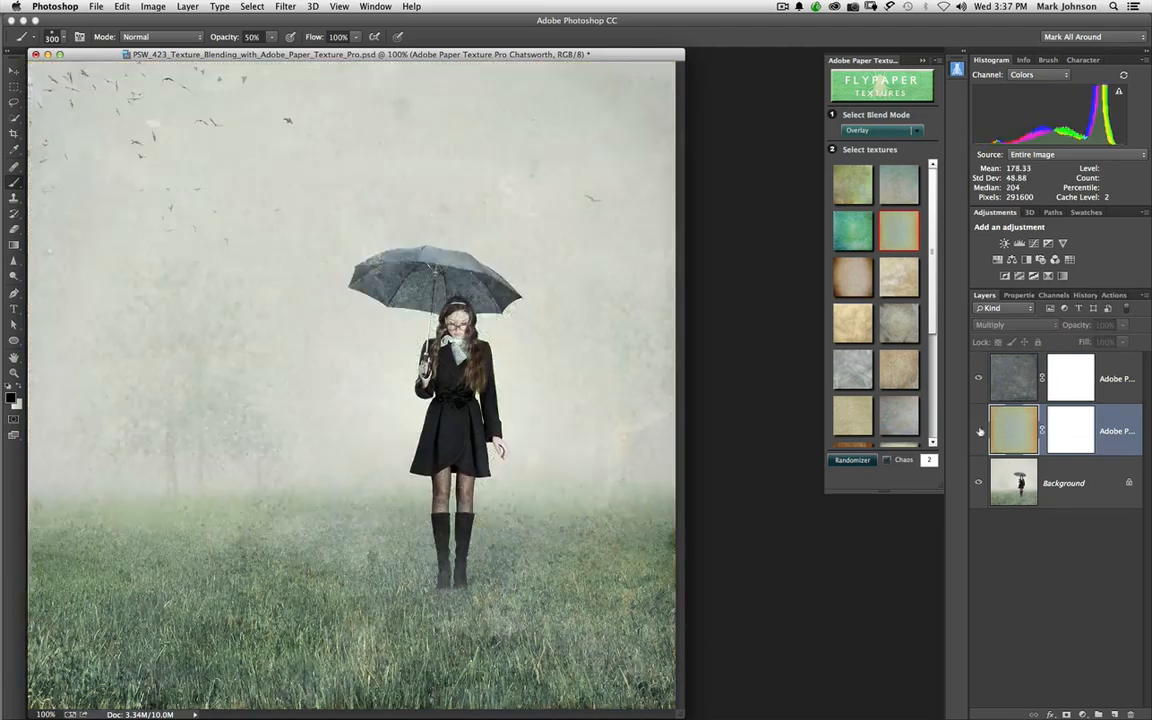
- Show the textures again and add a Black & White adjustment clipped to the green texture, then start a Hue/Saturation layer
{"action": "left_click", "coordinate": [980, 430]}
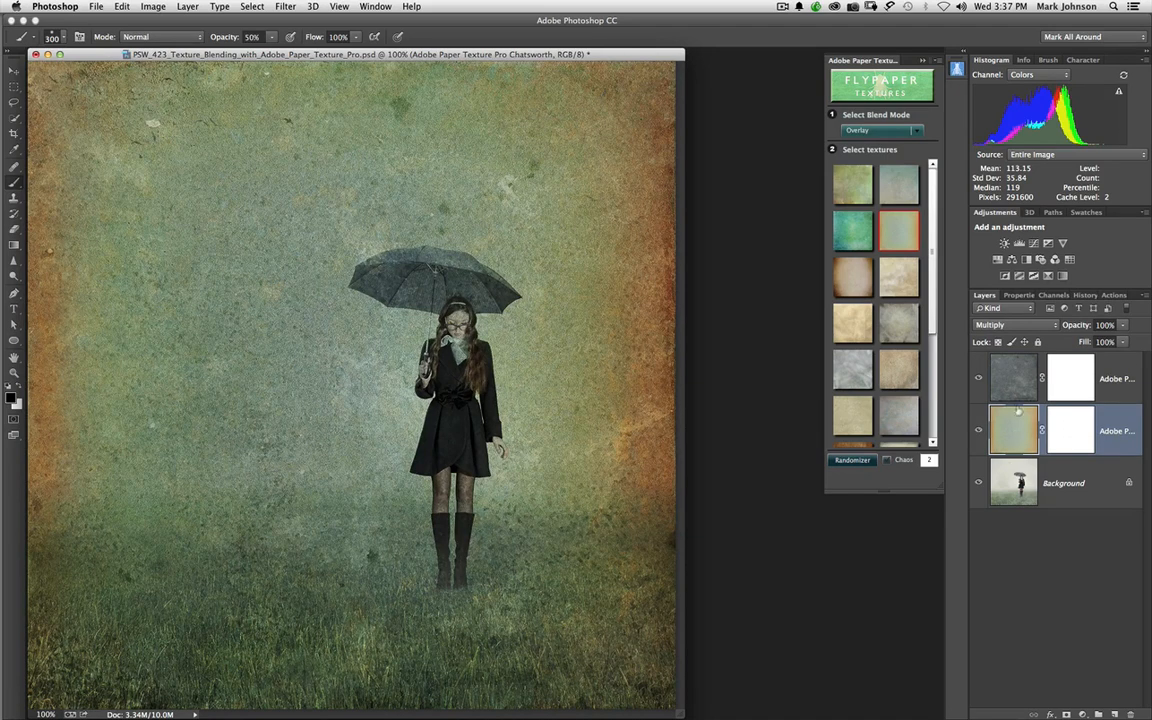
{"action": "left_click", "coordinate": [1026, 258]}
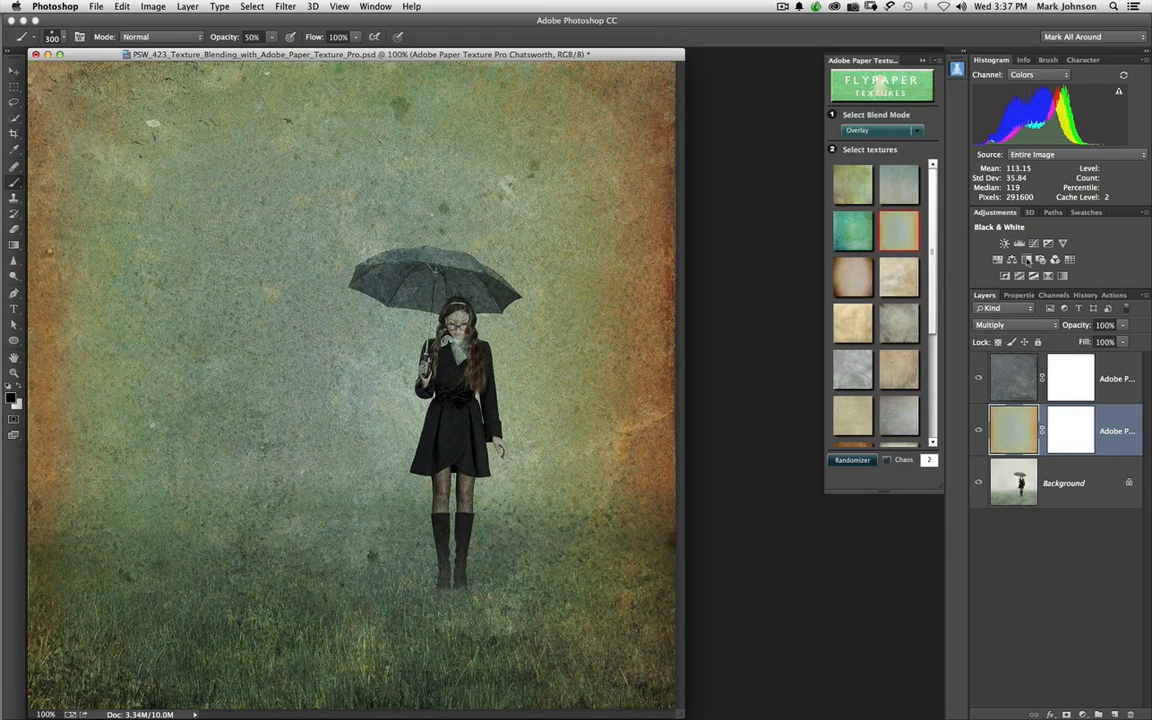
{"action": "left_click", "coordinate": [1028, 260]}
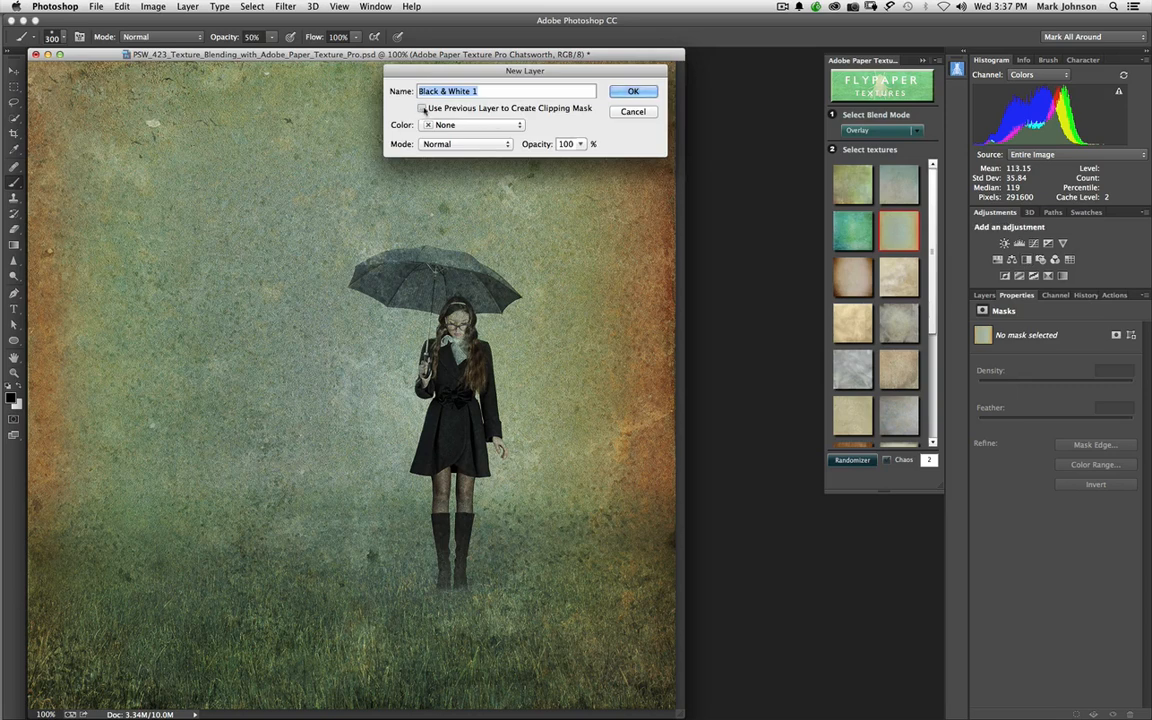
{"action": "left_click", "coordinate": [422, 108]}
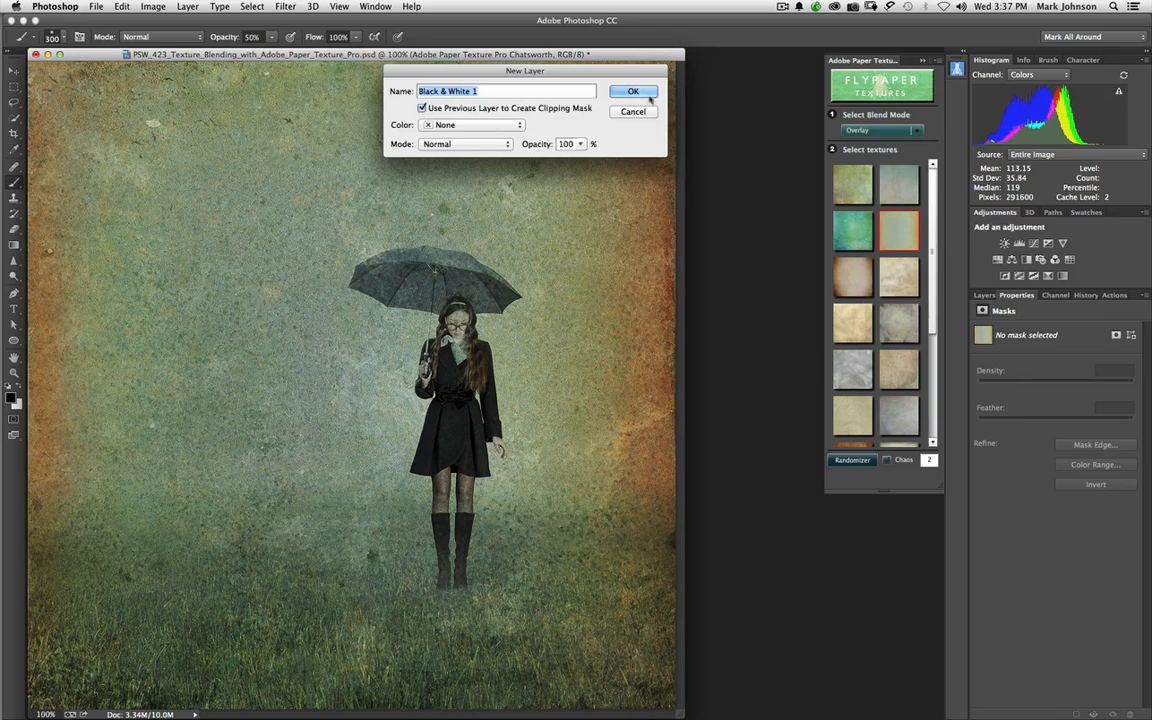
{"action": "left_click", "coordinate": [632, 92]}
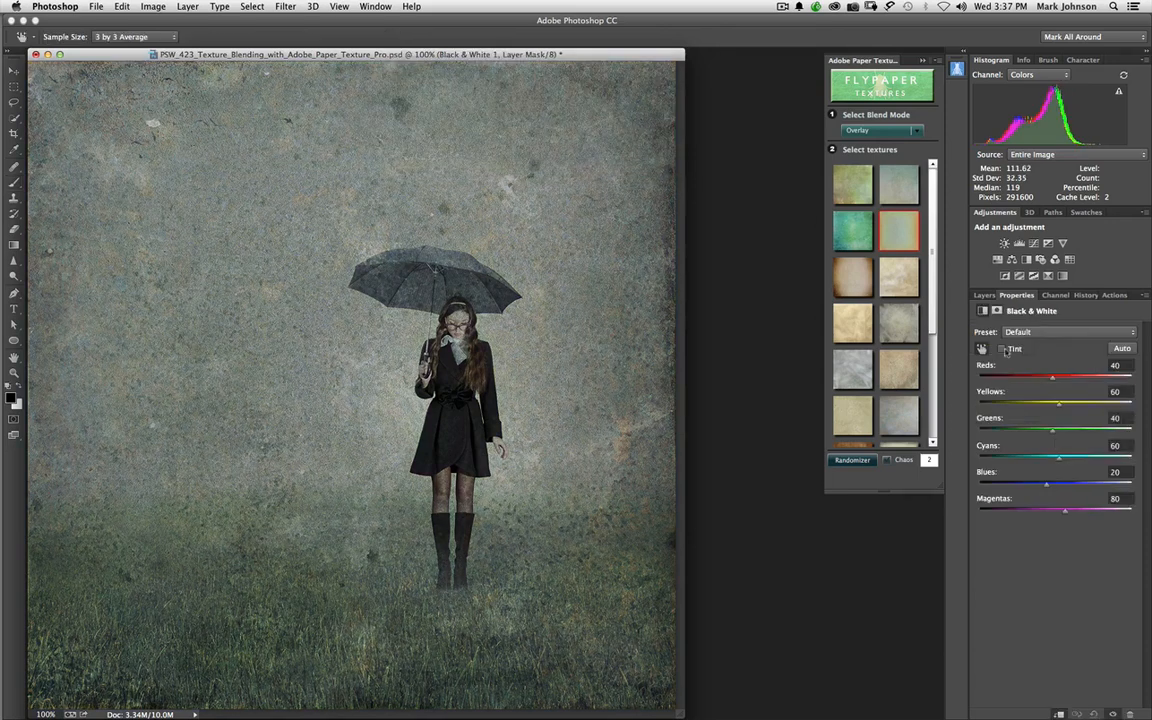
{"action": "left_click", "coordinate": [984, 294]}
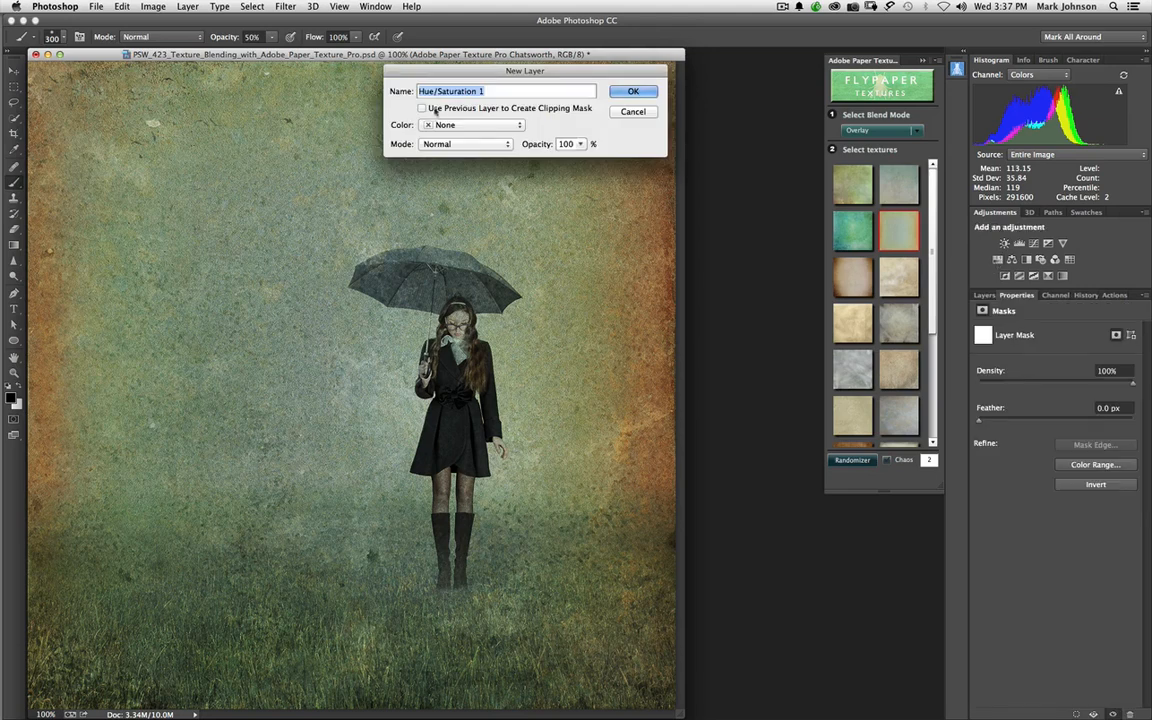
- Clip the Hue/Saturation adjustment and drag Hue through red, purple and green to settle on warm brown
{"action": "left_click", "coordinate": [422, 108]}
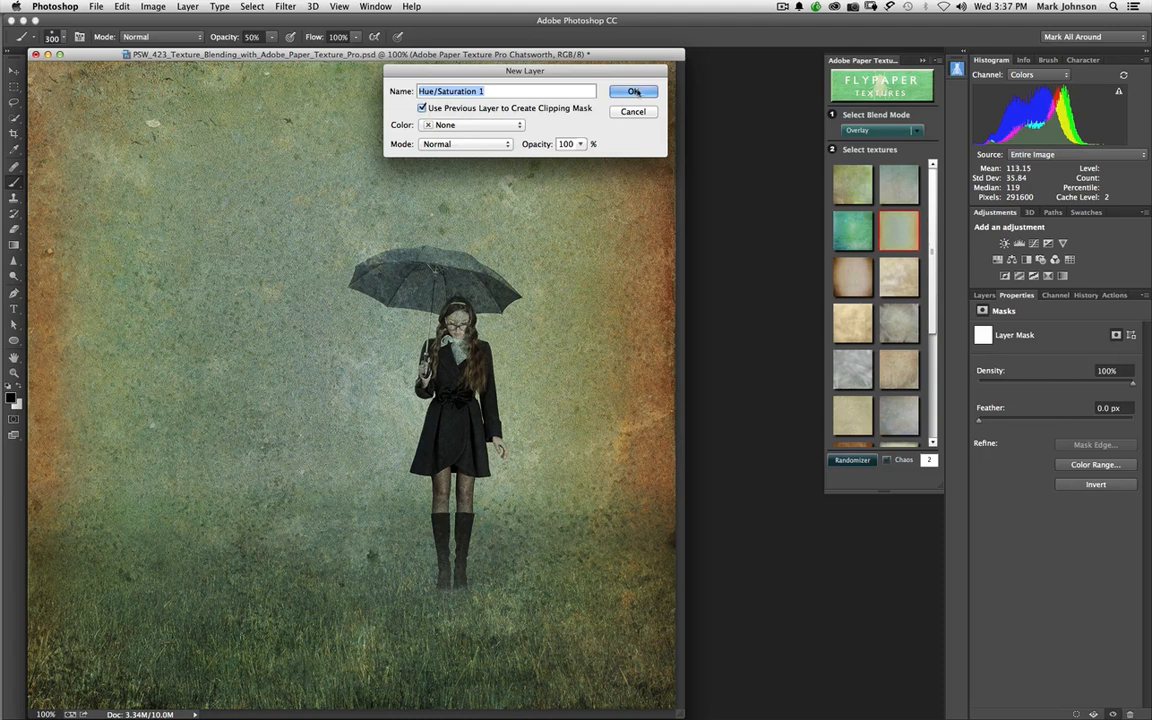
{"action": "left_click", "coordinate": [632, 92]}
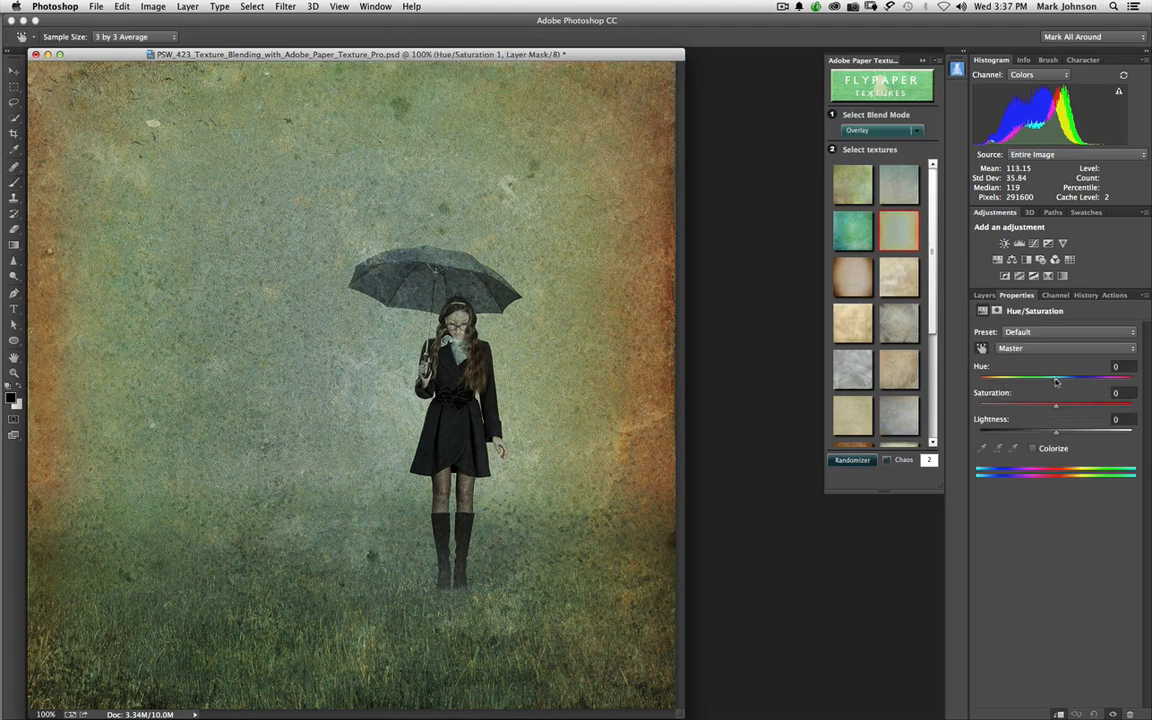
{"action": "left_click_drag", "start_coordinate": [1056, 378], "coordinate": [1036, 378]}
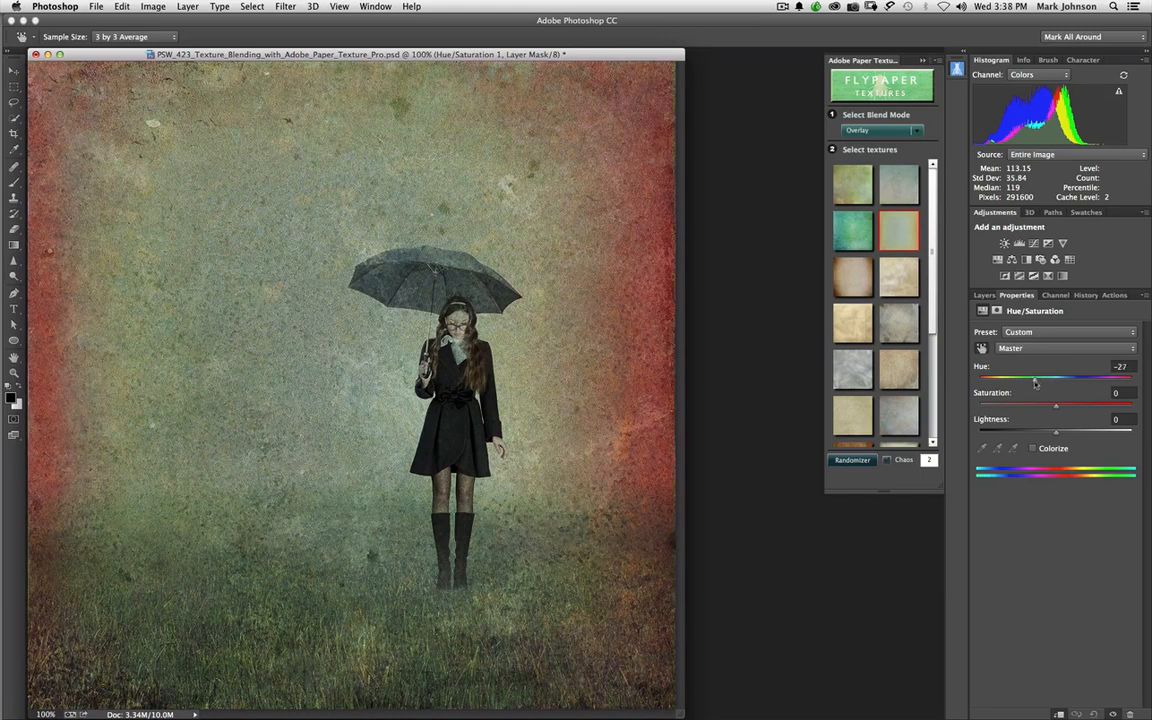
{"action": "left_click_drag", "start_coordinate": [1036, 378], "coordinate": [990, 378]}
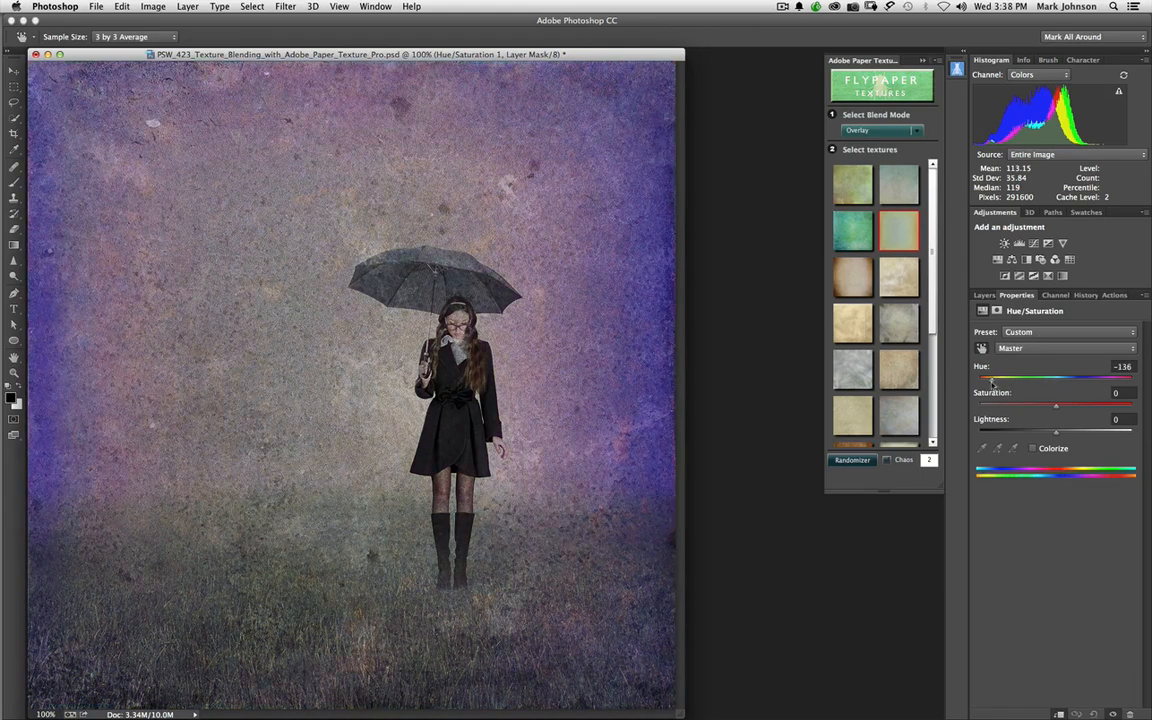
{"action": "left_click_drag", "start_coordinate": [988, 376], "coordinate": [1012, 376]}
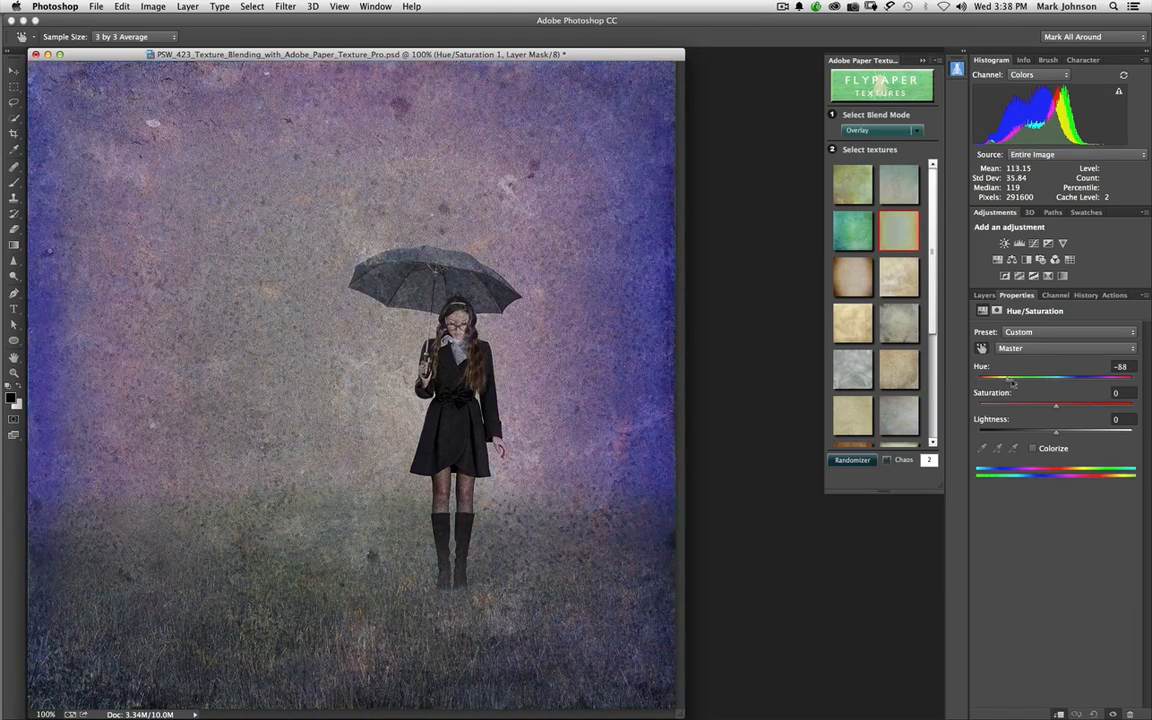
{"action": "left_click_drag", "start_coordinate": [980, 378], "coordinate": [1098, 378]}
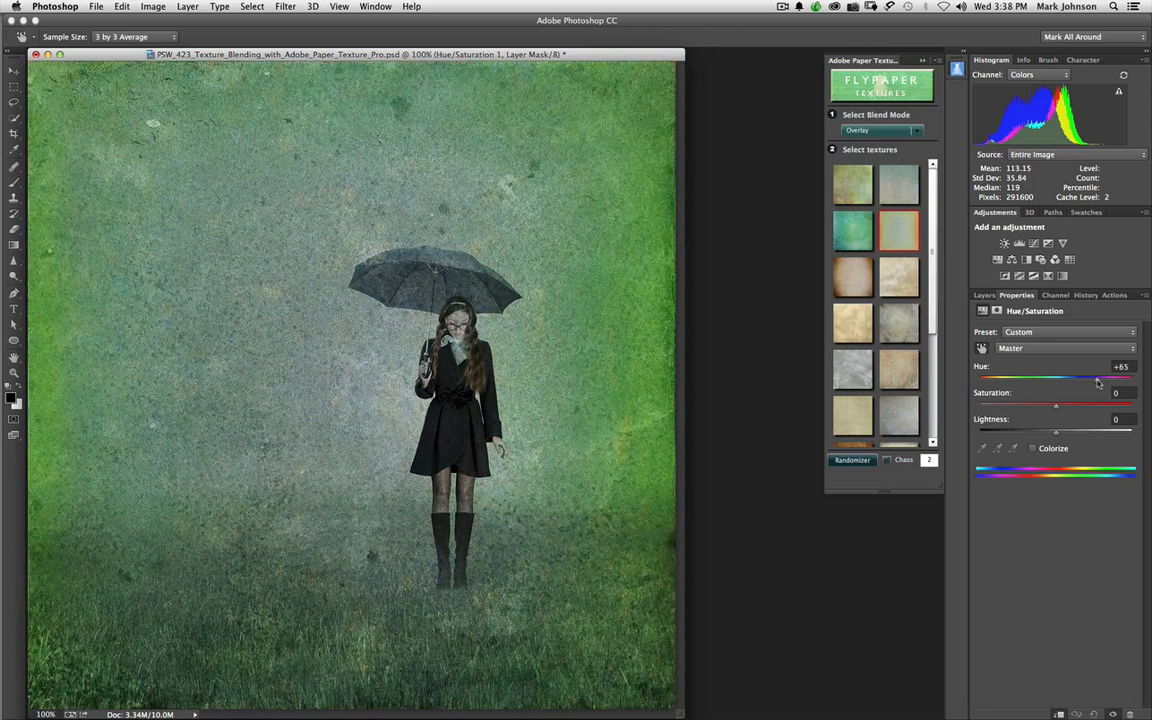
{"action": "left_click_drag", "start_coordinate": [1096, 378], "coordinate": [1104, 378]}
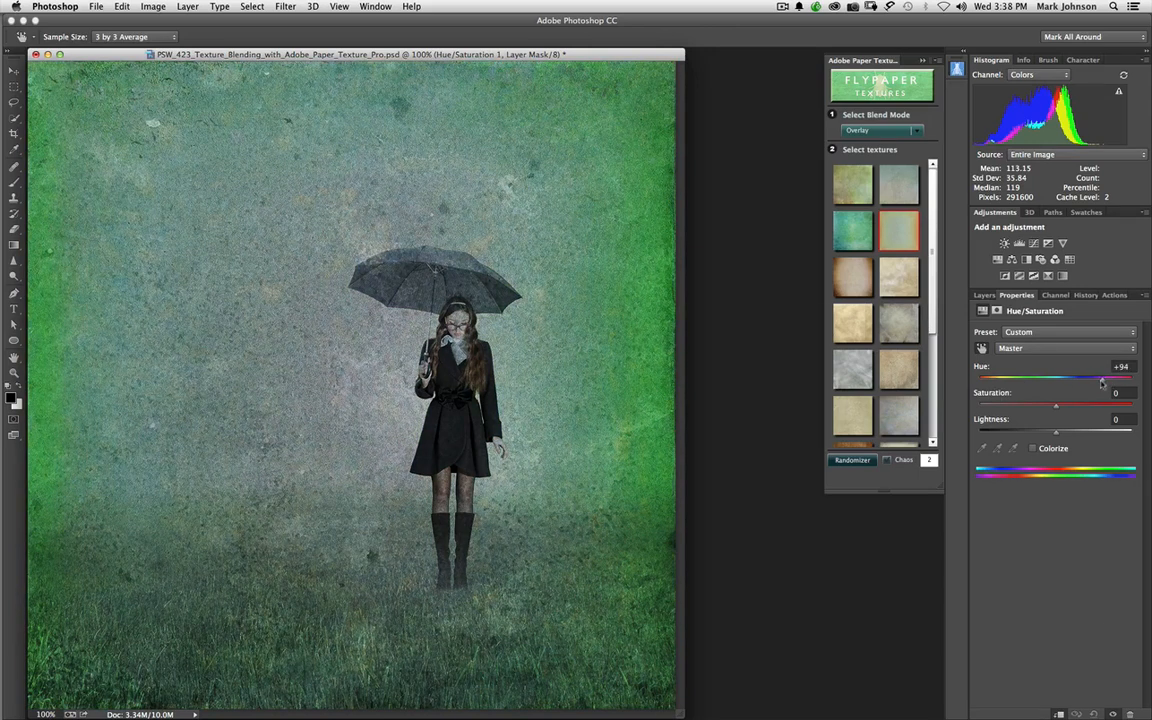
{"action": "left_click_drag", "start_coordinate": [1100, 378], "coordinate": [1084, 378]}
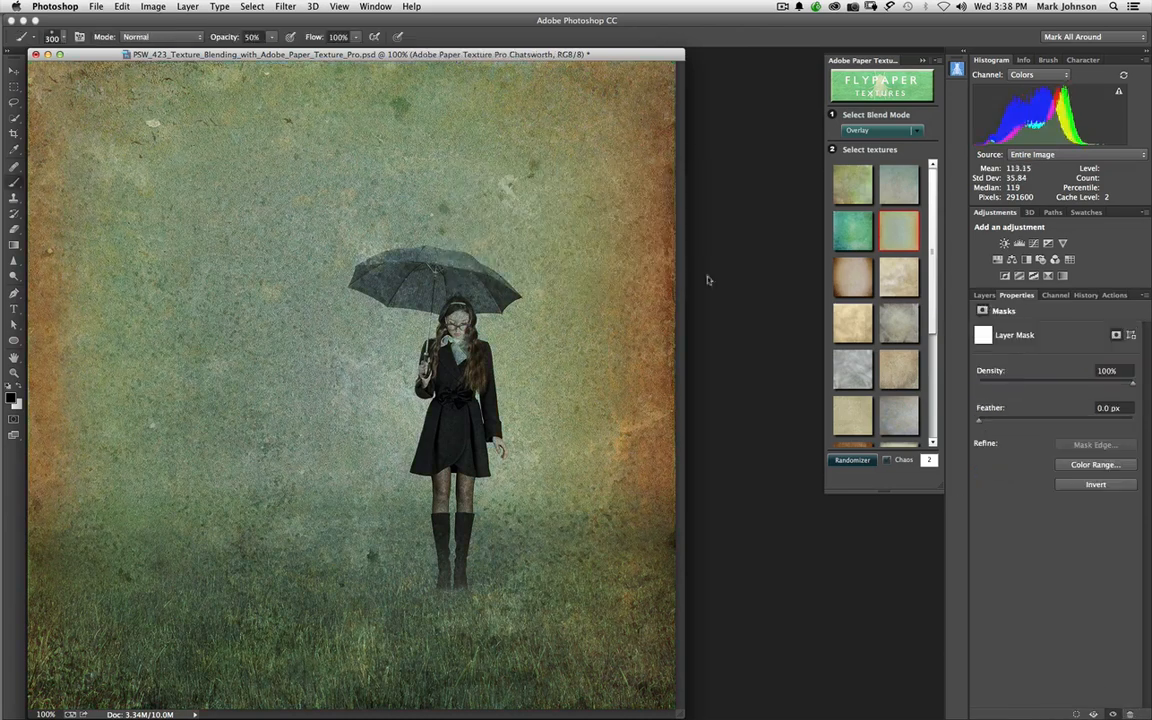
{"action": "left_click", "coordinate": [984, 294]}
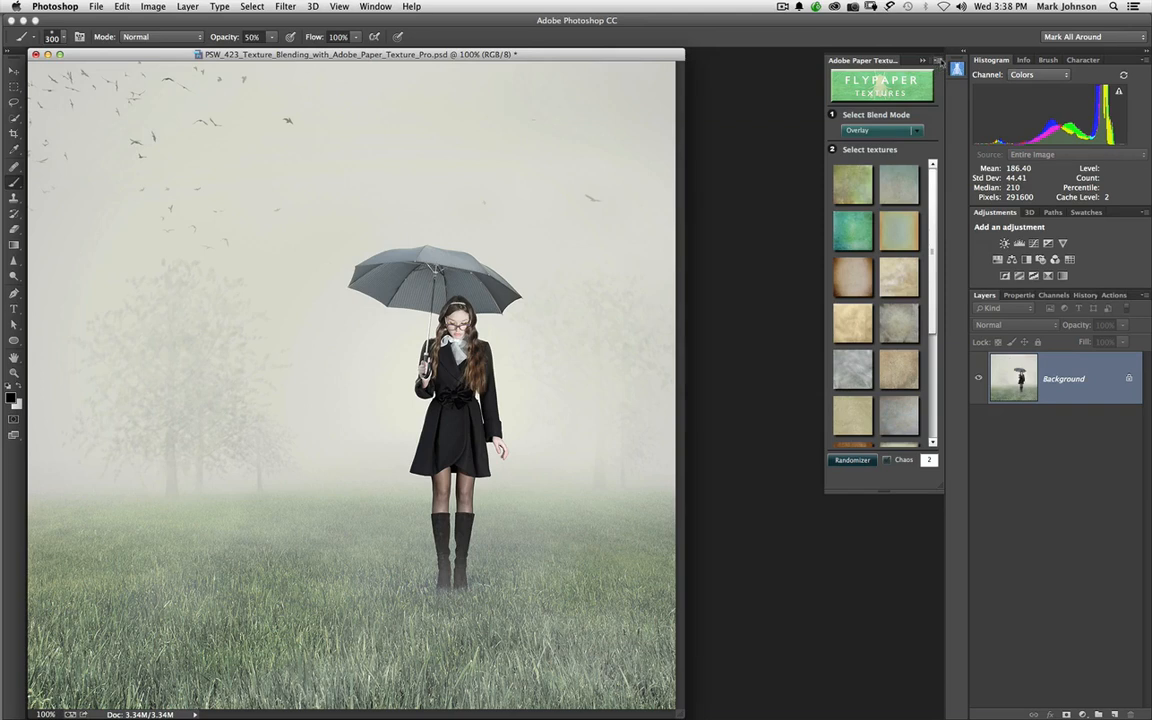
- Load the French Kiss > Craquelure texture folder into the Paper Textures panel
{"action": "left_click", "coordinate": [922, 60]}
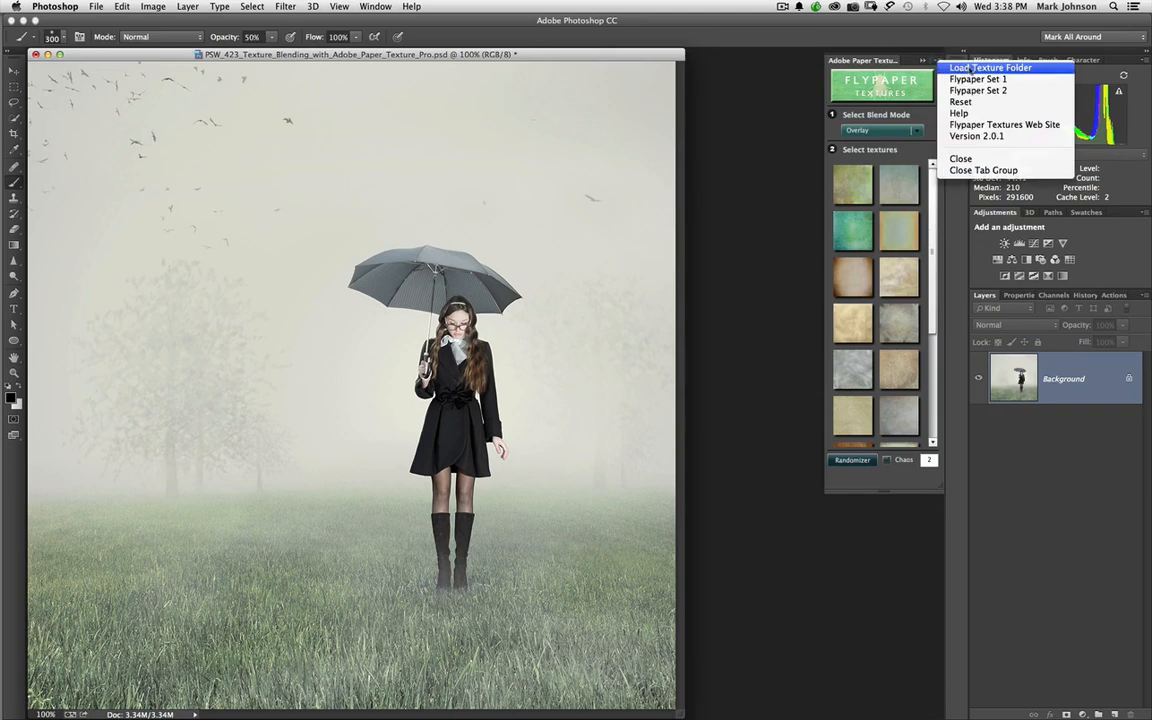
{"action": "left_click", "coordinate": [988, 68]}
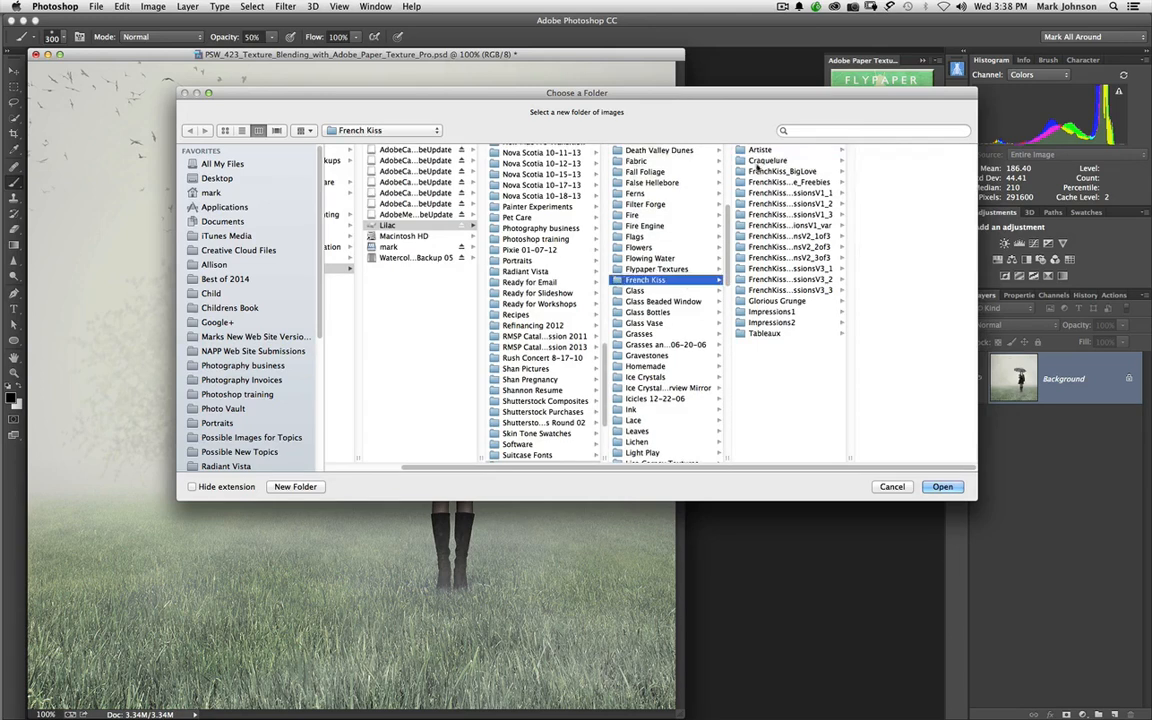
{"action": "left_click", "coordinate": [768, 160]}
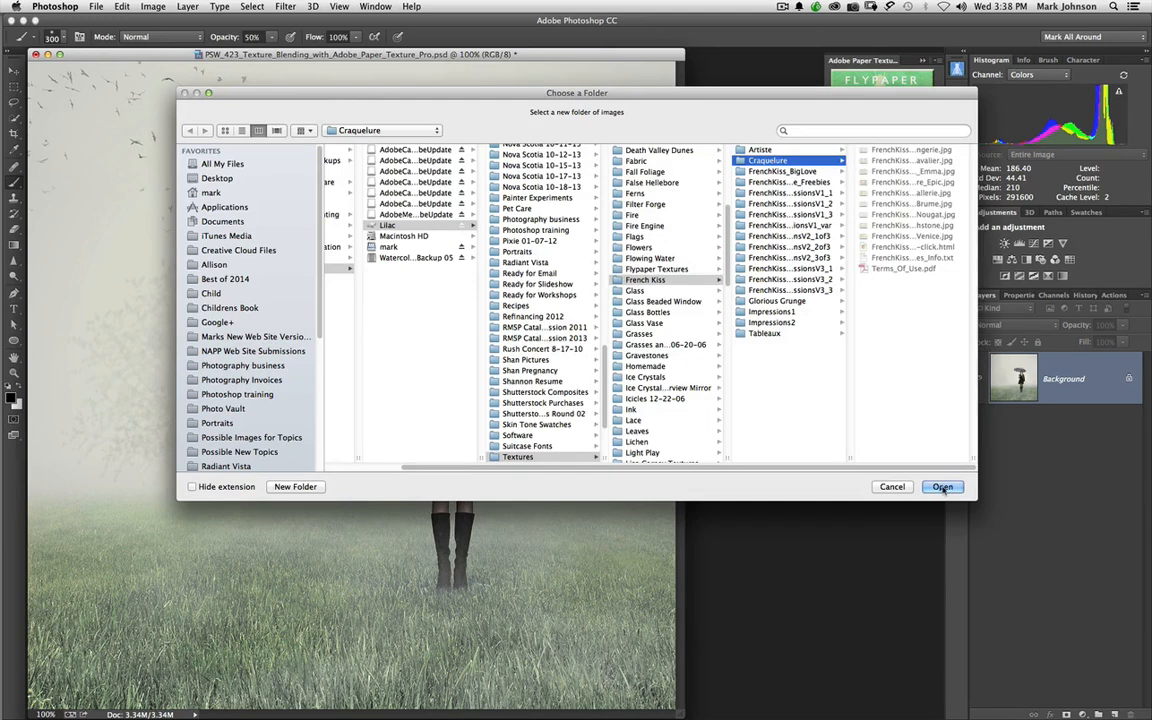
{"action": "left_click", "coordinate": [940, 488]}
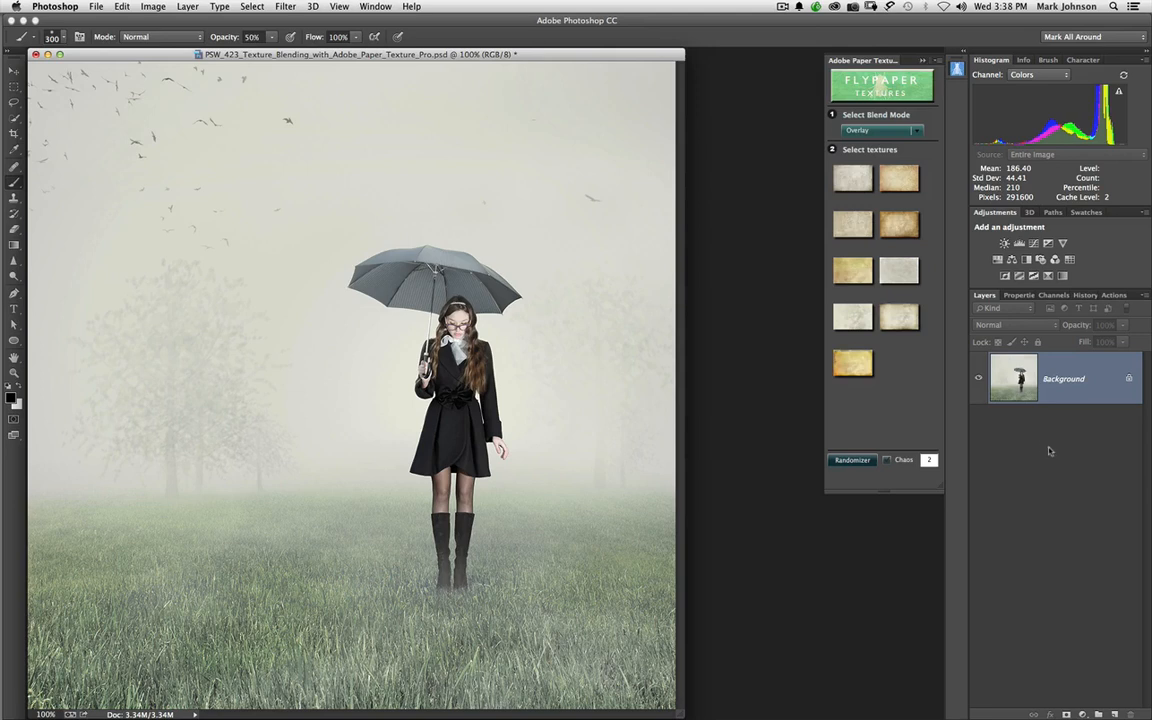
{"action": "mouse_move", "coordinate": [1052, 452]}
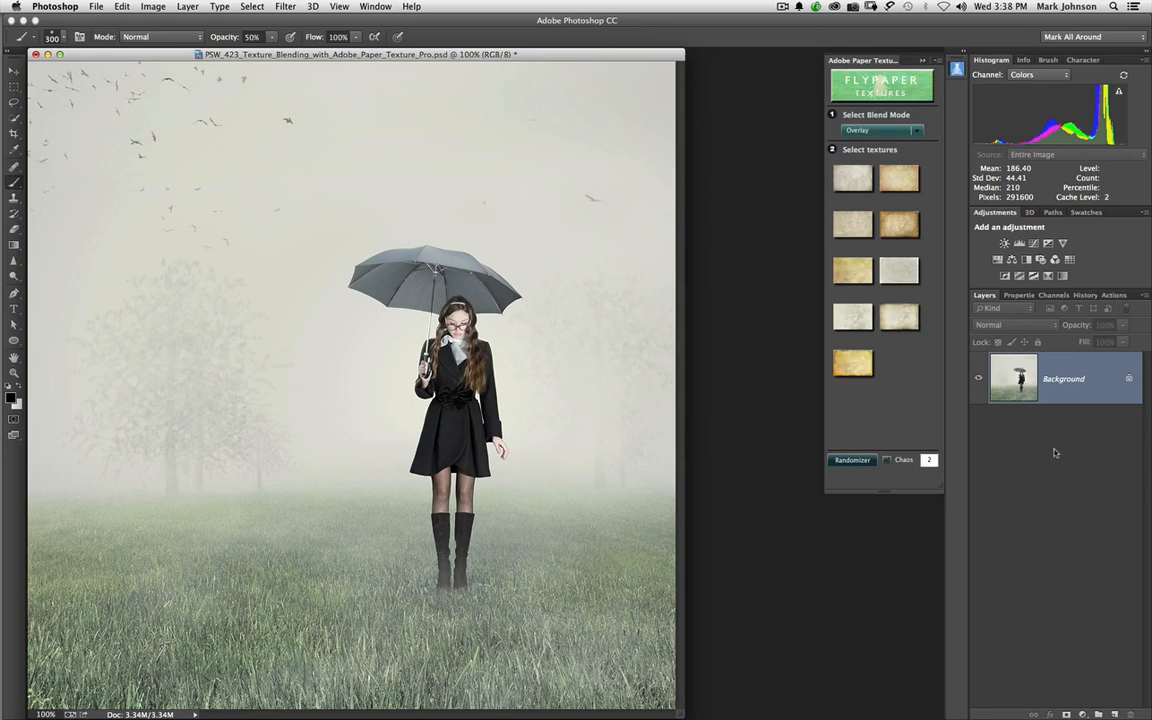
{"action": "mouse_move", "coordinate": [1064, 456]}
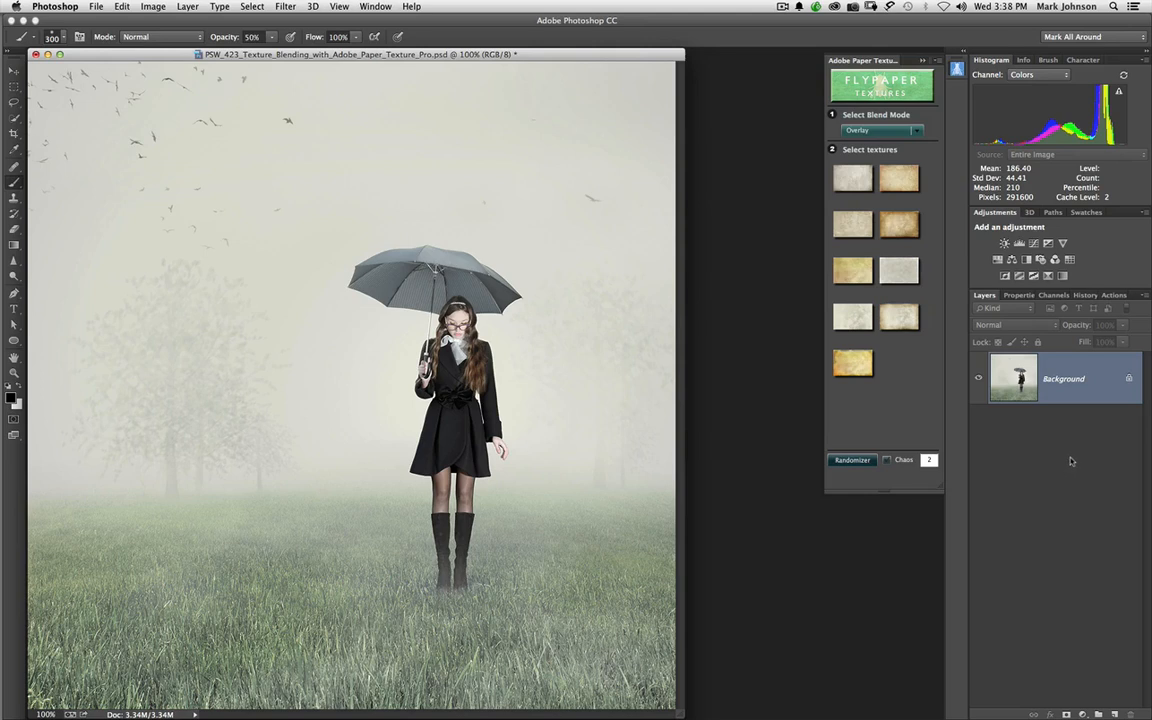
{"action": "mouse_move", "coordinate": [1072, 464]}
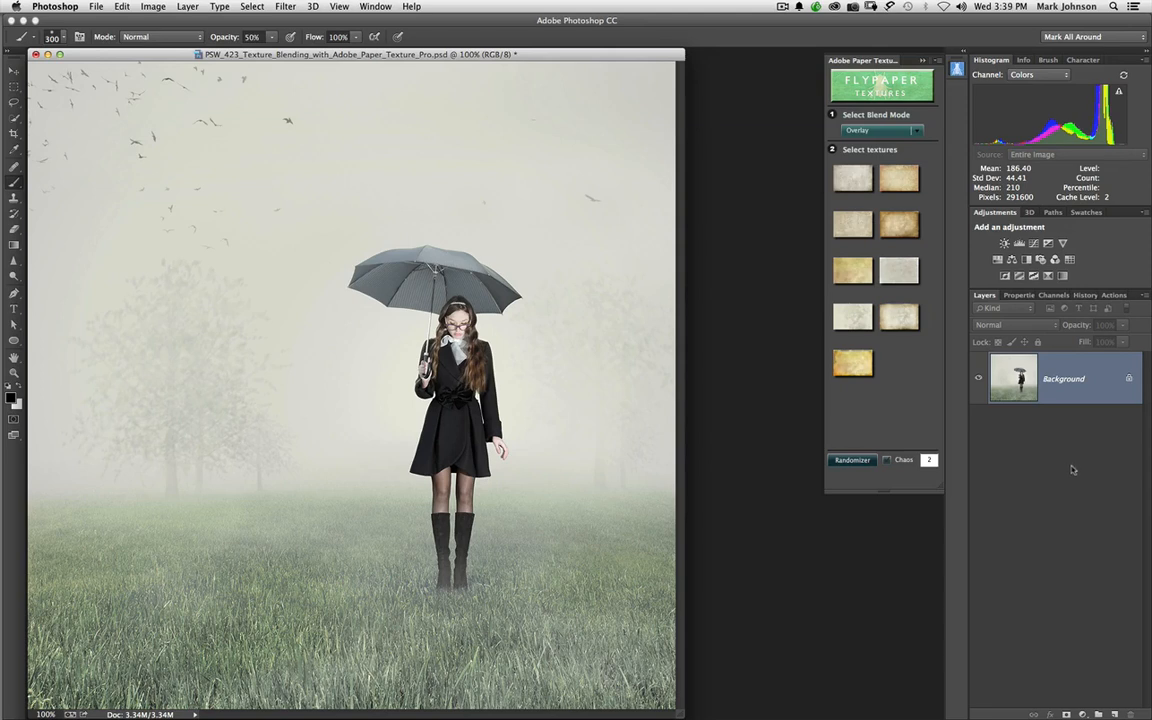
{"action": "mouse_move", "coordinate": [1070, 472]}
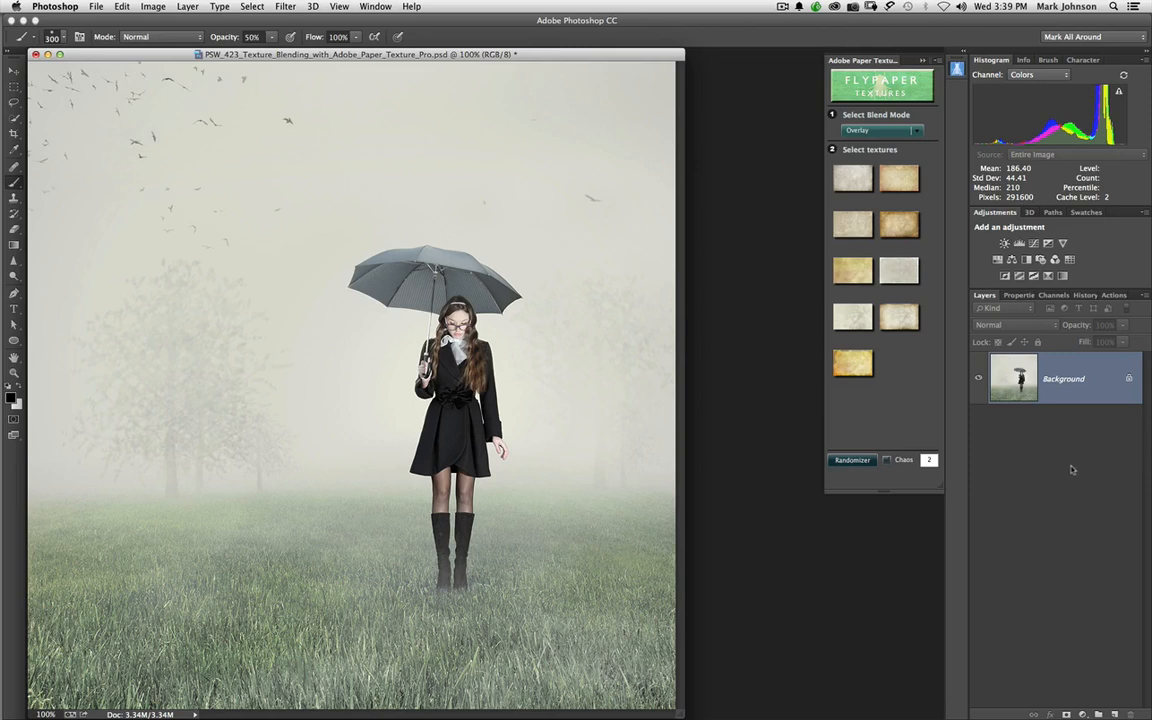
{"action": "mouse_move", "coordinate": [884, 240]}
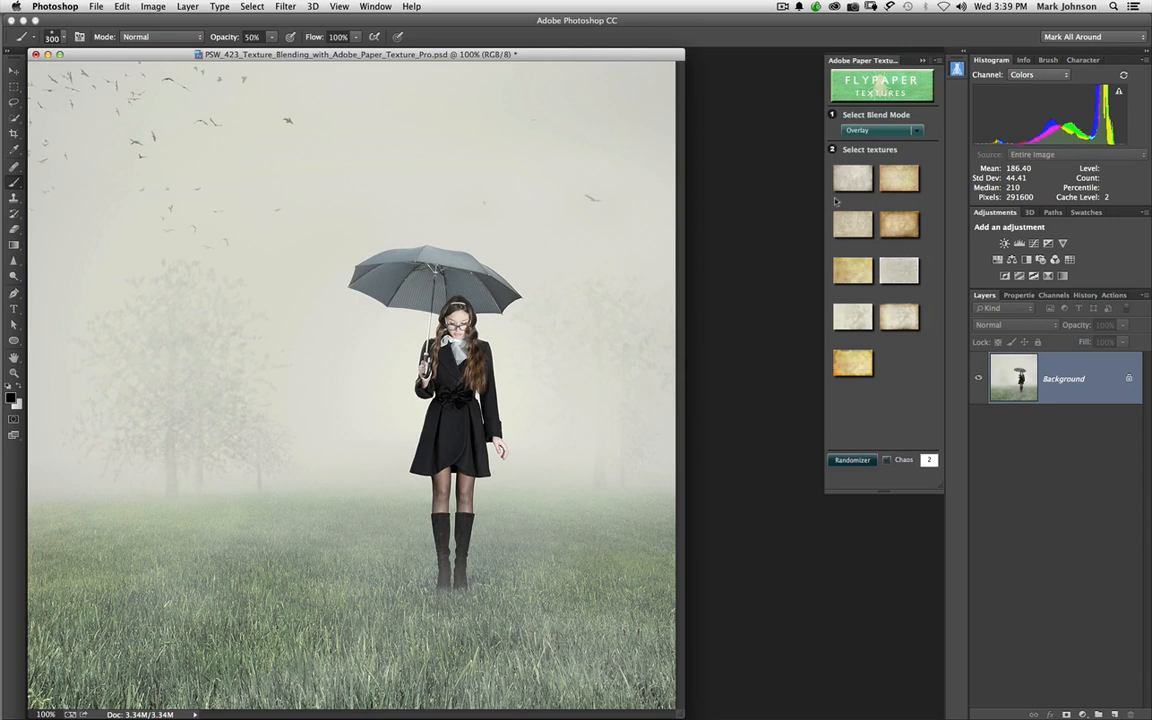
- Apply a cracked texture in Multiply, then a yellowed one in Overlay at 81% opacity
{"action": "left_click", "coordinate": [884, 130]}
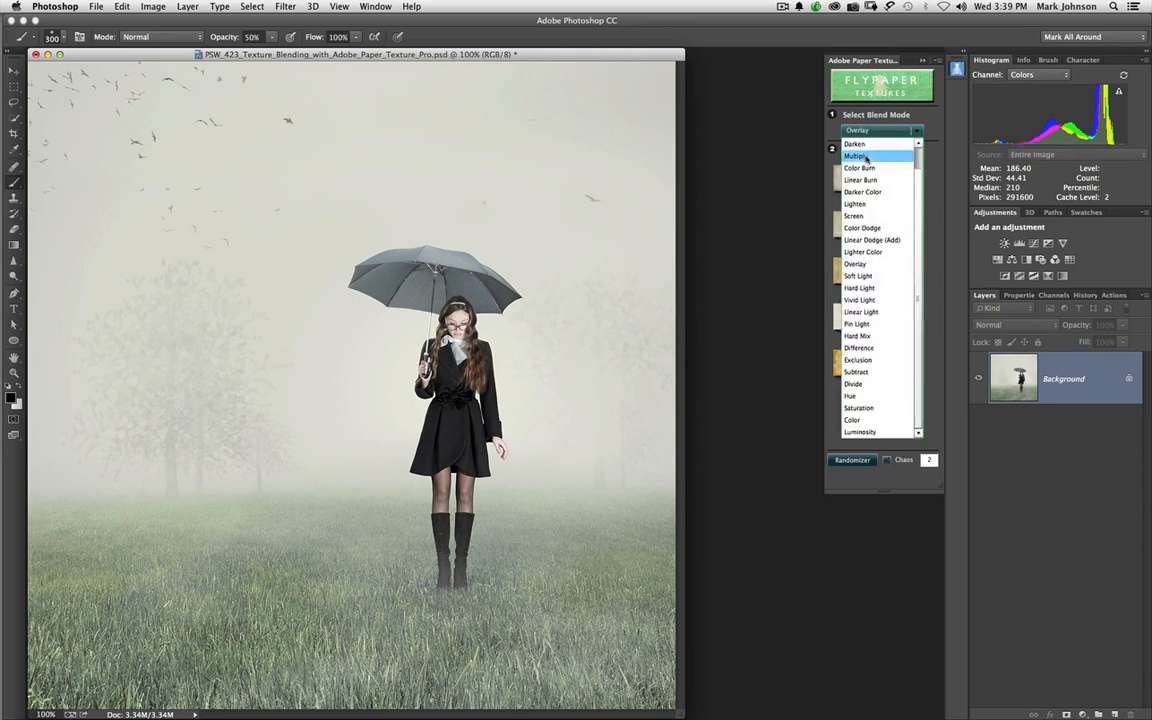
{"action": "left_click", "coordinate": [856, 156]}
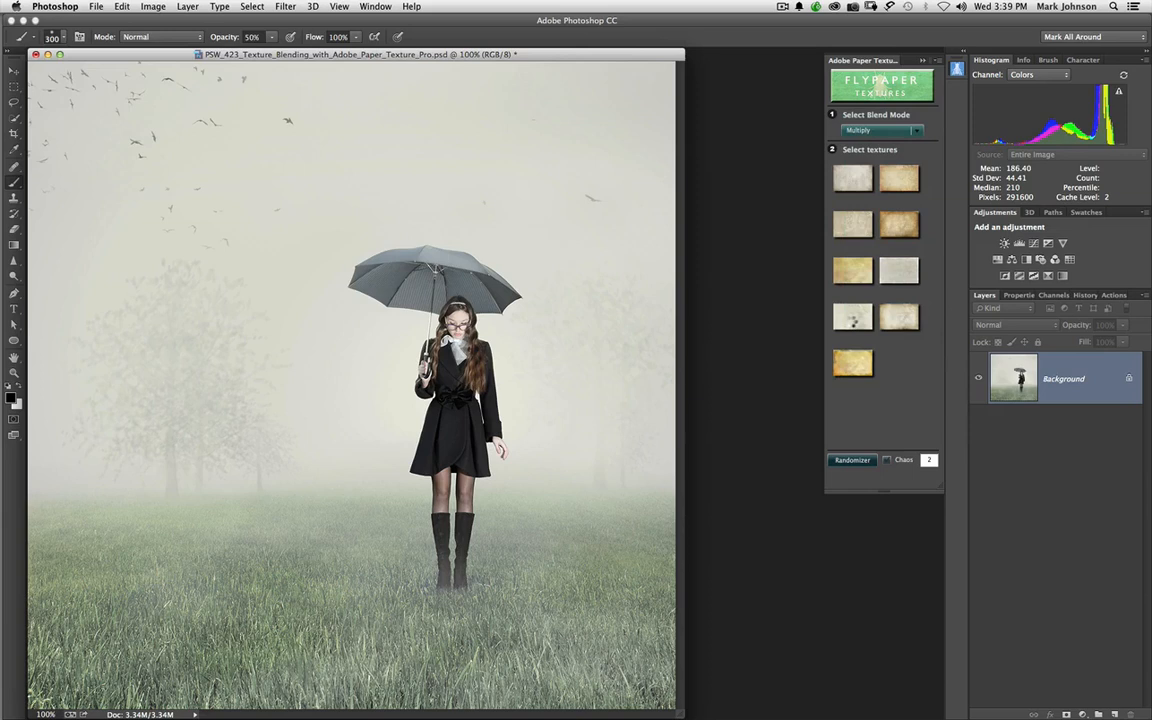
{"action": "left_click", "coordinate": [852, 316]}
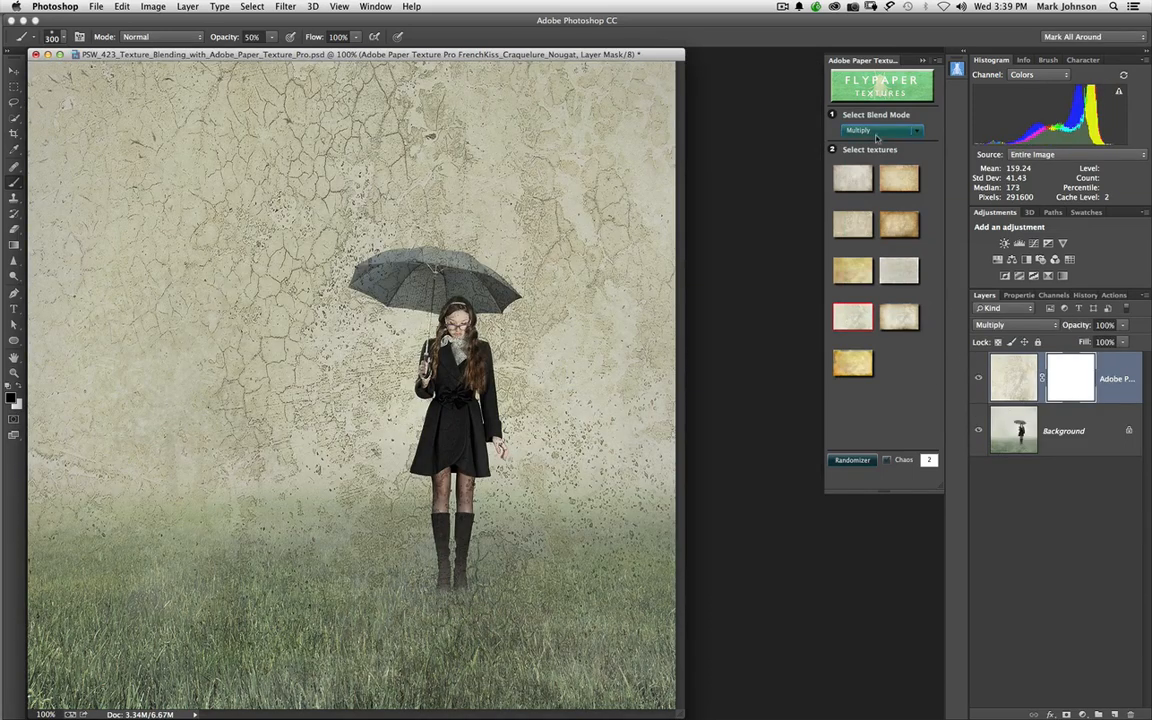
{"action": "left_click", "coordinate": [878, 130]}
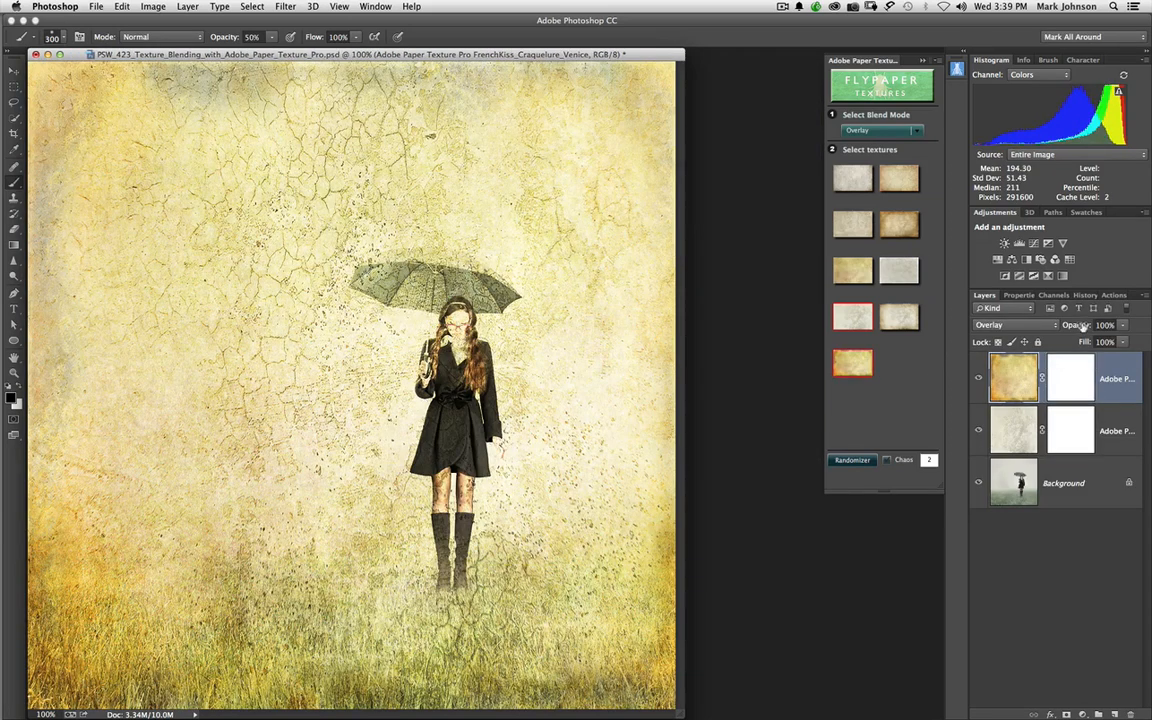
{"action": "left_click", "coordinate": [1104, 324]}
{"action": "type", "text": "81"}
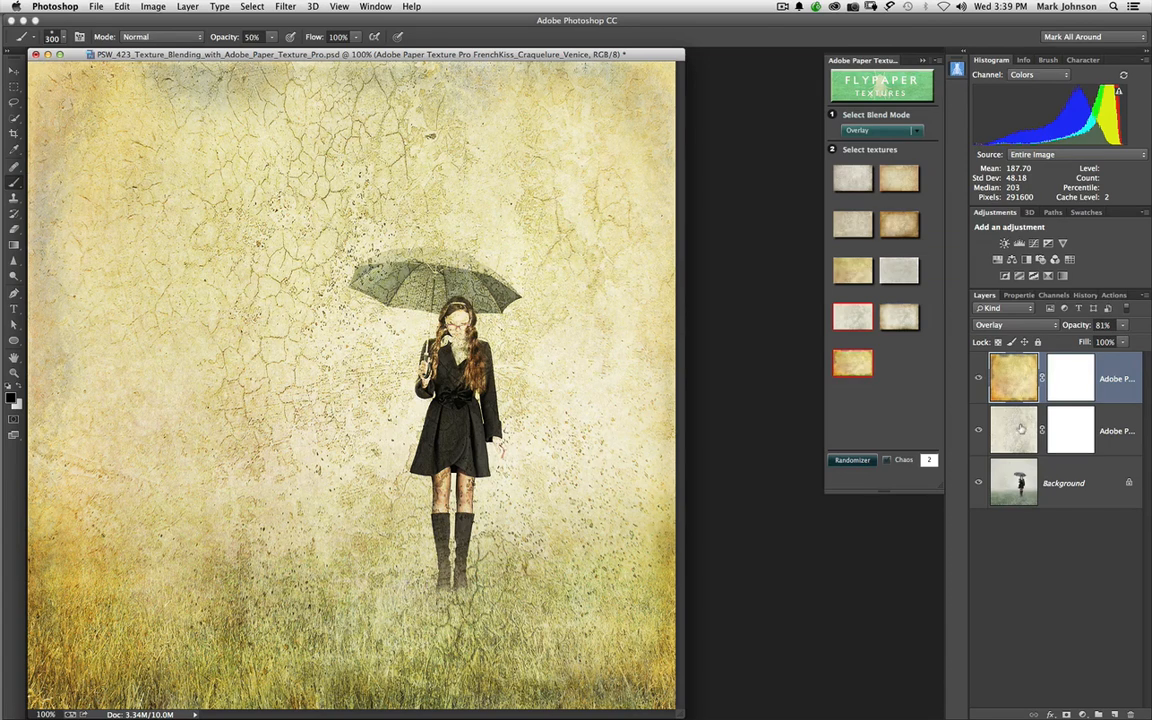
{"action": "mouse_move", "coordinate": [912, 570]}
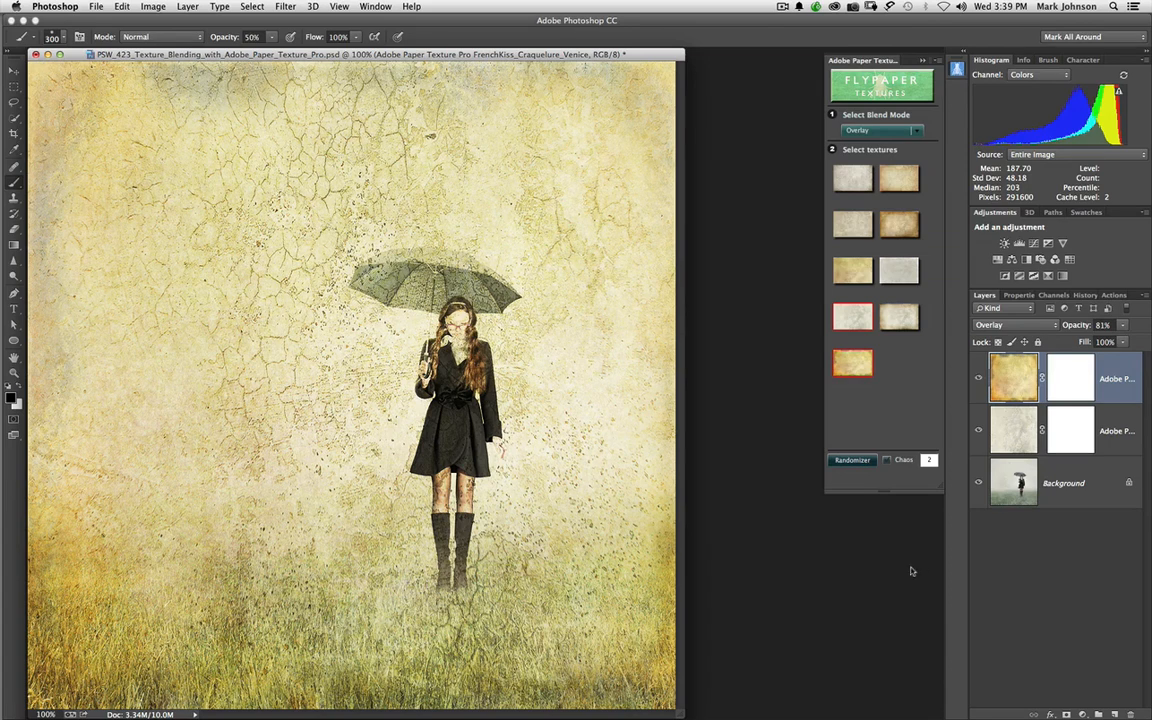
{"action": "mouse_move", "coordinate": [904, 584]}
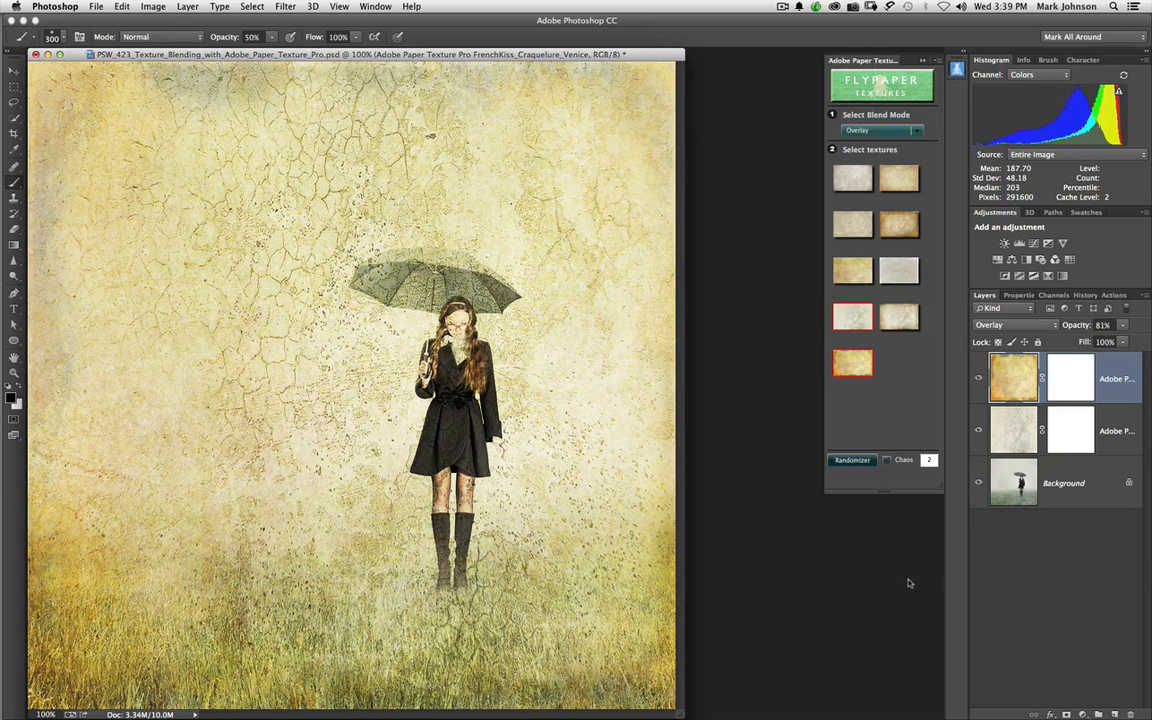
{"action": "mouse_move", "coordinate": [908, 580]}
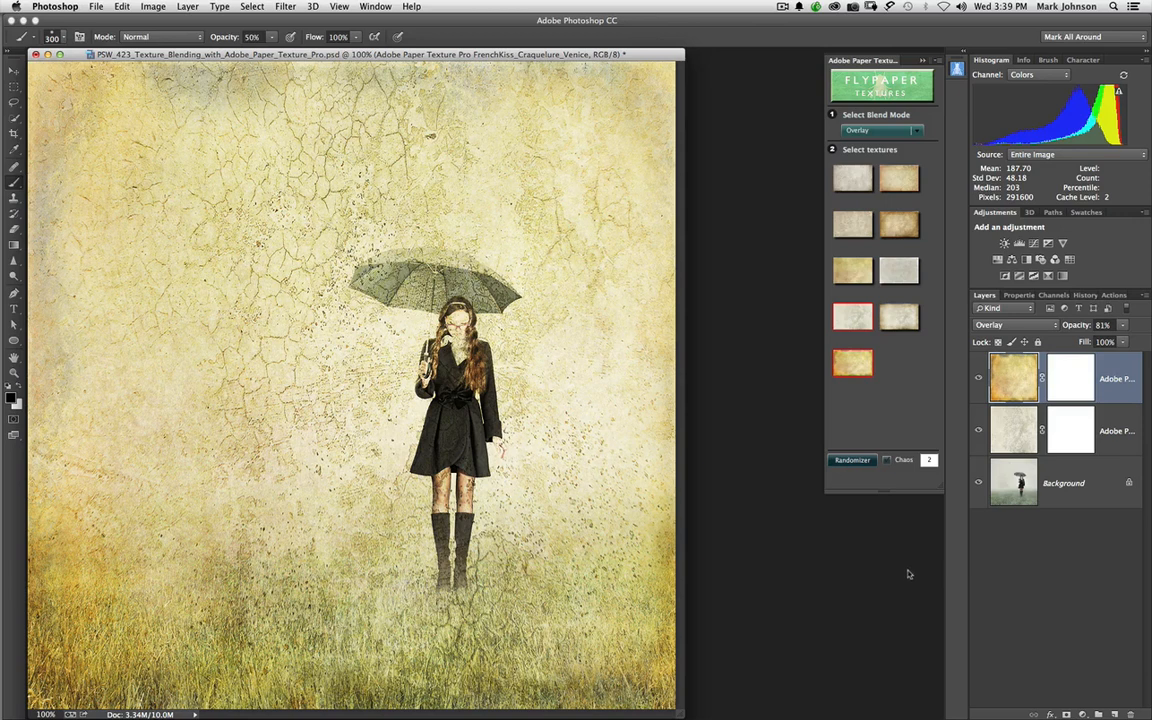
{"action": "mouse_move", "coordinate": [910, 578]}
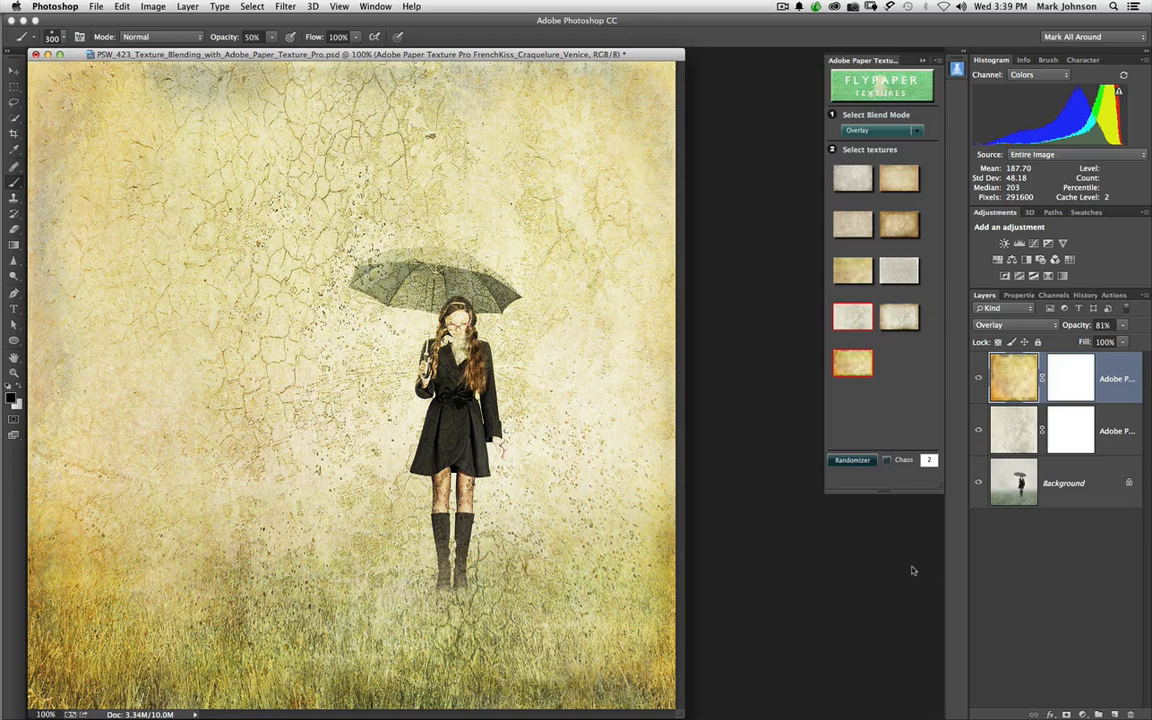
{"action": "mouse_move", "coordinate": [912, 572]}
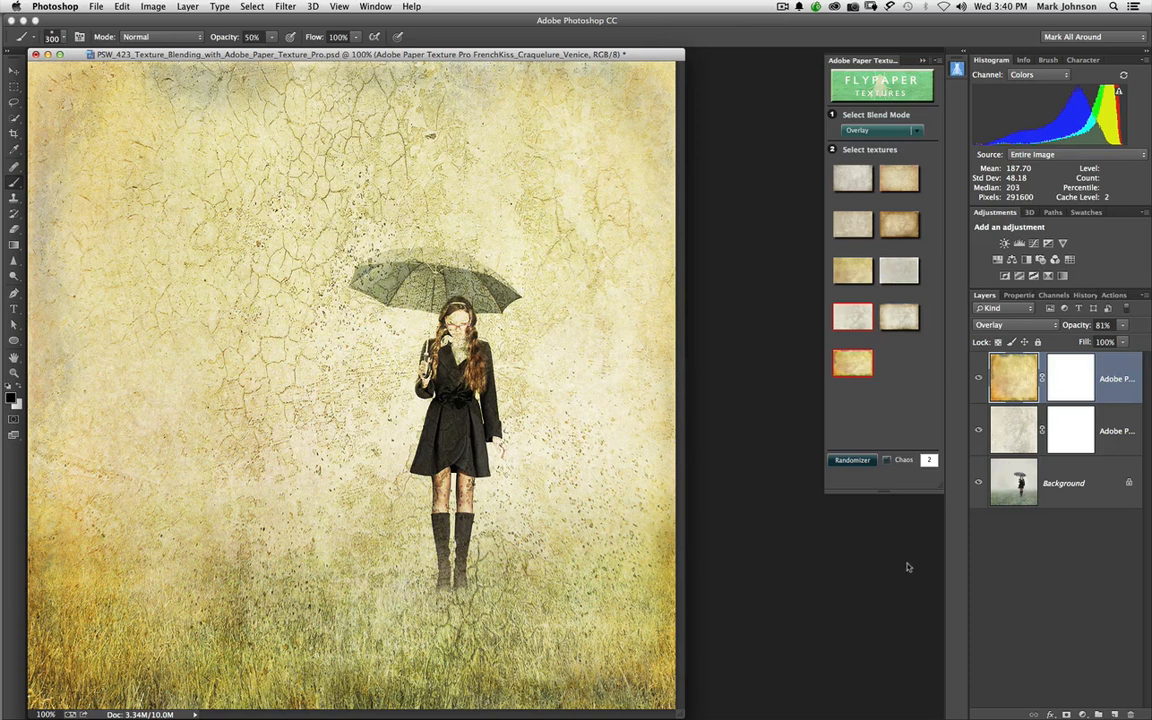
{"action": "mouse_move", "coordinate": [908, 566]}
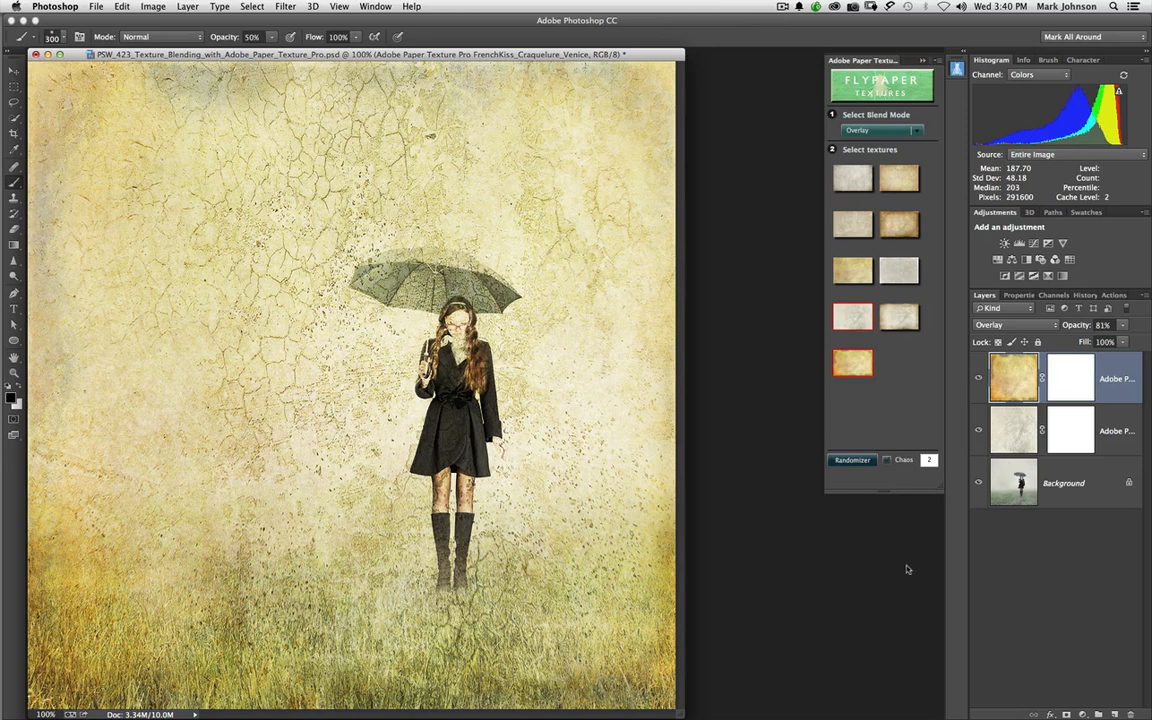
{"action": "mouse_move", "coordinate": [908, 564]}
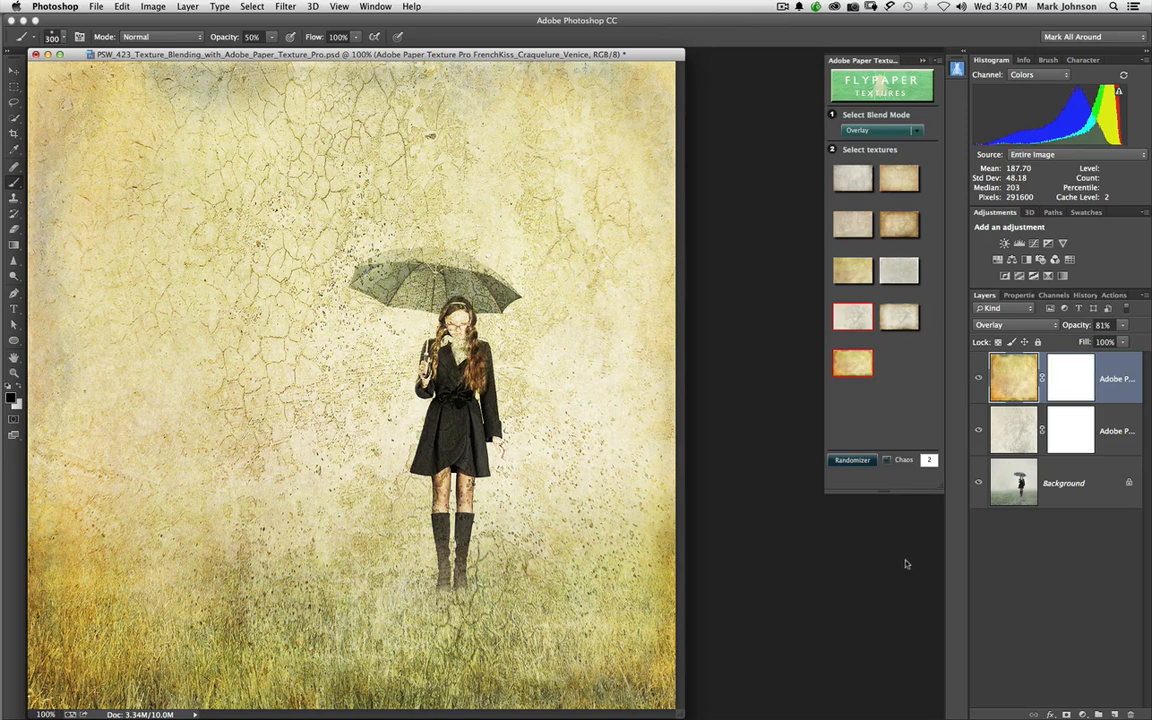
{"action": "mouse_move", "coordinate": [904, 552]}
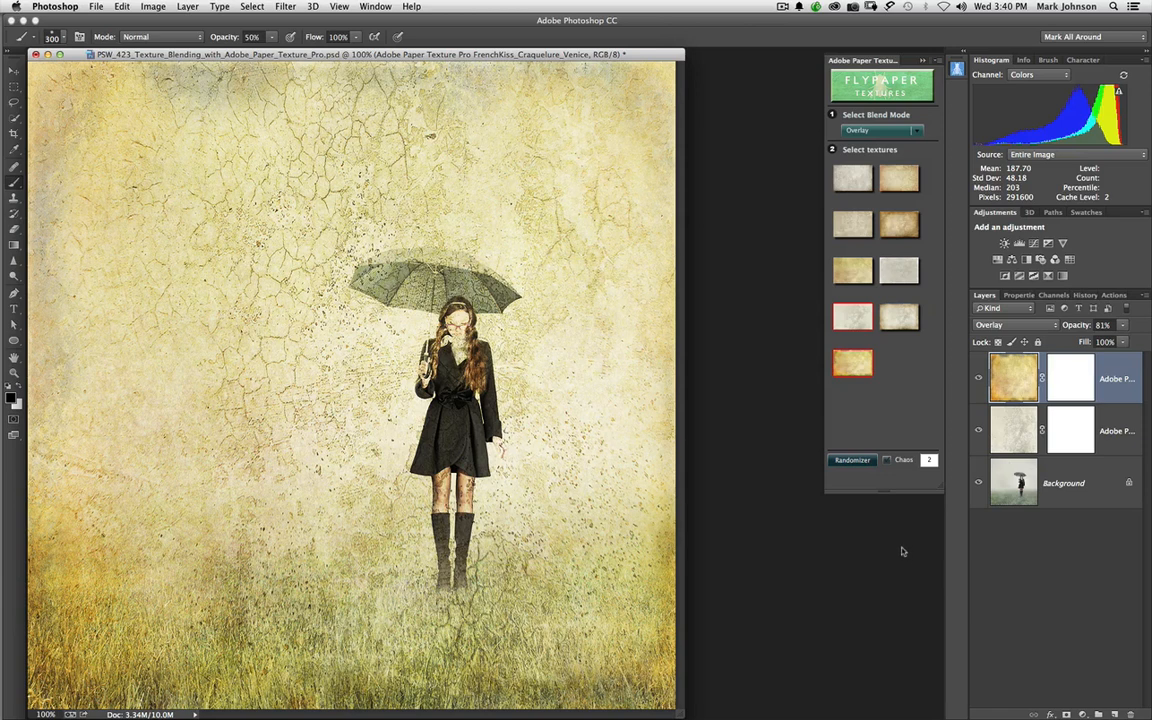
{"action": "mouse_move", "coordinate": [784, 492]}
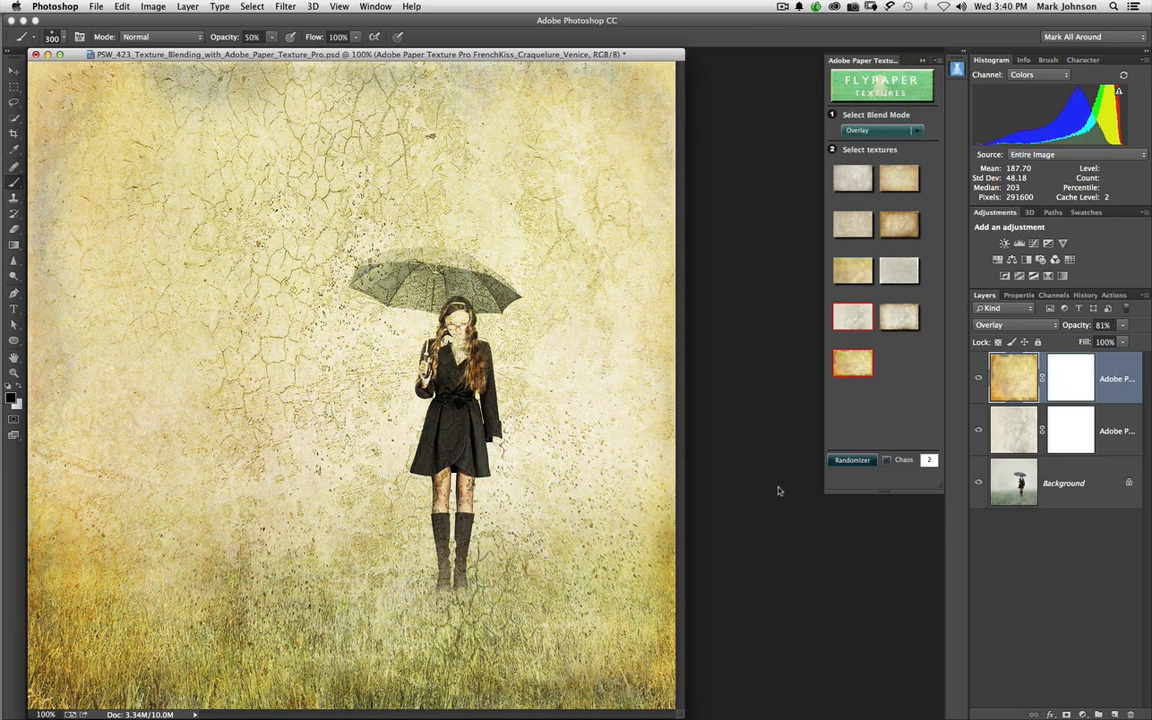
{"action": "mouse_move", "coordinate": [756, 432]}
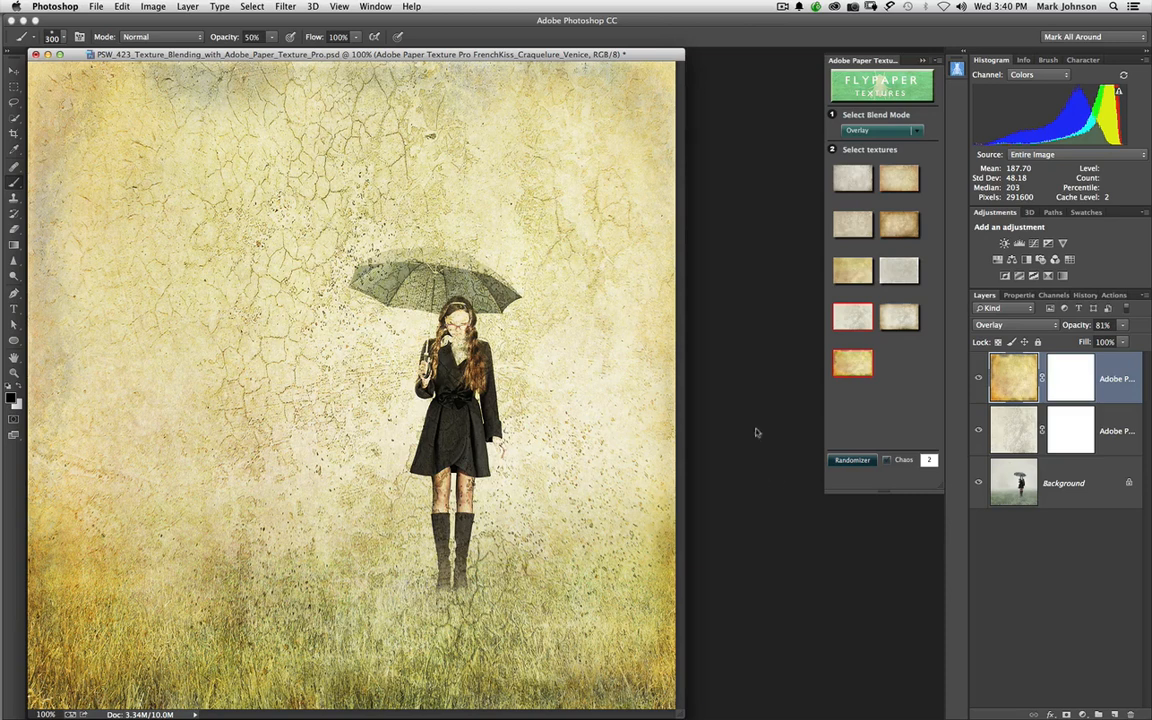